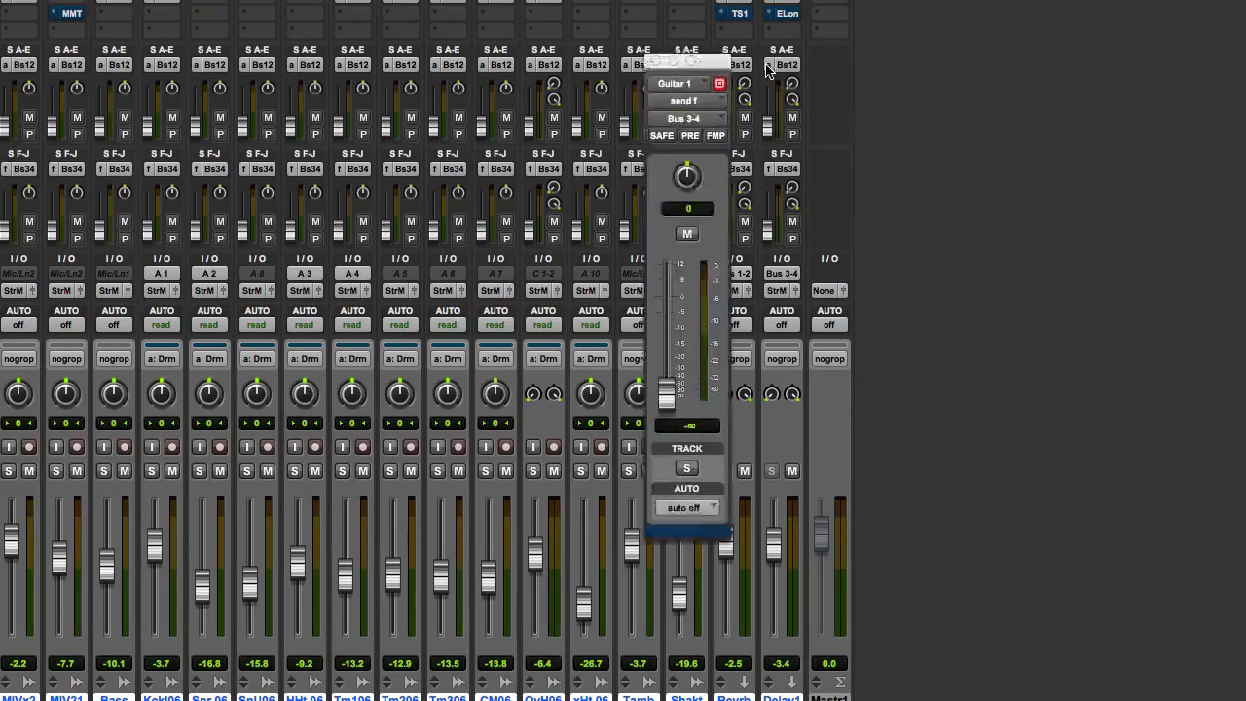
# Step: Drag the Guitar 1 send window to the right, clear of the mixer strips
pyautogui.moveTo(685, 66); pyautogui.dragTo(1044, 29)
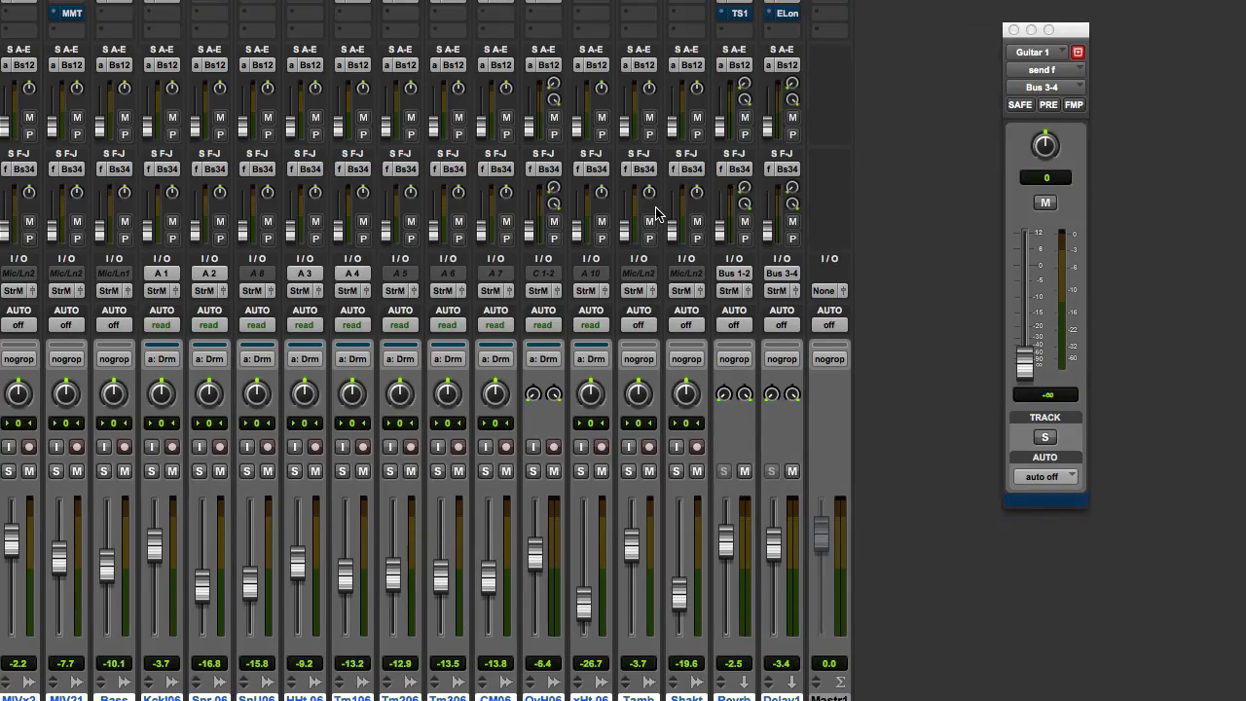
pyautogui.moveTo(54, 4)
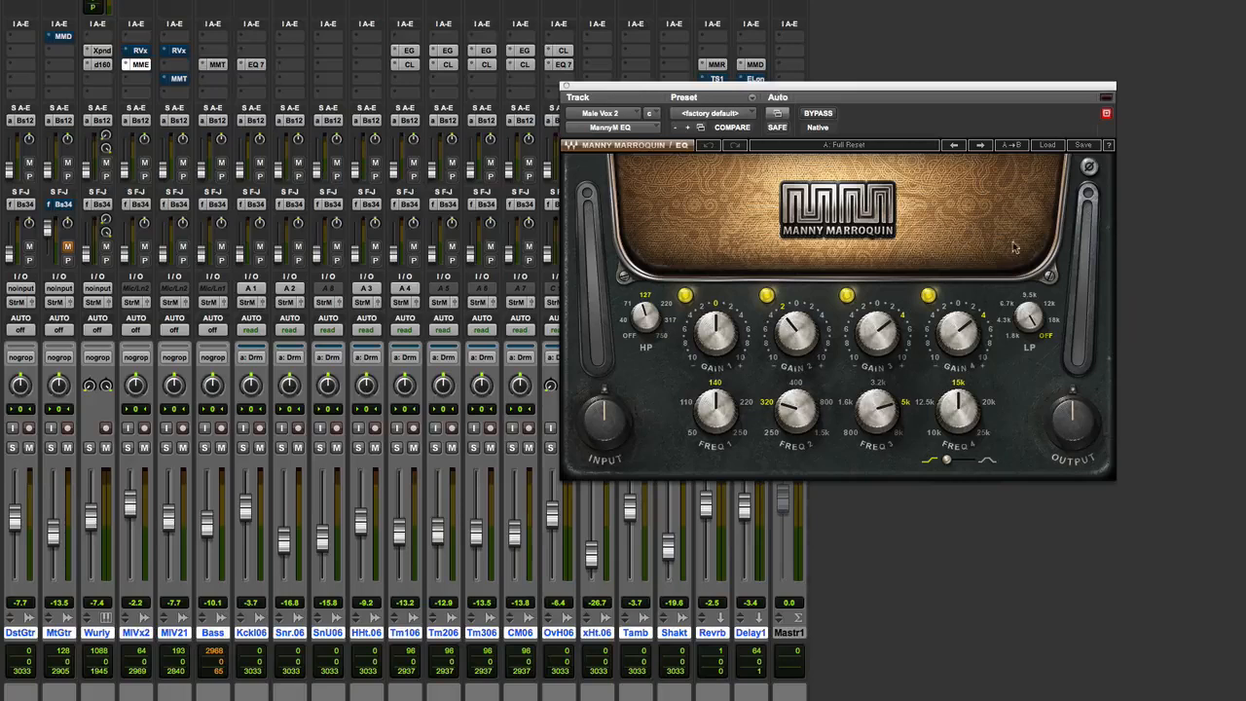
pyautogui.moveTo(750, 327)
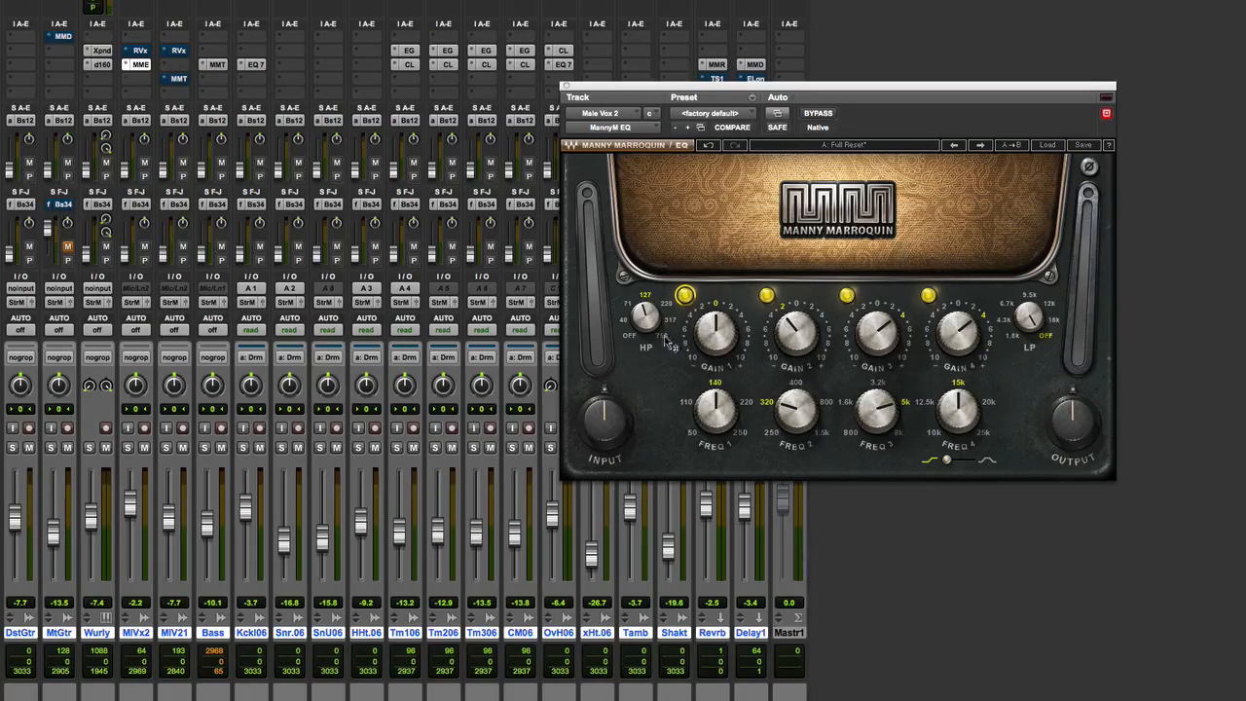
pyautogui.moveTo(861, 311)
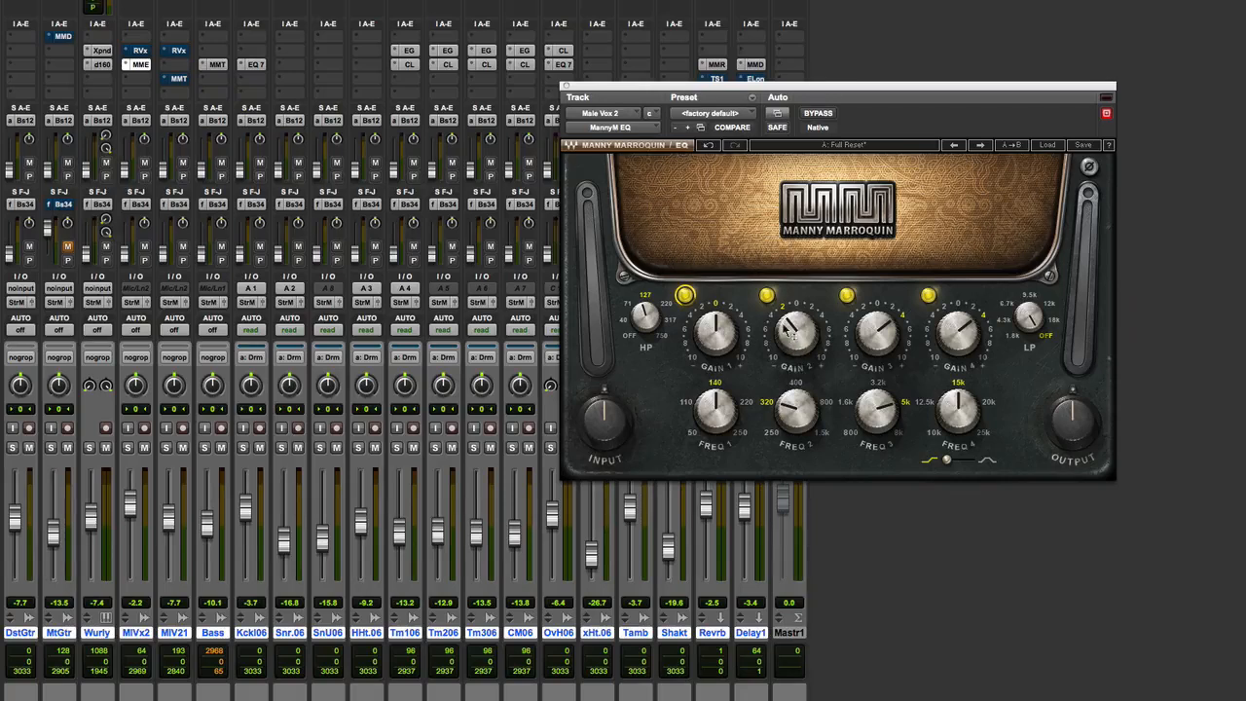
pyautogui.moveTo(950, 354)
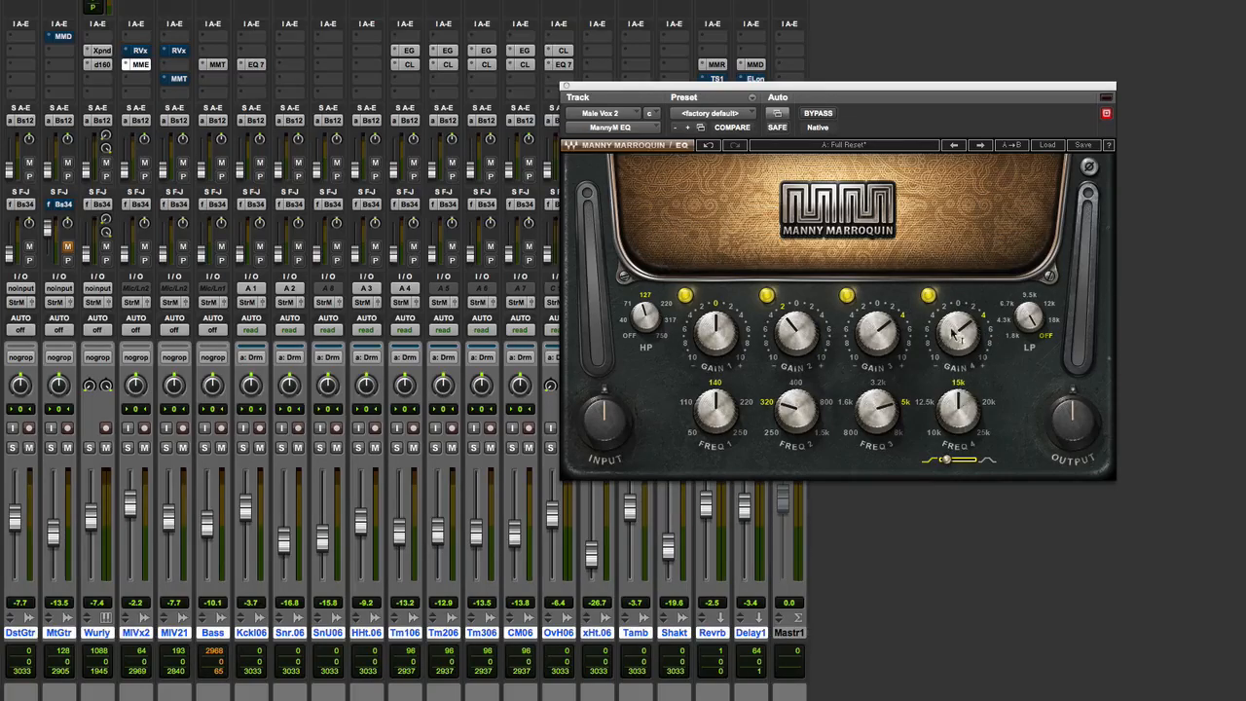
# Step: Nudge one of the Manny Marroquin EQ band knobs
pyautogui.moveTo(959, 331); pyautogui.dragTo(959, 327)
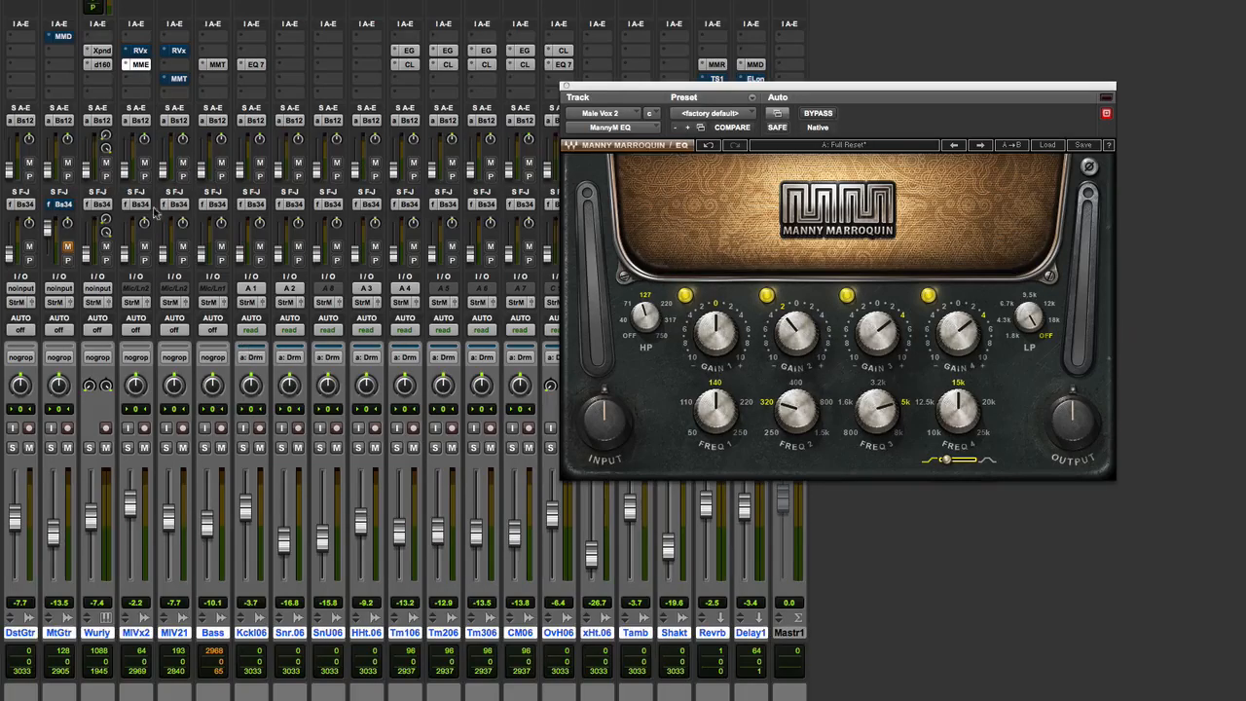
# Step: Start playback and adjust the EQ's high-pass and low-pass filter frequencies
pyautogui.click(127, 446)
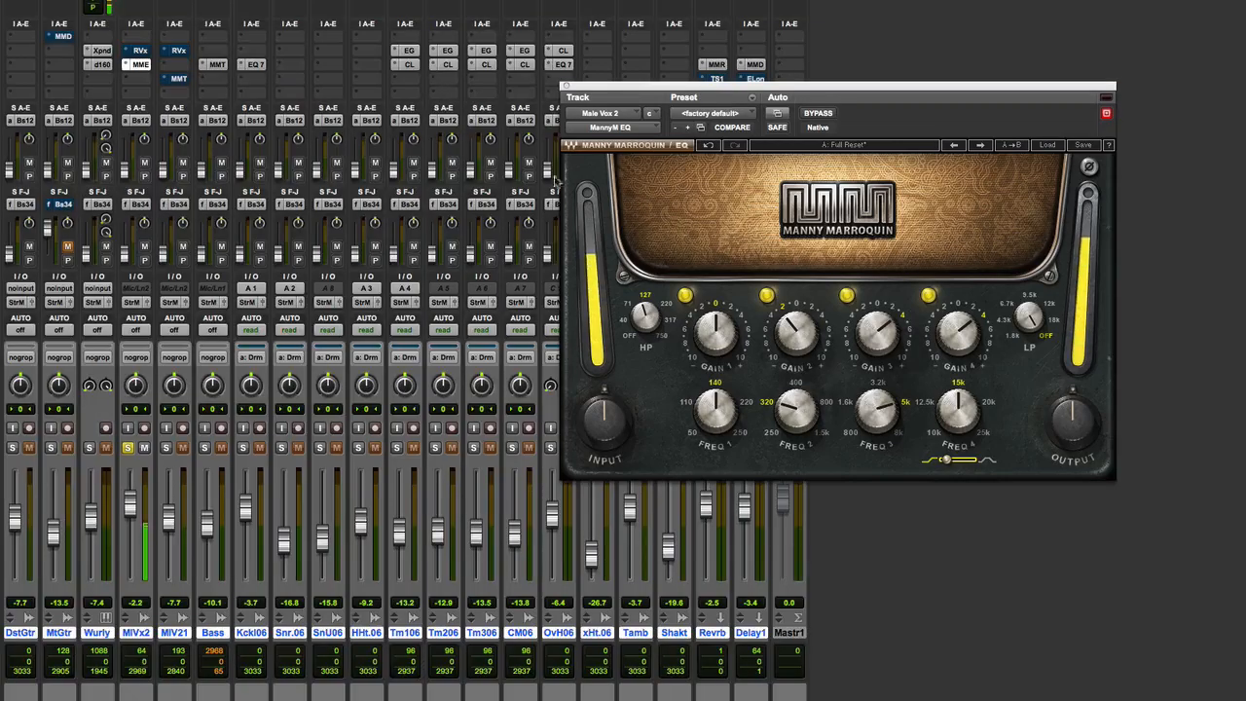
pyautogui.click(818, 113)
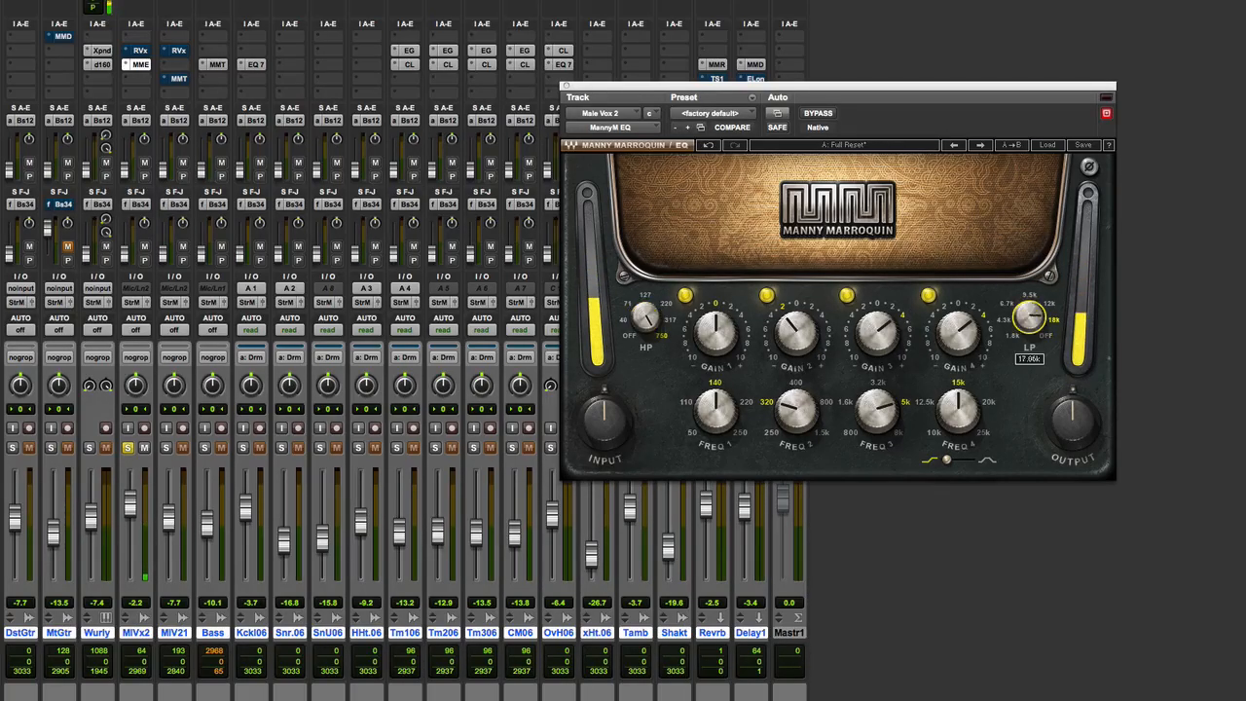
pyautogui.moveTo(1031, 315); pyautogui.dragTo(1029, 327)
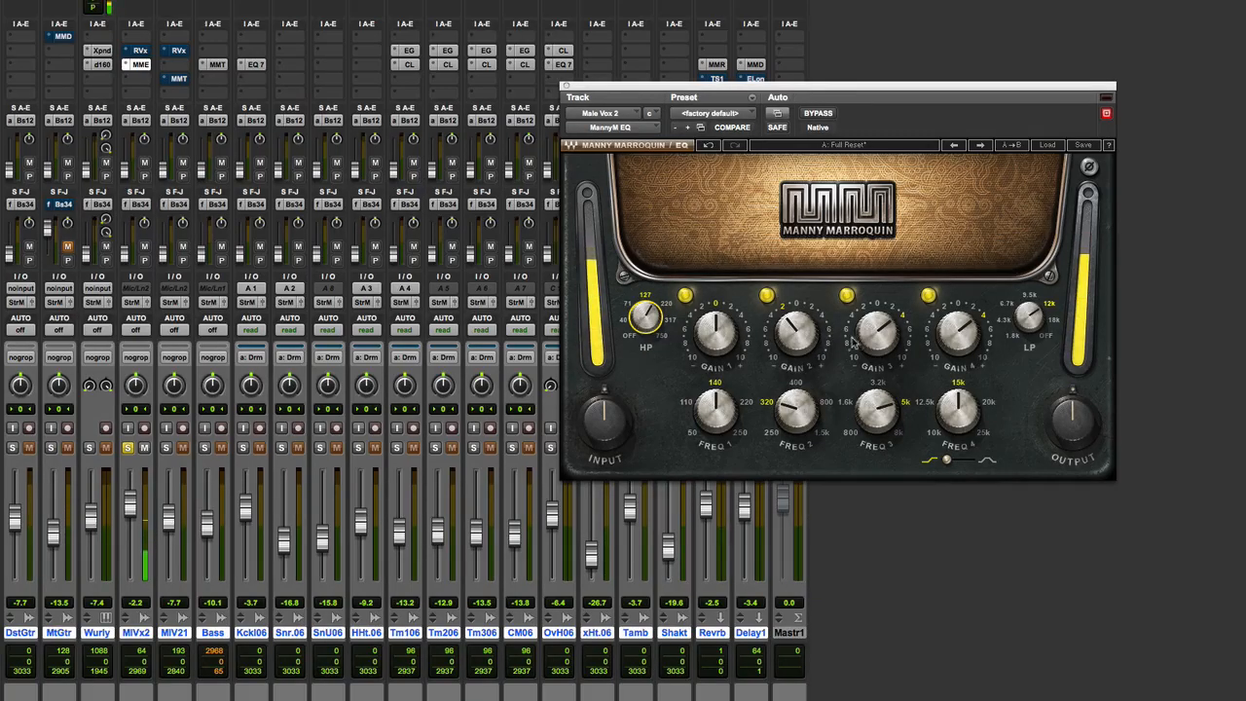
# Step: Adjust the high-pass, band 3 gain, and band 4 frequency and gain on the EQ
pyautogui.moveTo(874, 334); pyautogui.dragTo(875, 327)
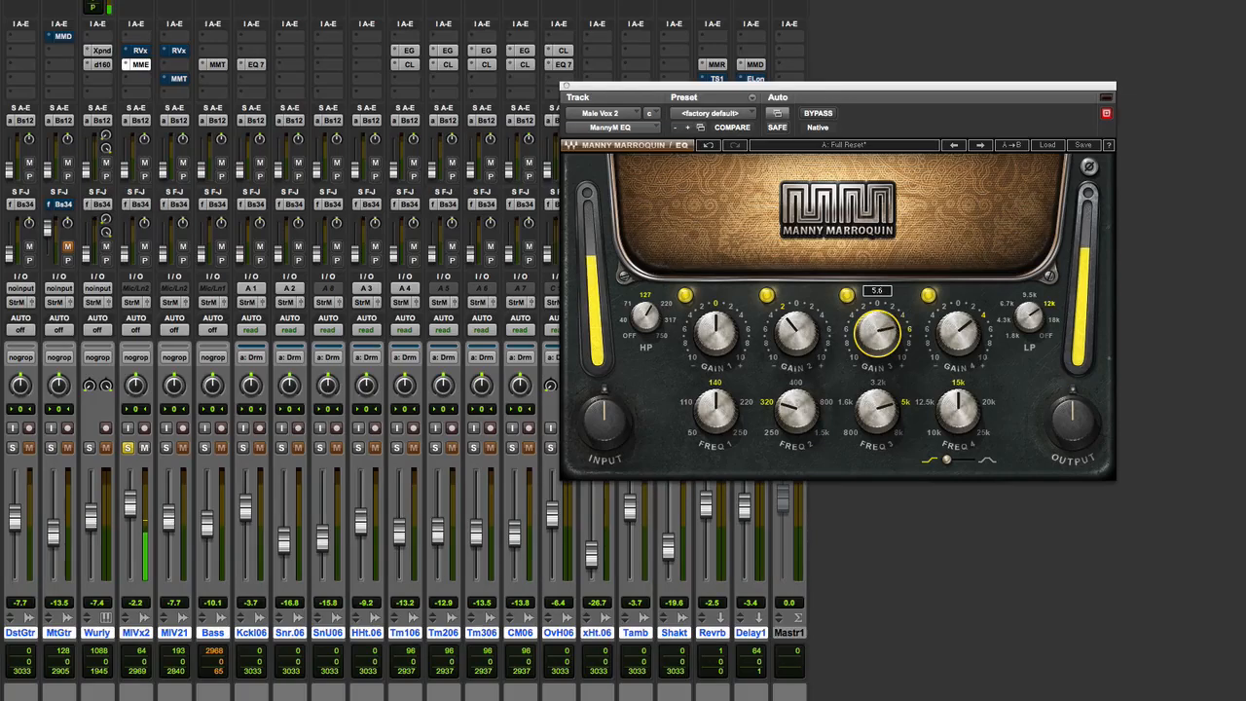
pyautogui.moveTo(876, 335); pyautogui.dragTo(880, 436)
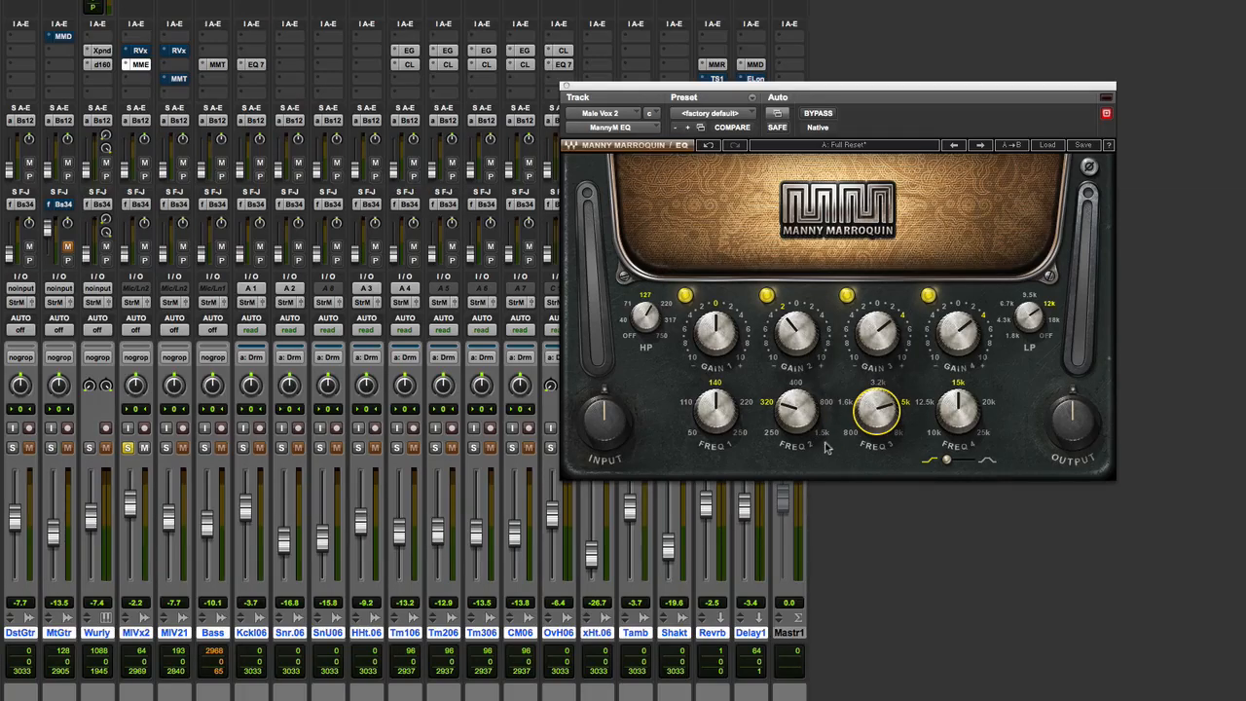
pyautogui.moveTo(884, 448)
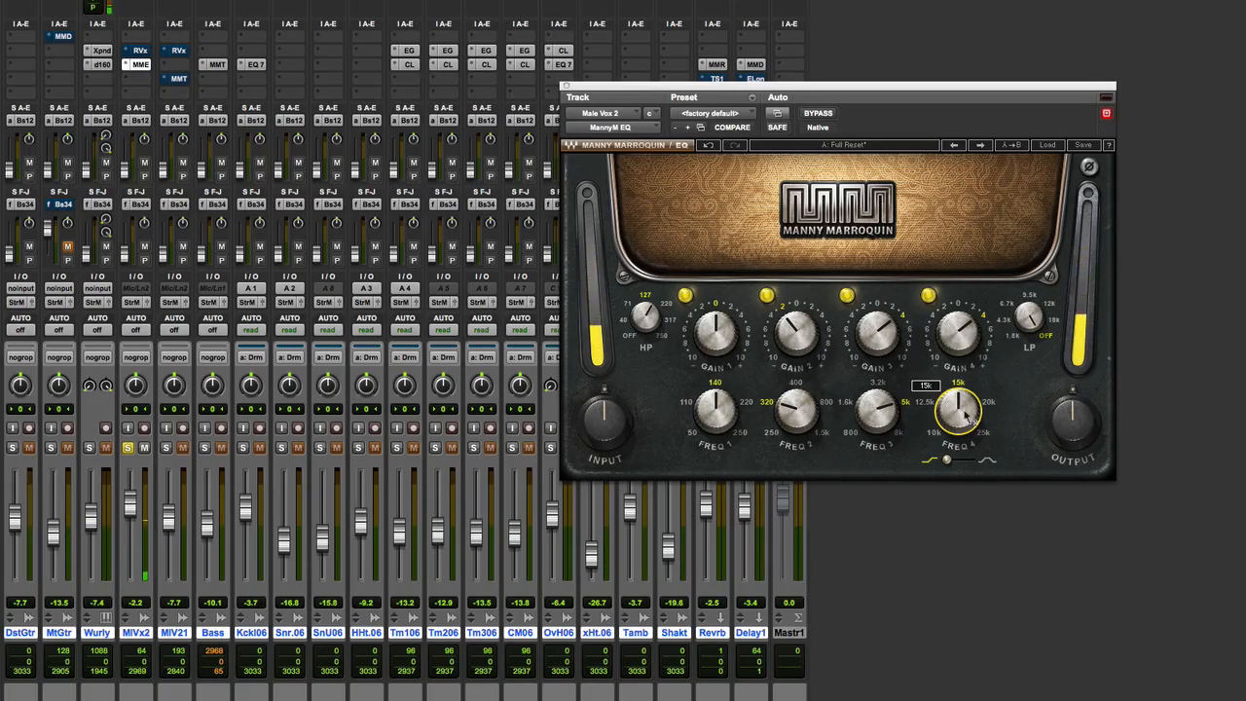
pyautogui.moveTo(958, 409); pyautogui.dragTo(964, 393)
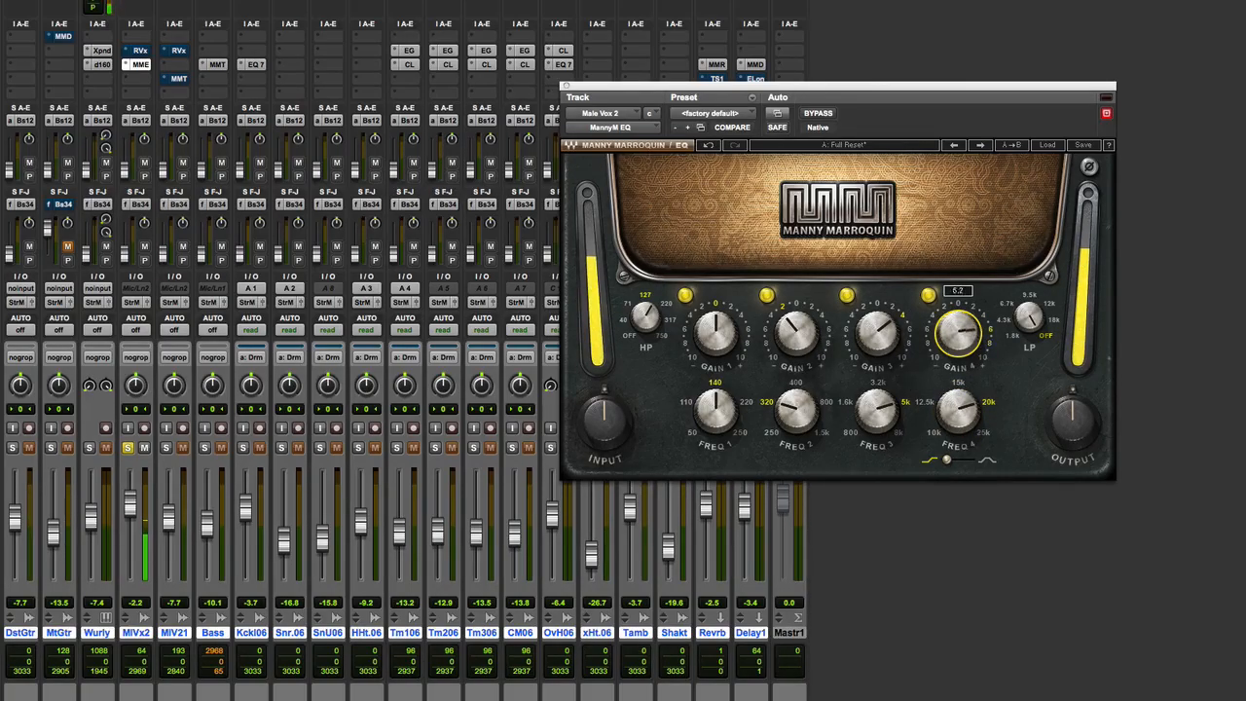
pyautogui.moveTo(958, 331); pyautogui.dragTo(959, 340)
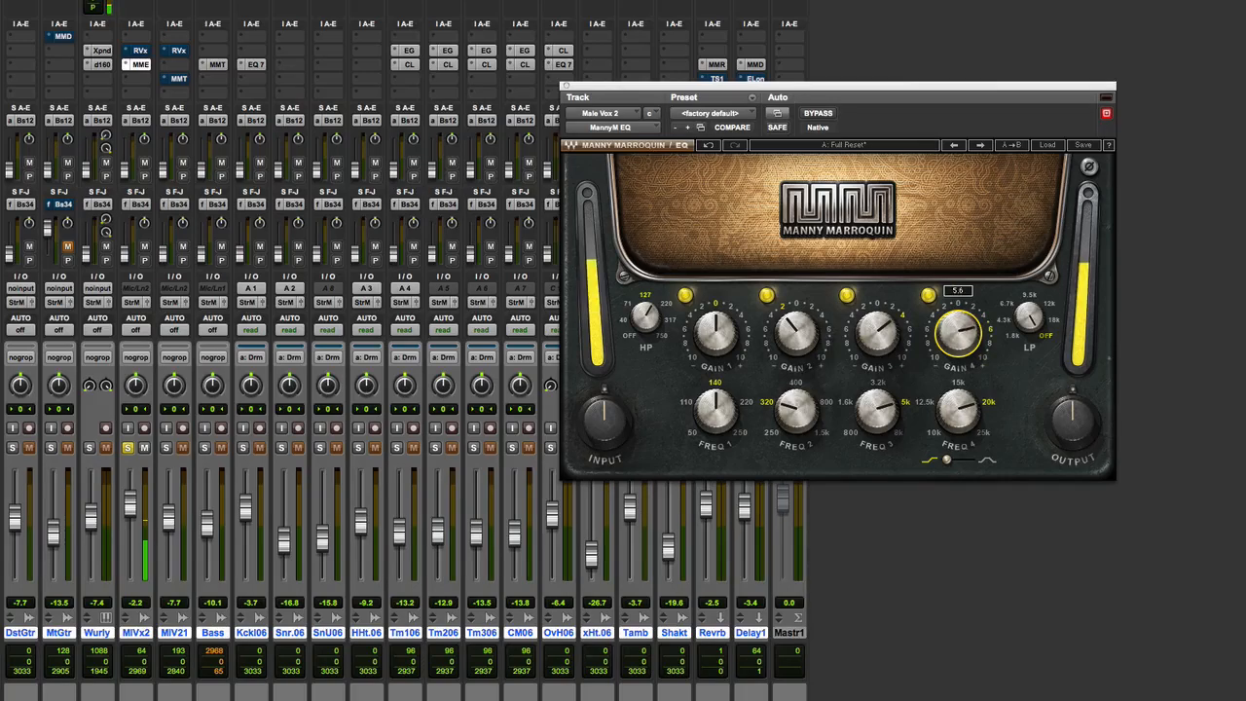
pyautogui.moveTo(958, 335); pyautogui.dragTo(959, 347)
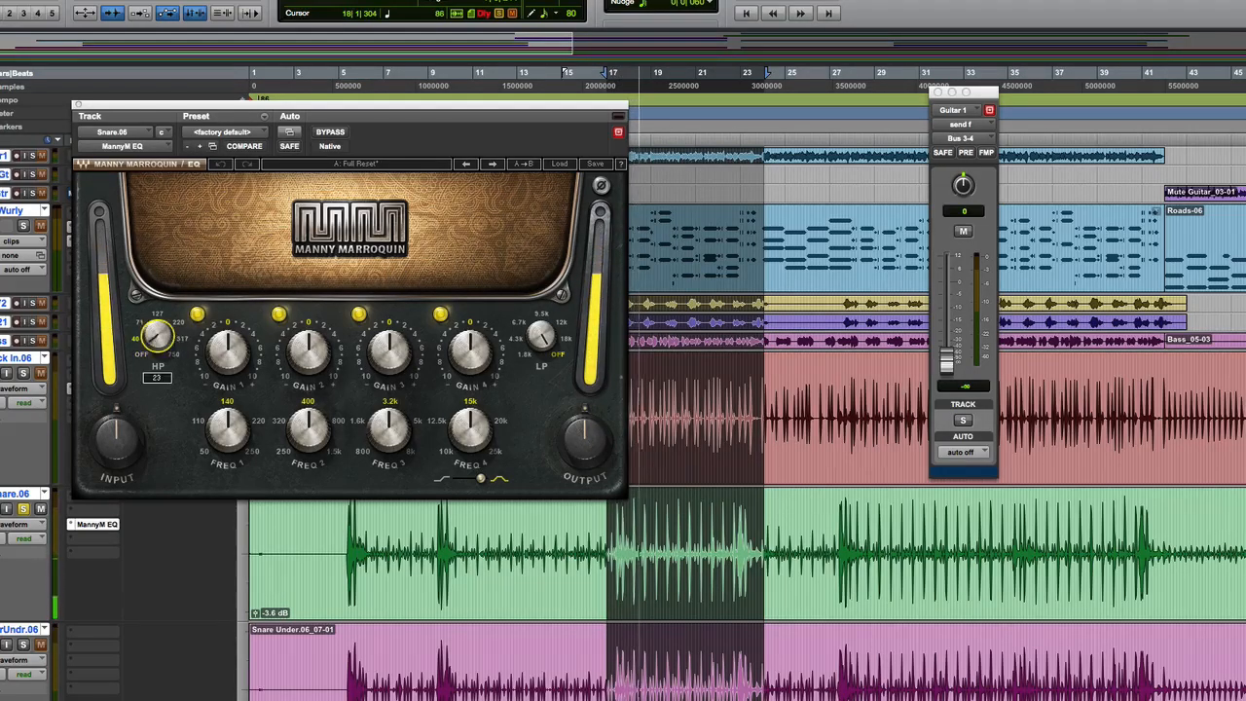
# Step: Tune the snare EQ's high-pass filter frequency and its band 4 and band 2 gains
pyautogui.moveTo(155, 335); pyautogui.dragTo(171, 316)
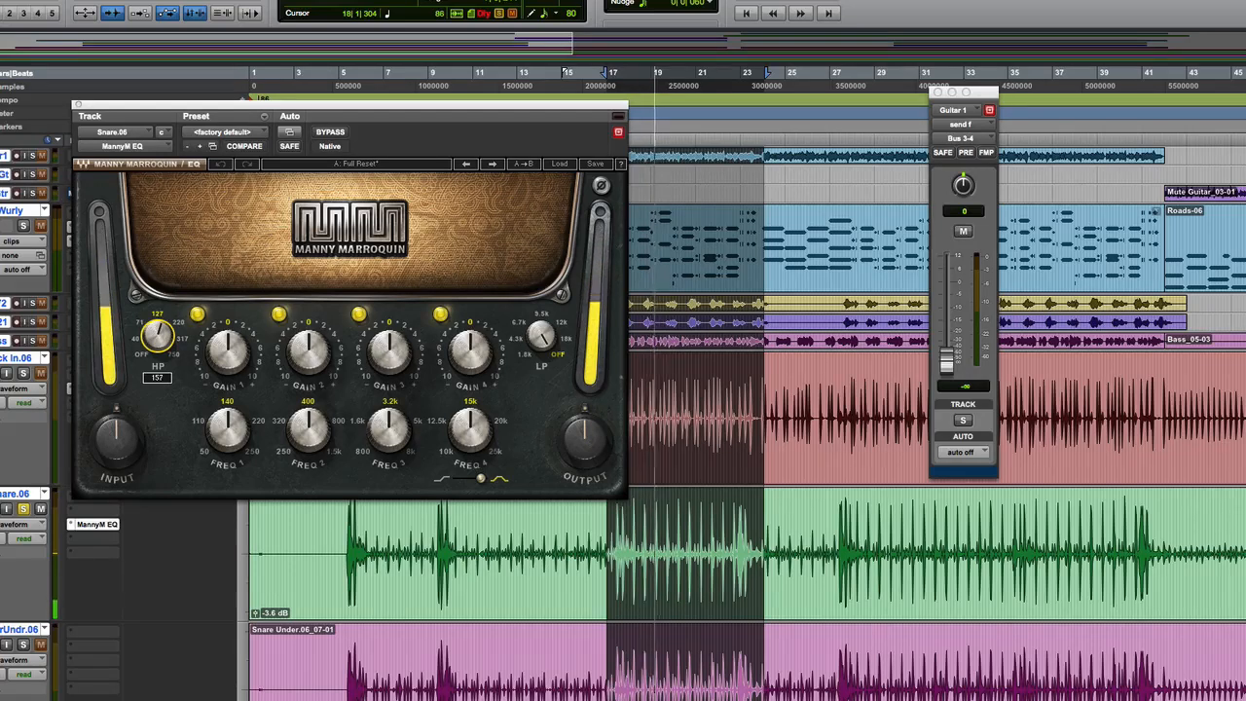
pyautogui.moveTo(156, 334); pyautogui.dragTo(165, 322)
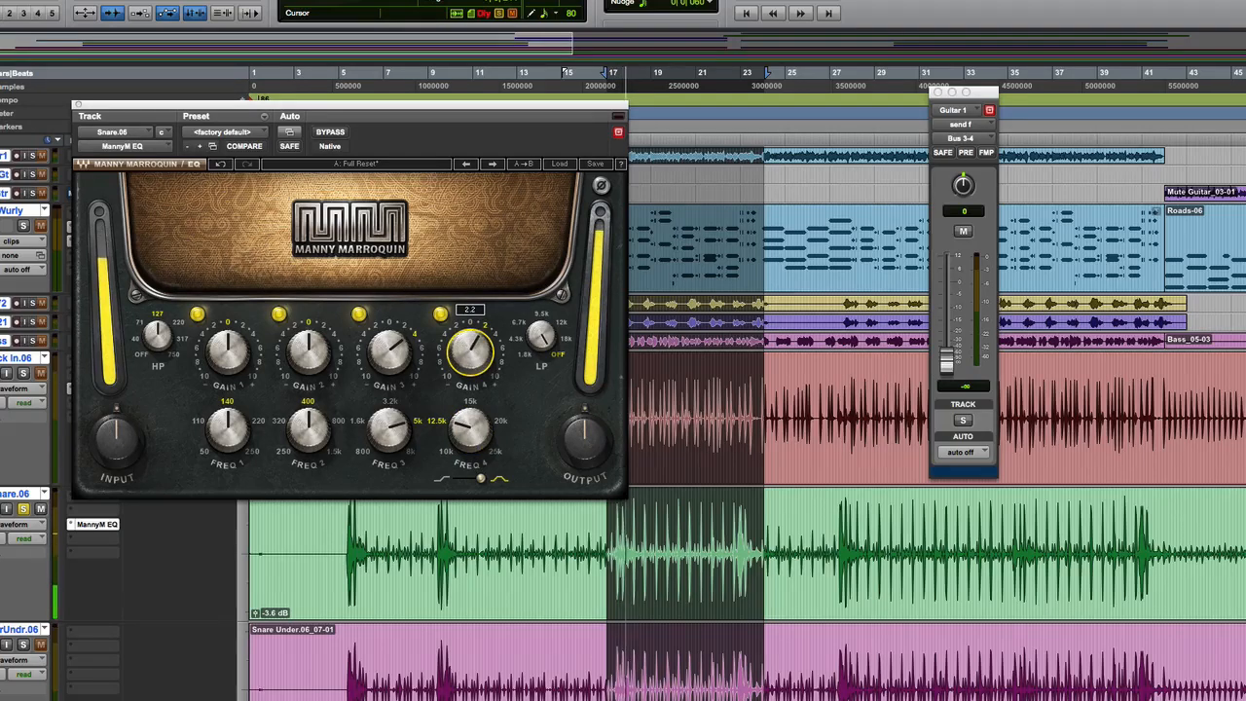
pyautogui.moveTo(467, 351); pyautogui.dragTo(471, 321)
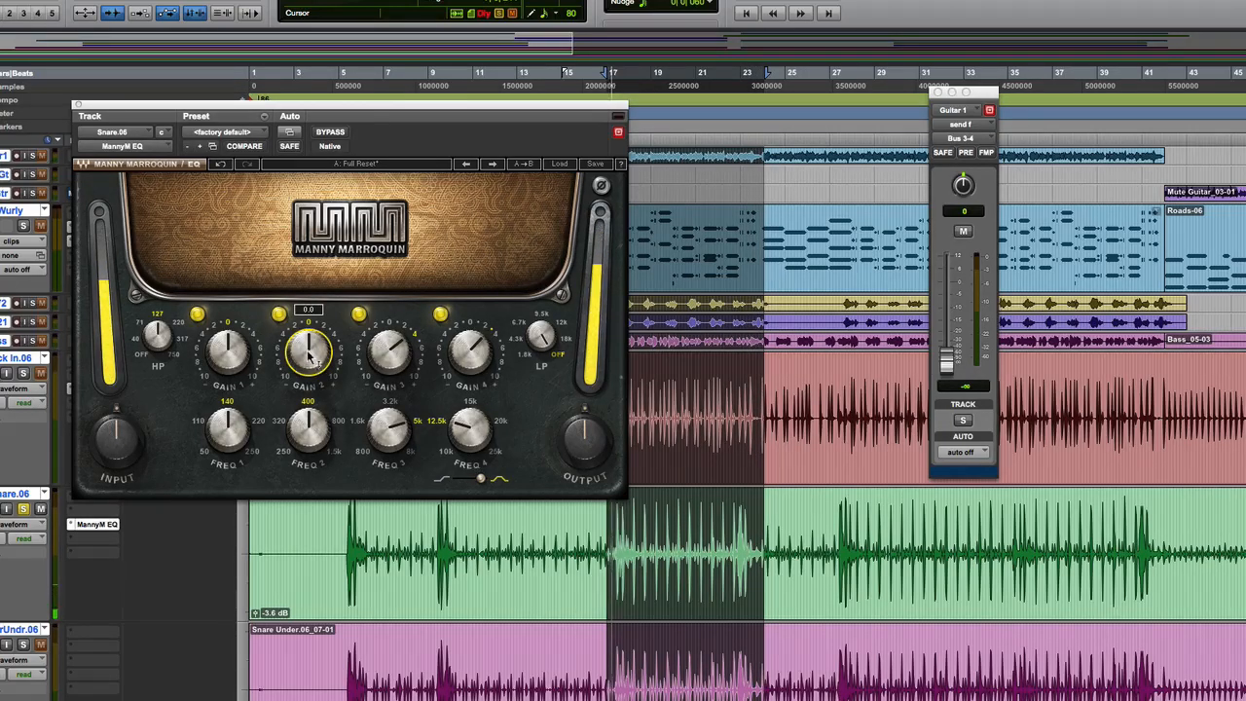
pyautogui.moveTo(310, 353); pyautogui.dragTo(321, 341)
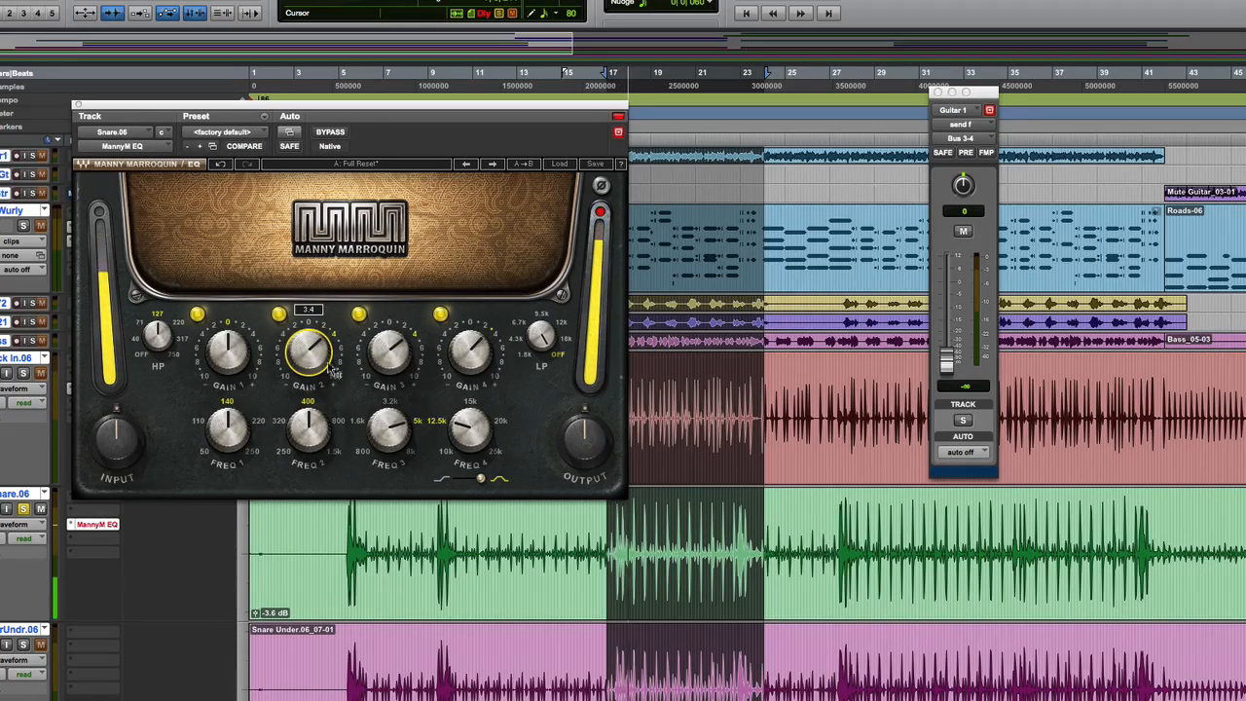
pyautogui.moveTo(585, 438); pyautogui.dragTo(584, 429)
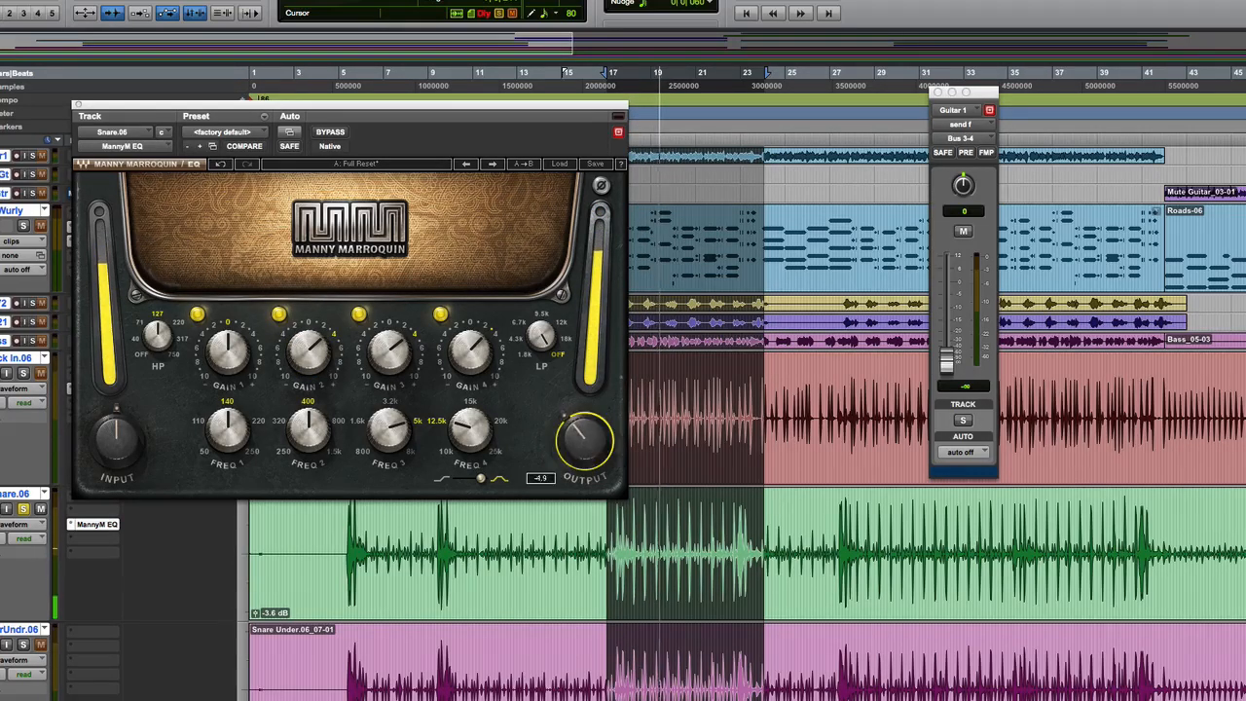
# Step: Set the snare EQ's output level, then close it to return to the mixer
pyautogui.moveTo(585, 438); pyautogui.dragTo(583, 448)
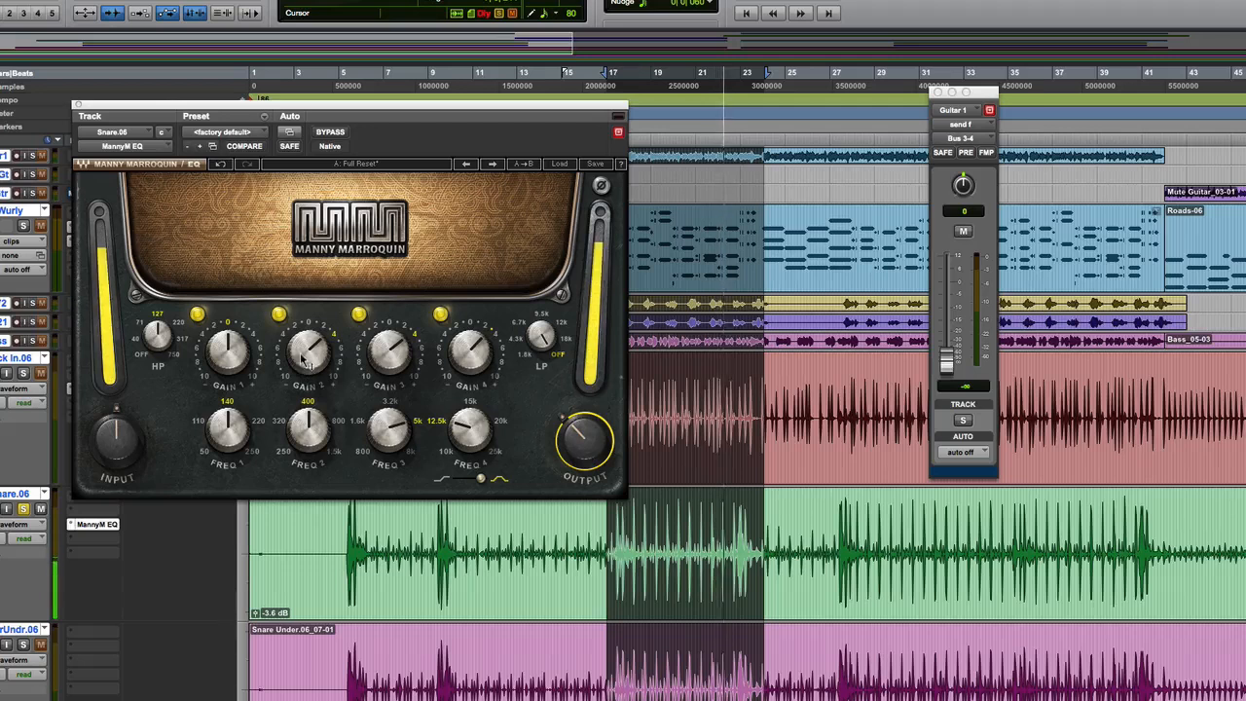
pyautogui.moveTo(308, 355); pyautogui.dragTo(312, 366)
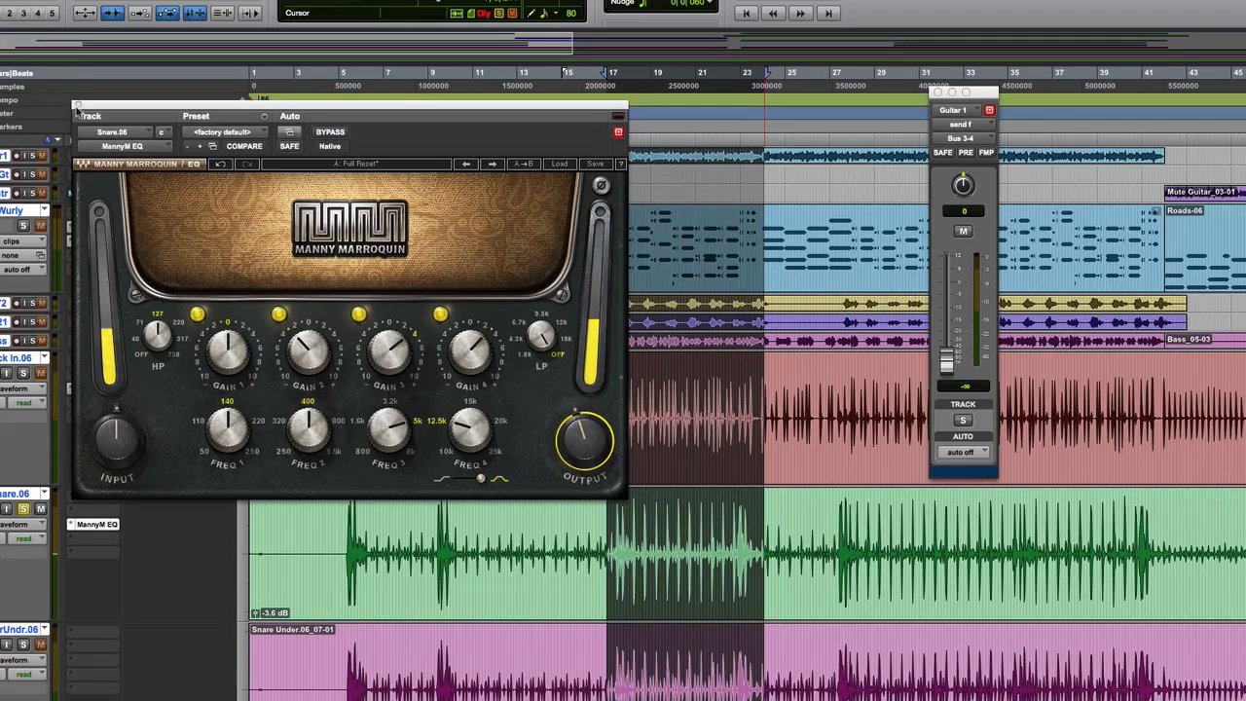
pyautogui.click(619, 115)
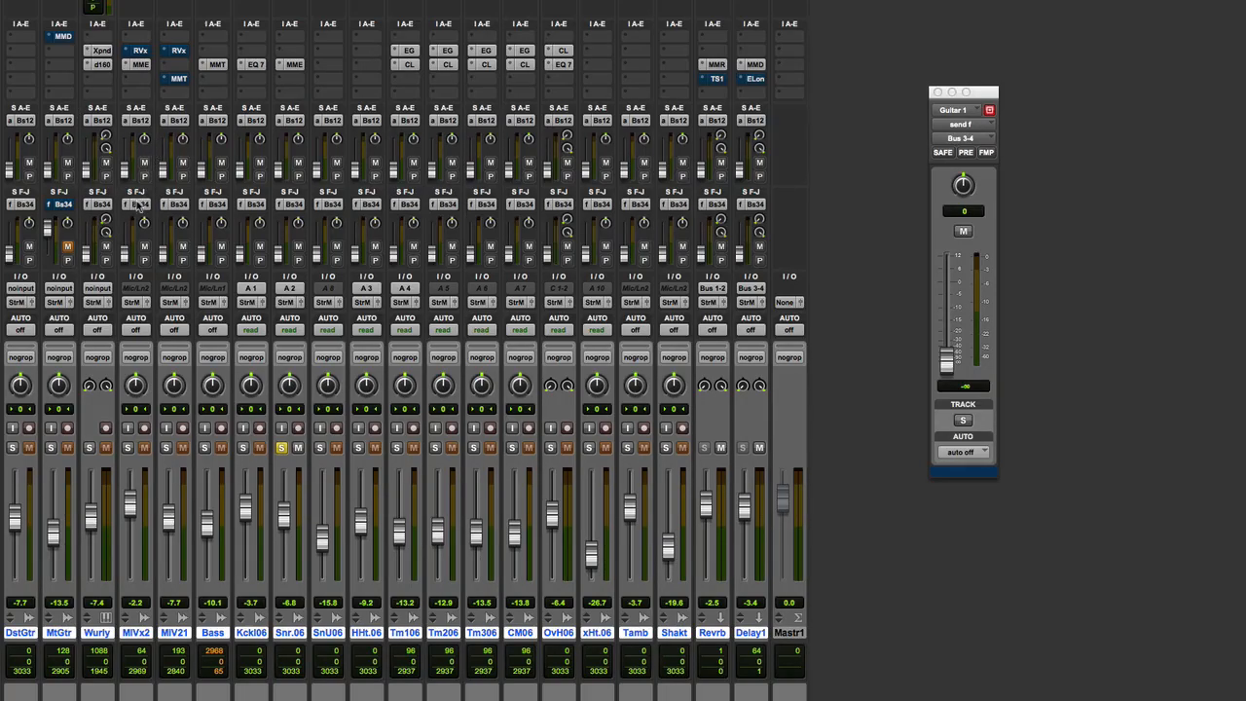
pyautogui.moveTo(136, 204)
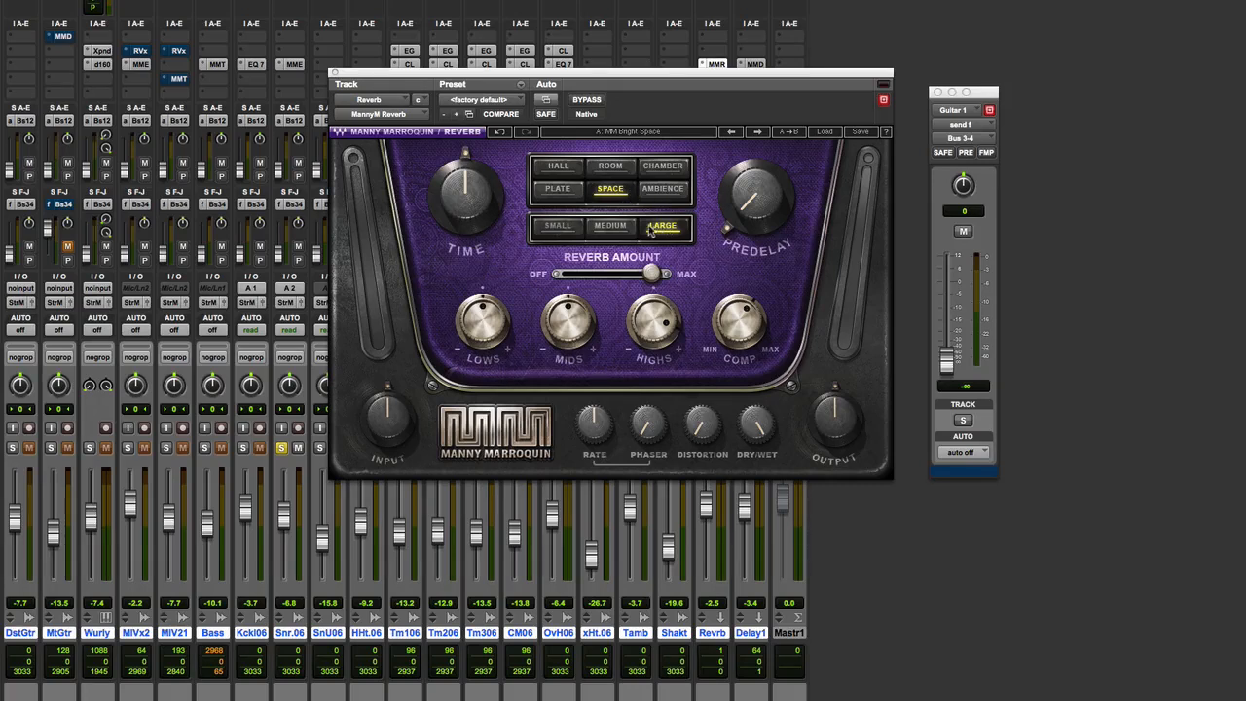
# Step: Set the Manny Marroquin Reverb to the Large space size
pyautogui.click(662, 226)
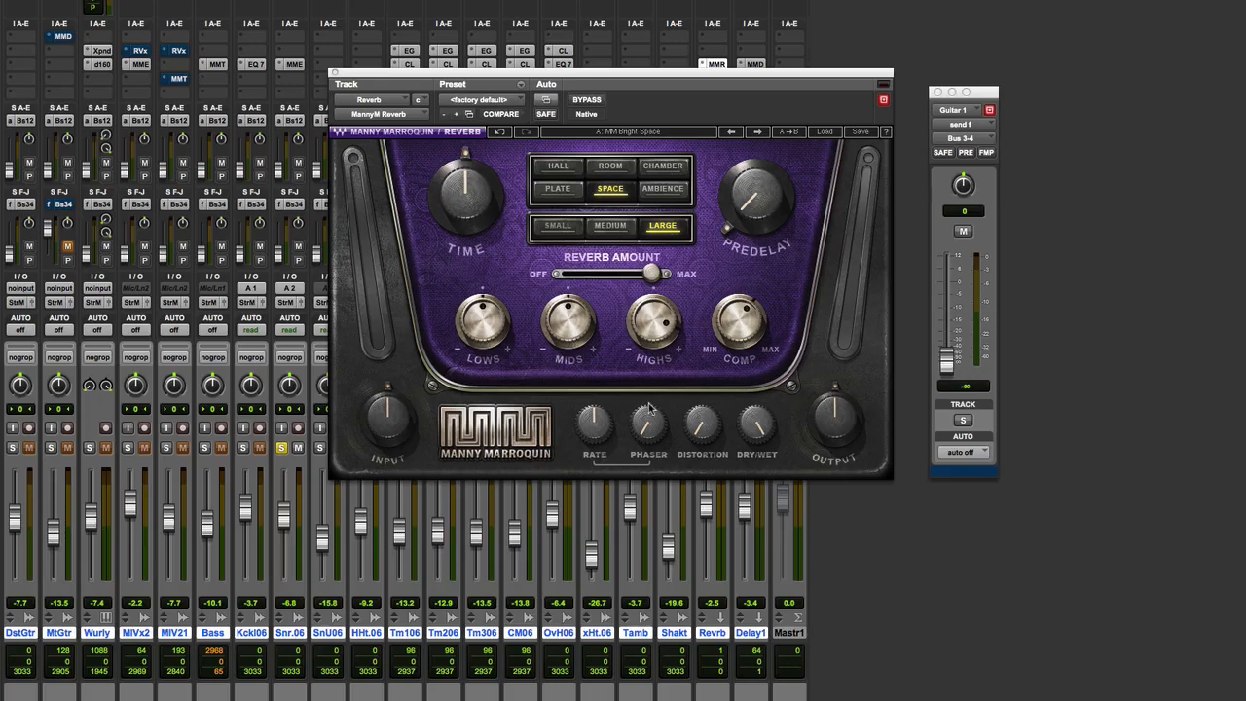
pyautogui.moveTo(713, 426)
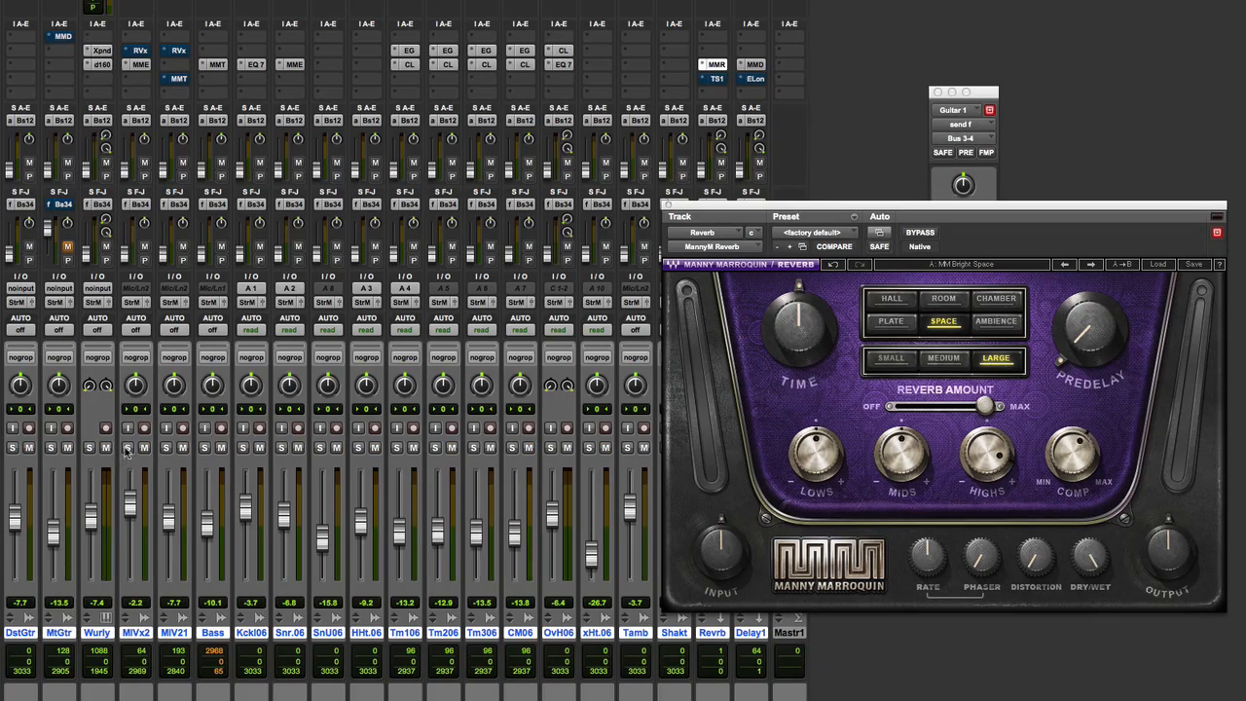
# Step: Play the mix, adjust the reverb decay time and switch the size to Small
pyautogui.click(128, 446)
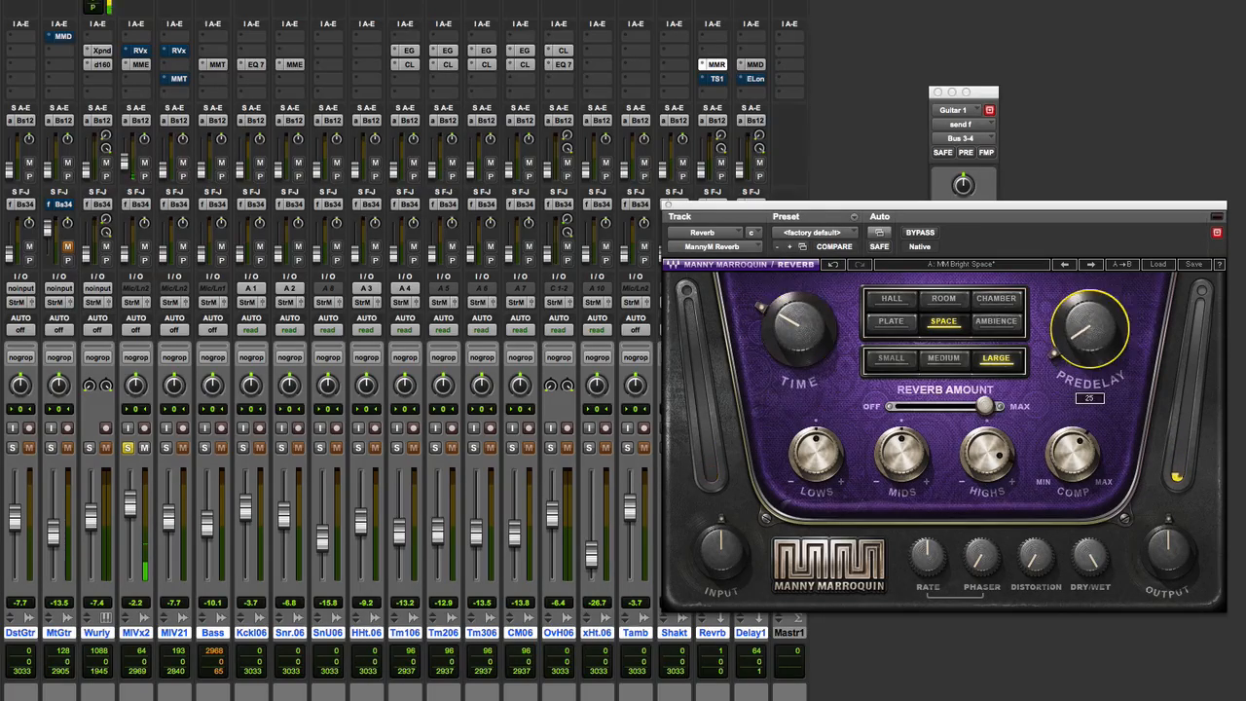
pyautogui.moveTo(1090, 331); pyautogui.dragTo(1091, 312)
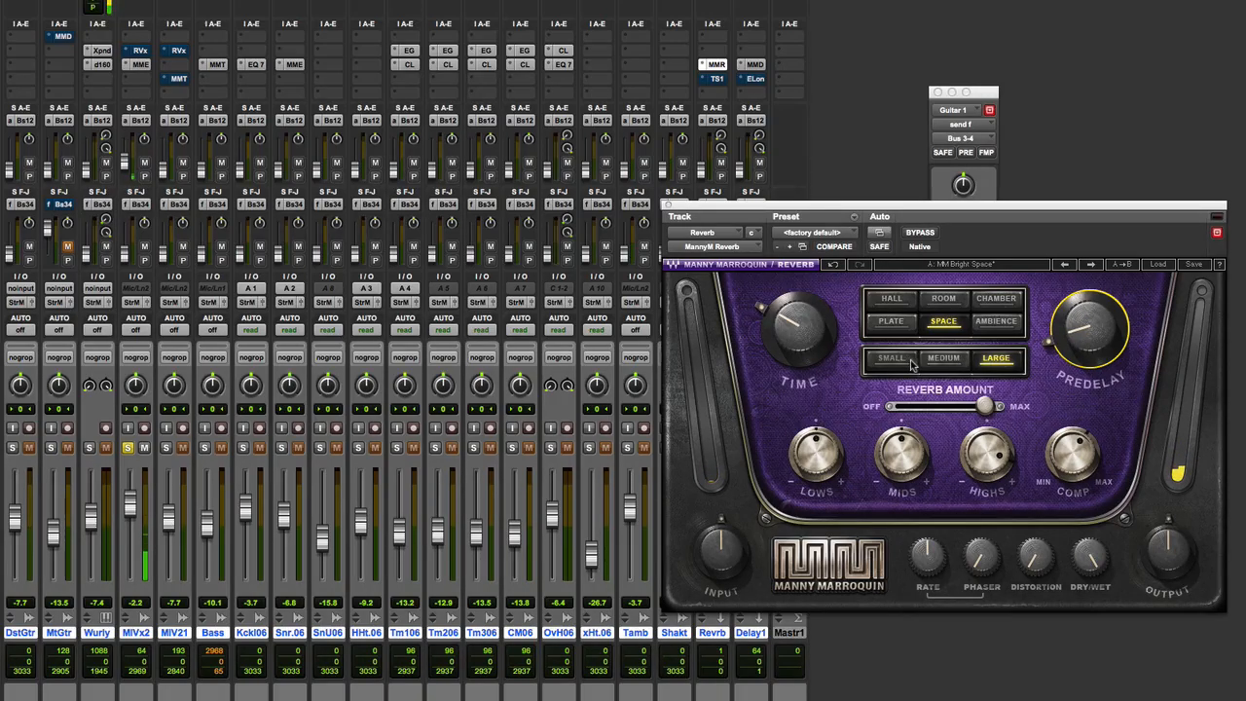
pyautogui.click(892, 358)
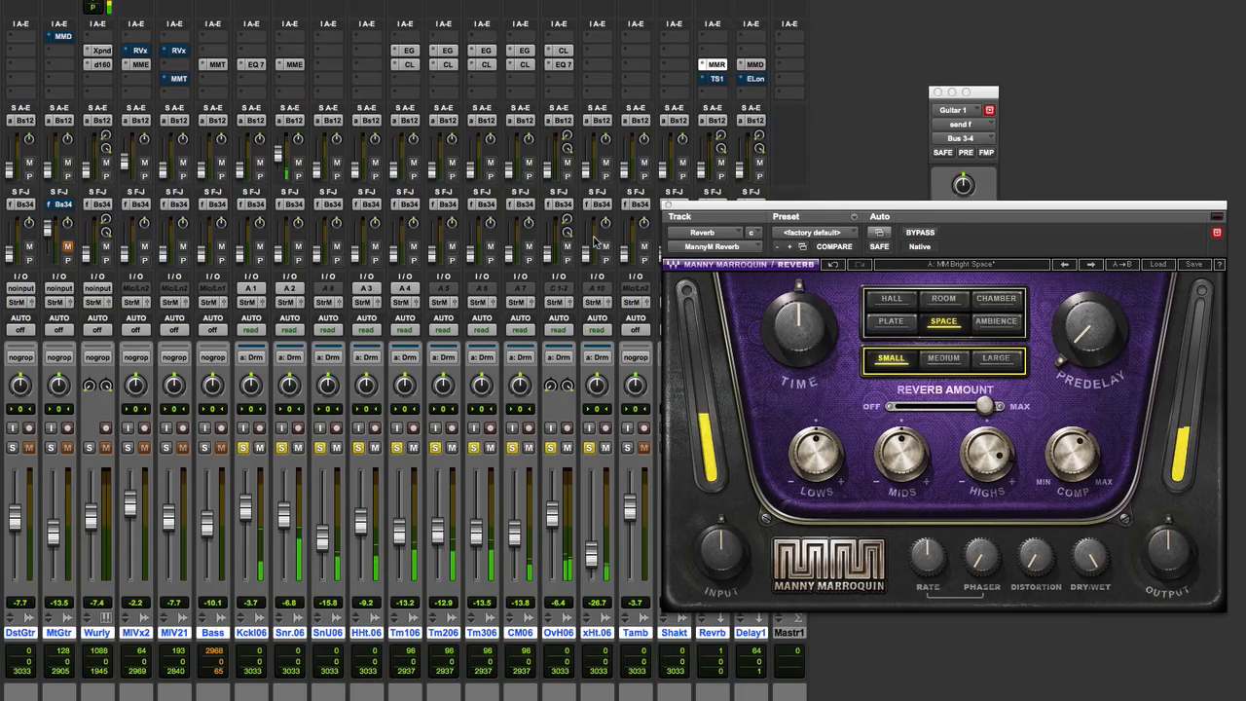
# Step: Switch the reverb to Medium size and dial in its phaser and distortion amounts
pyautogui.click(943, 359)
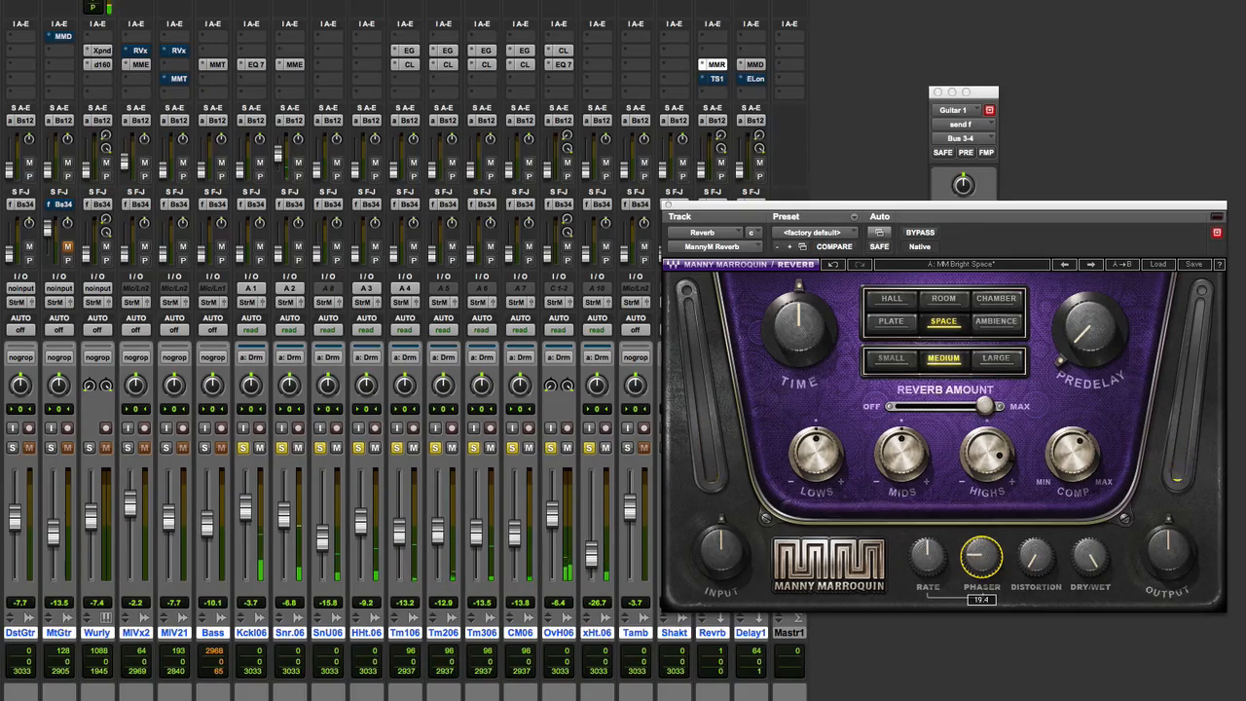
pyautogui.moveTo(981, 555); pyautogui.dragTo(981, 536)
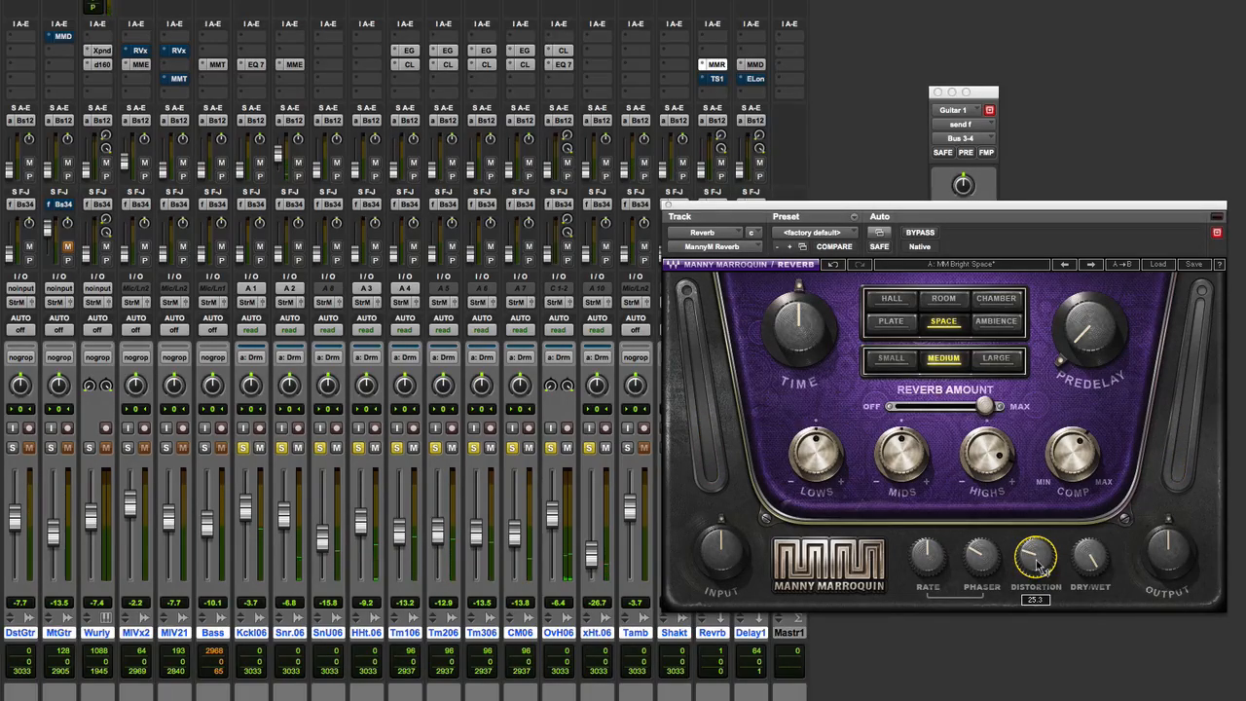
pyautogui.moveTo(1036, 557); pyautogui.dragTo(1036, 545)
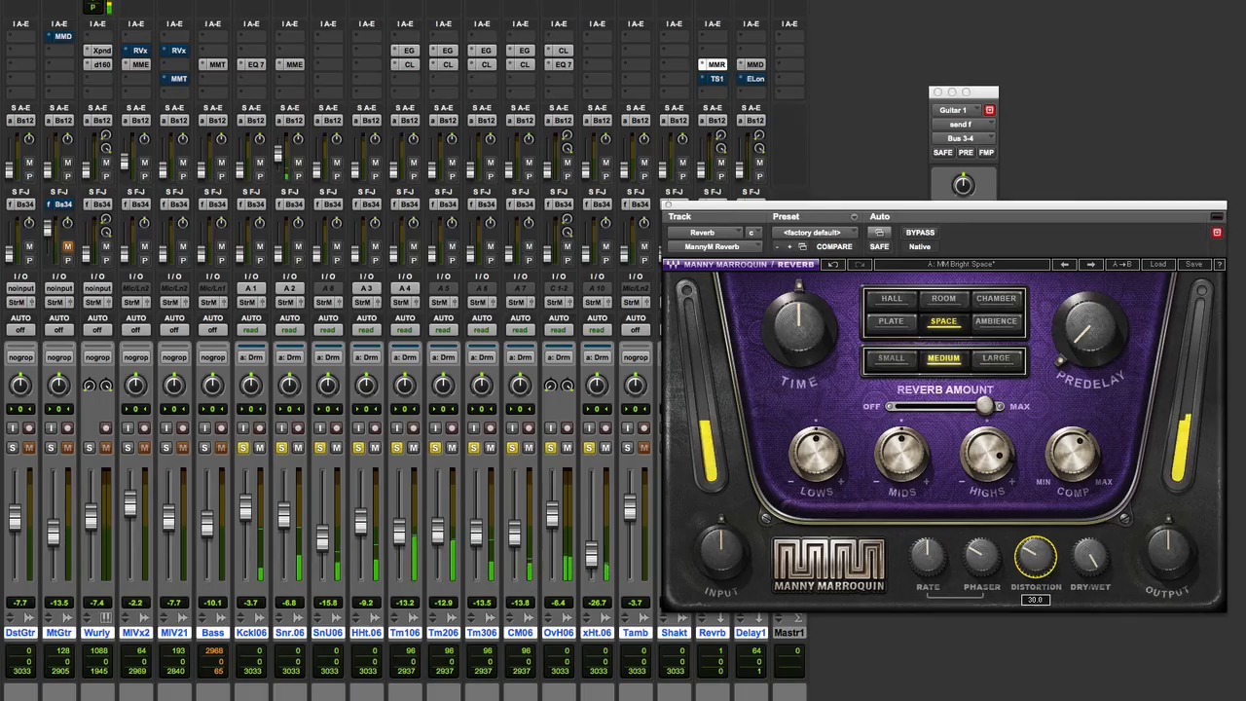
pyautogui.moveTo(1036, 555); pyautogui.dragTo(1036, 545)
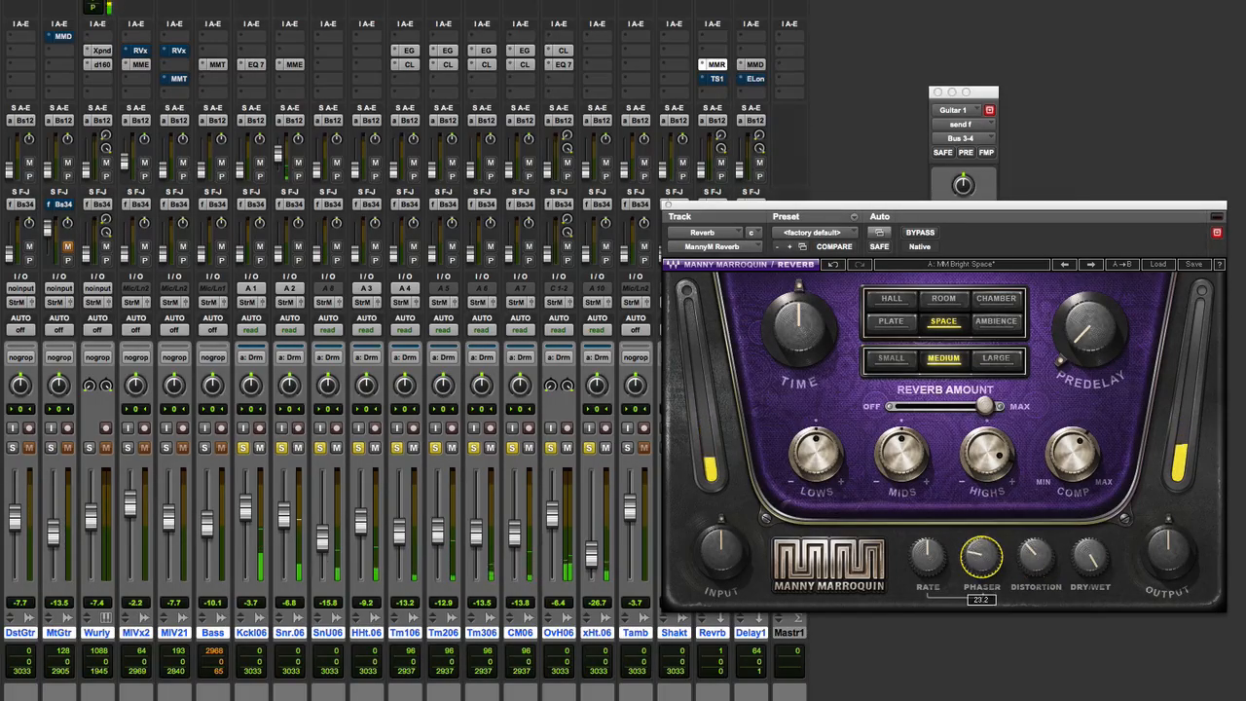
pyautogui.moveTo(981, 555); pyautogui.dragTo(982, 574)
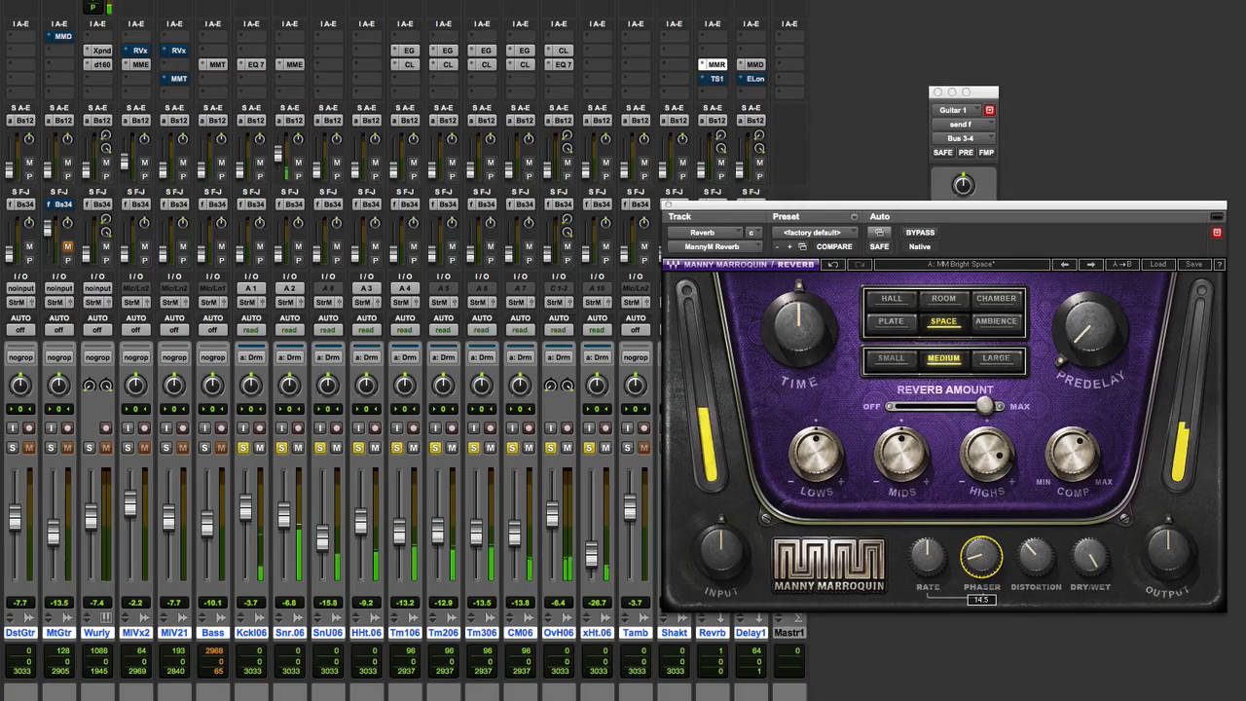
pyautogui.moveTo(982, 555); pyautogui.dragTo(982, 565)
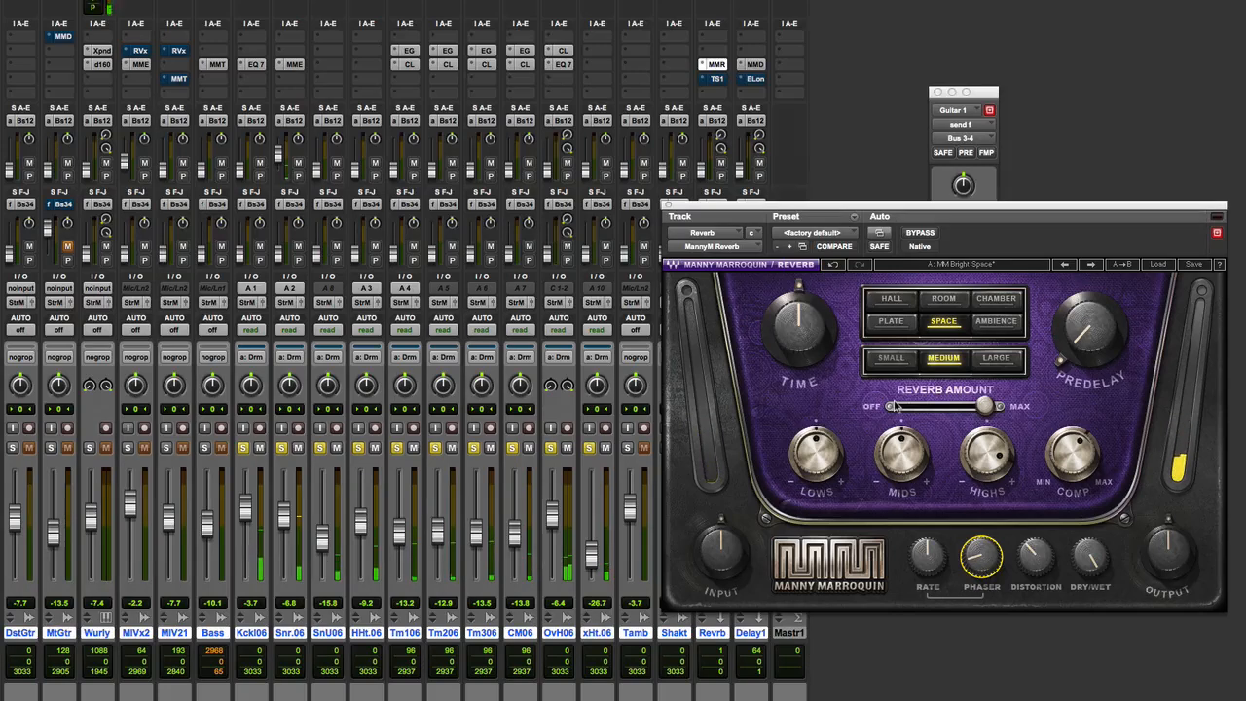
# Step: Settle the overall reverb amount with the REVERB AMOUNT slider
pyautogui.moveTo(896, 408); pyautogui.dragTo(931, 407)
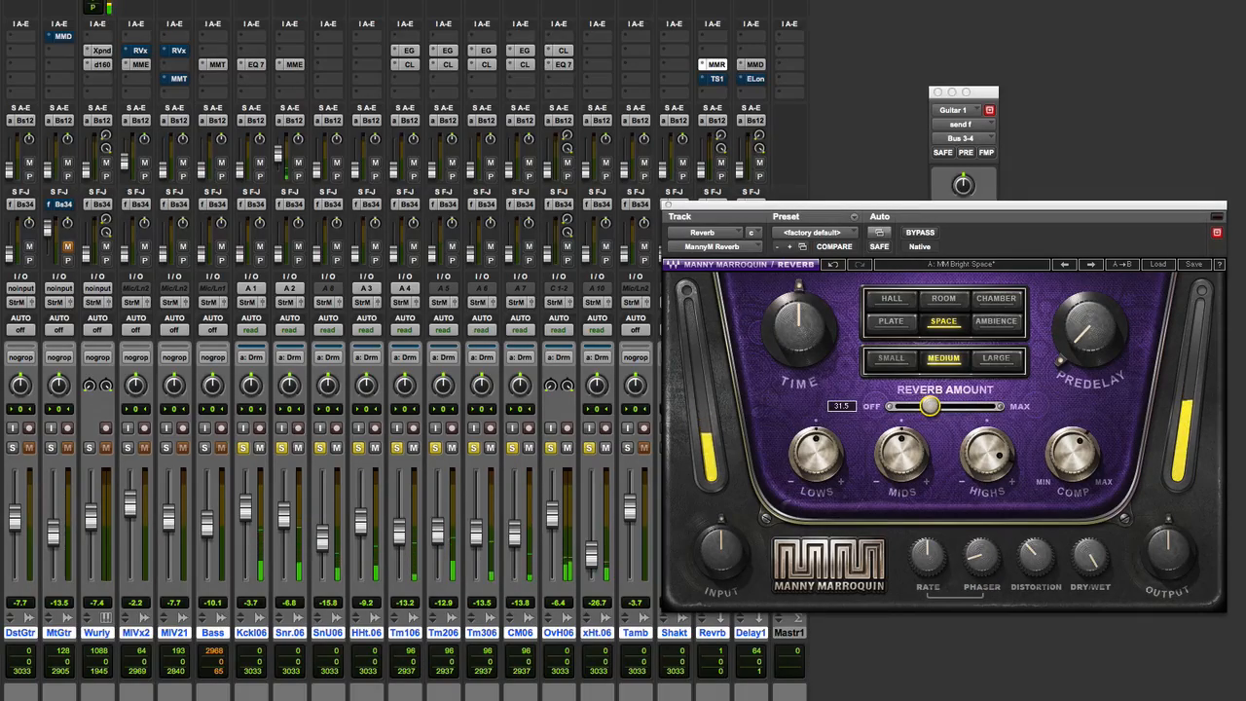
pyautogui.moveTo(931, 407); pyautogui.dragTo(937, 407)
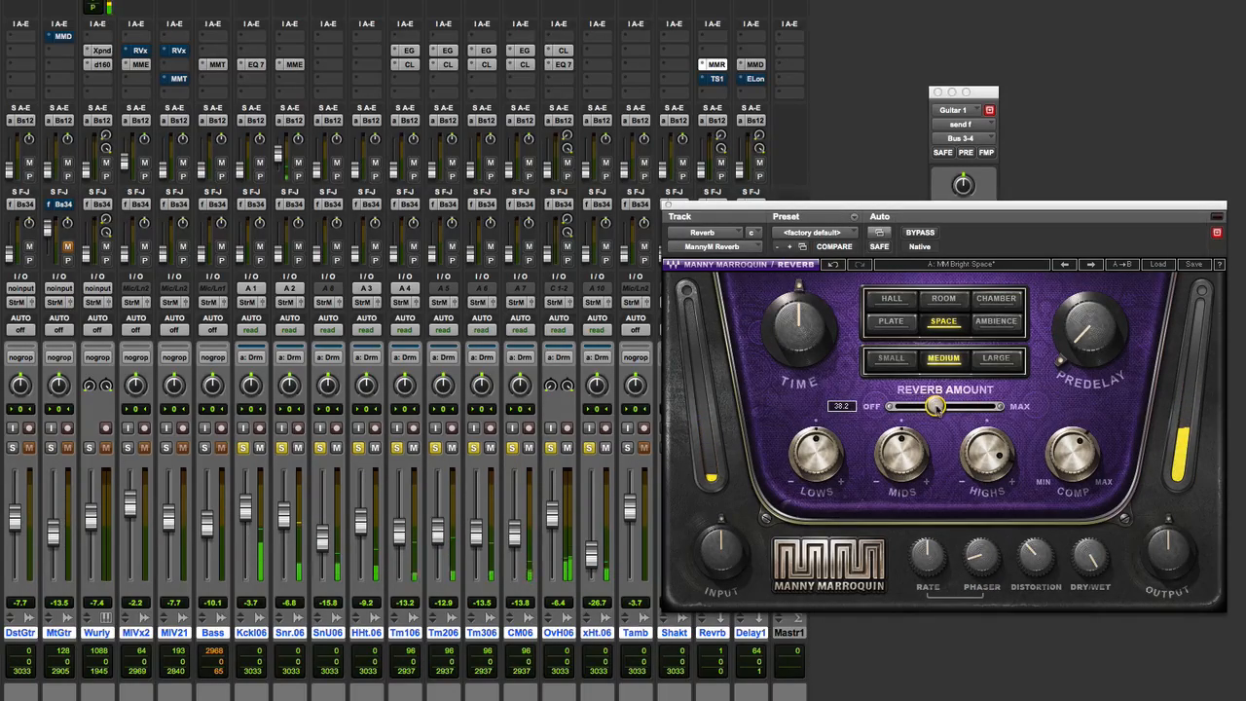
pyautogui.moveTo(1091, 321); pyautogui.dragTo(1090, 302)
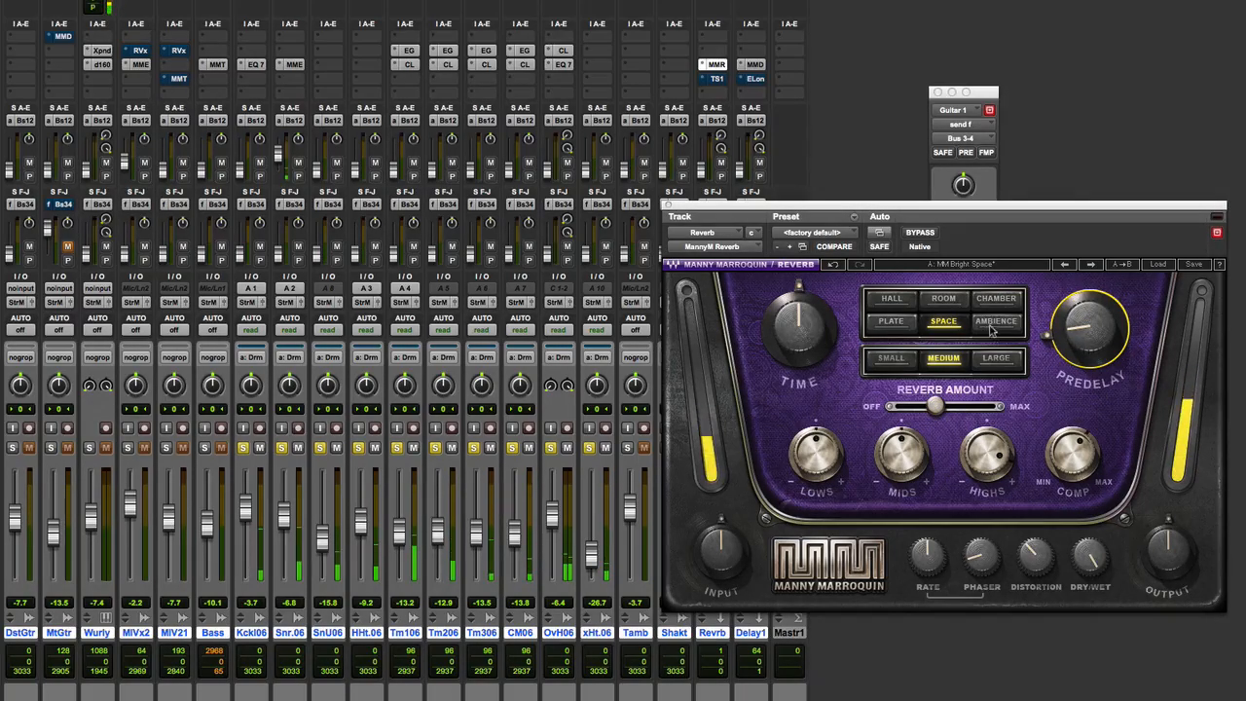
# Step: Switch the reverb space to Ambience and retune its predelay
pyautogui.click(997, 321)
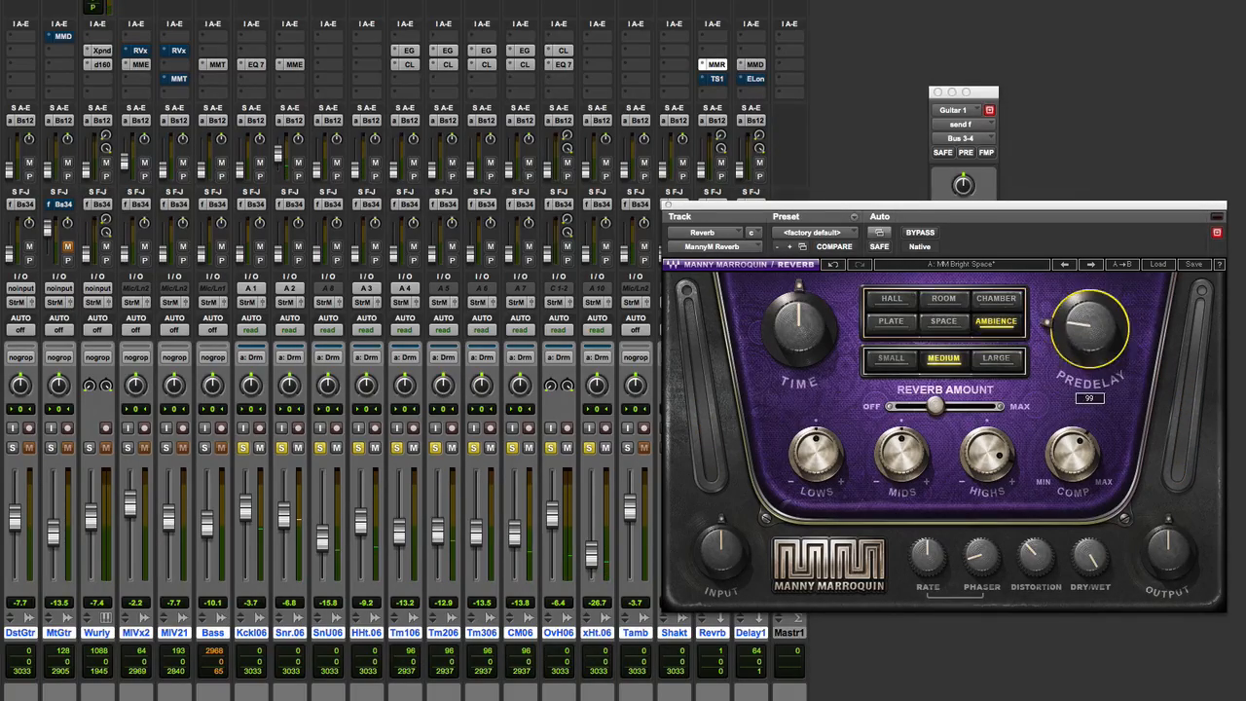
pyautogui.moveTo(1090, 311); pyautogui.dragTo(1081, 335)
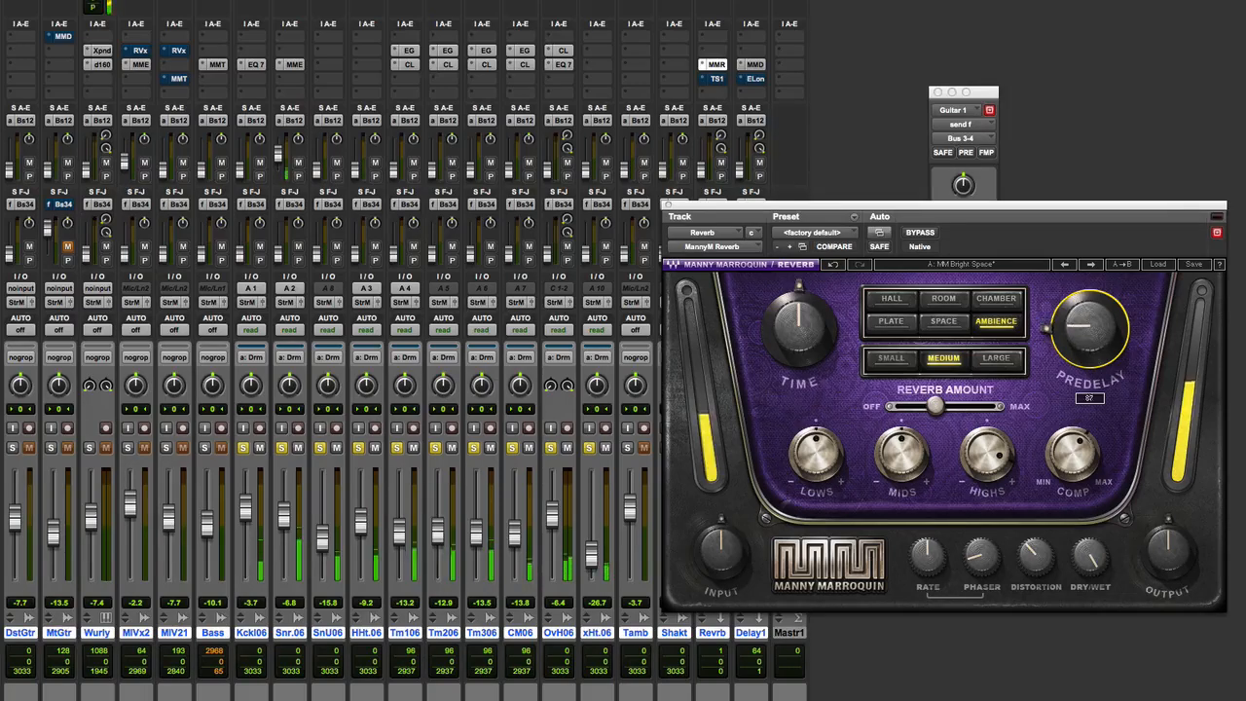
pyautogui.moveTo(798, 322); pyautogui.dragTo(799, 311)
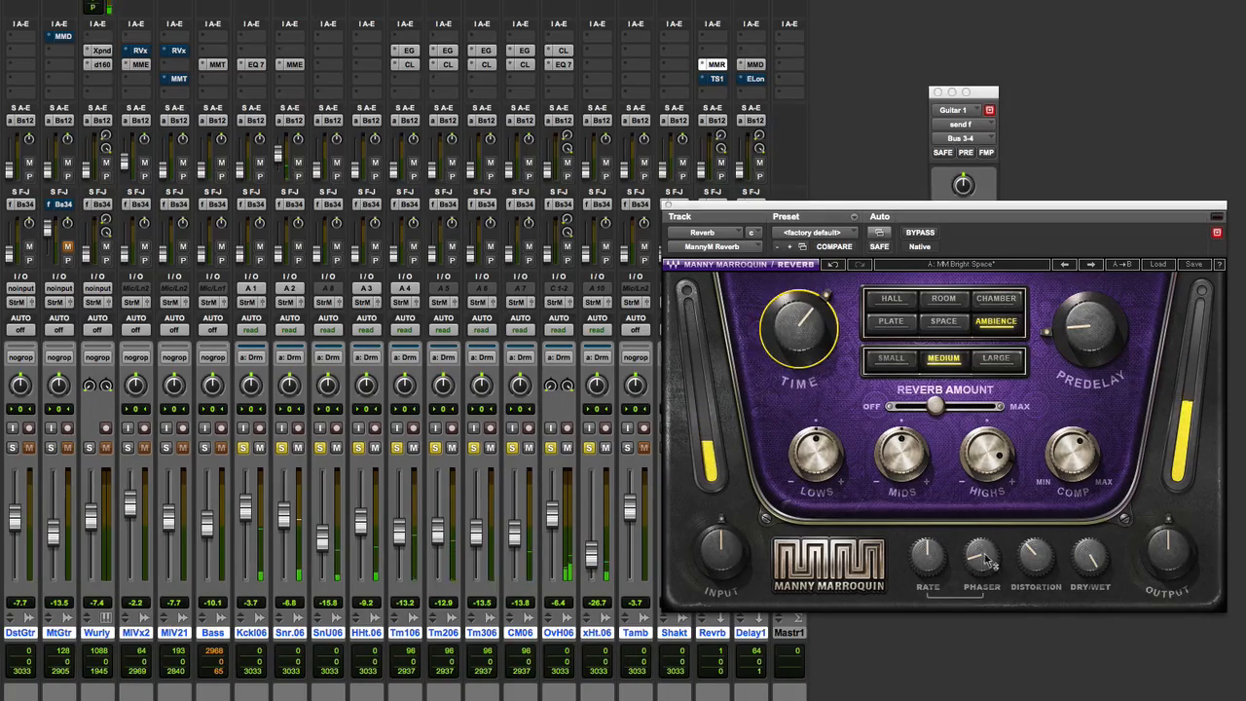
pyautogui.click(981, 555)
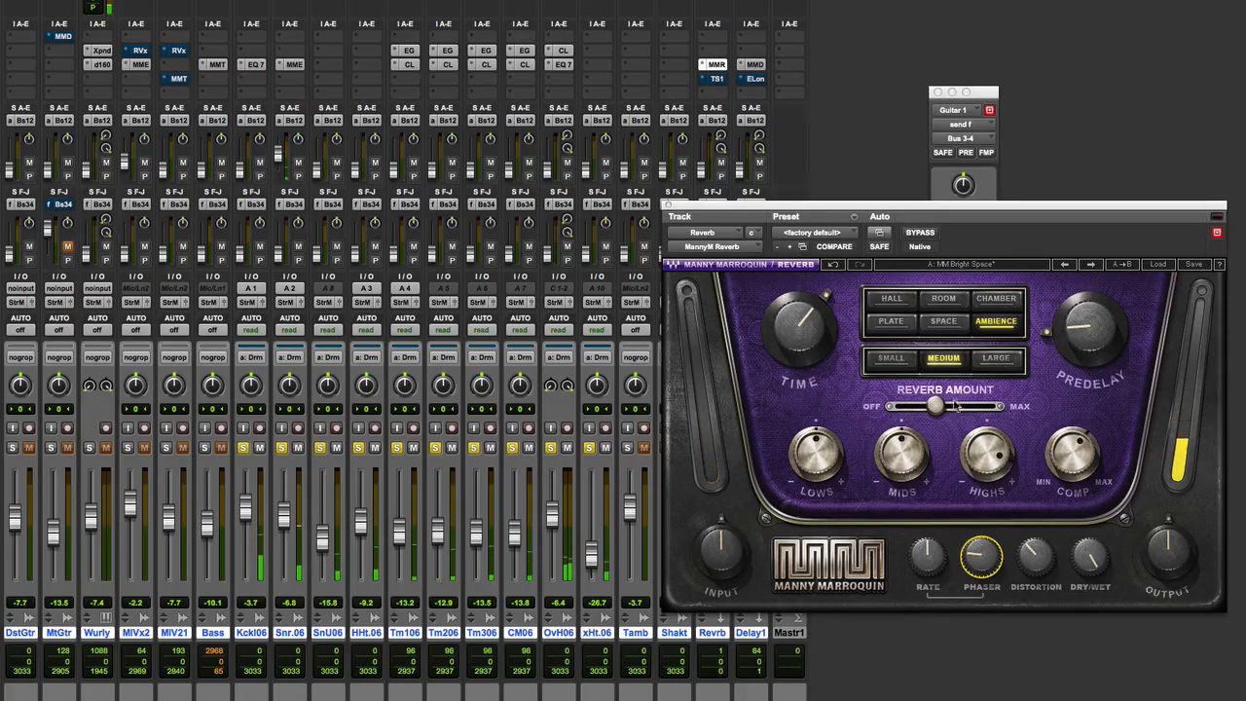
# Step: Readjust the overall reverb amount and the reverb's compression amount
pyautogui.moveTo(935, 407); pyautogui.dragTo(990, 407)
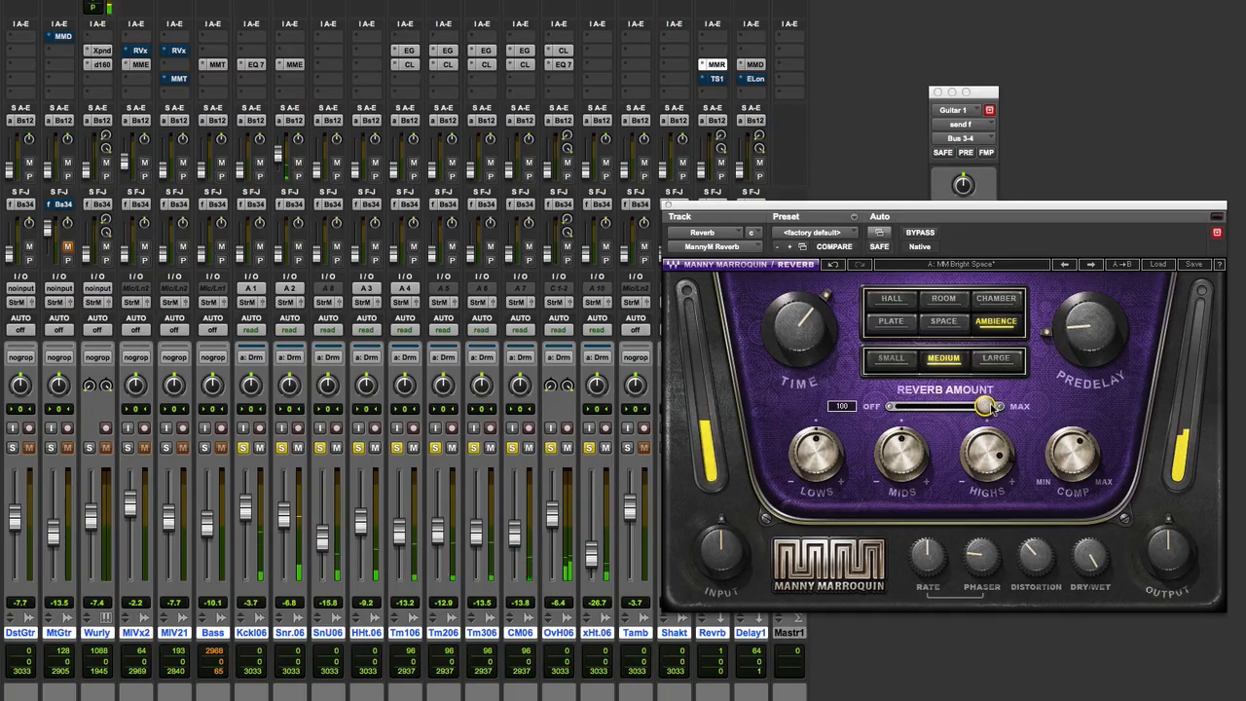
pyautogui.moveTo(985, 458); pyautogui.dragTo(985, 463)
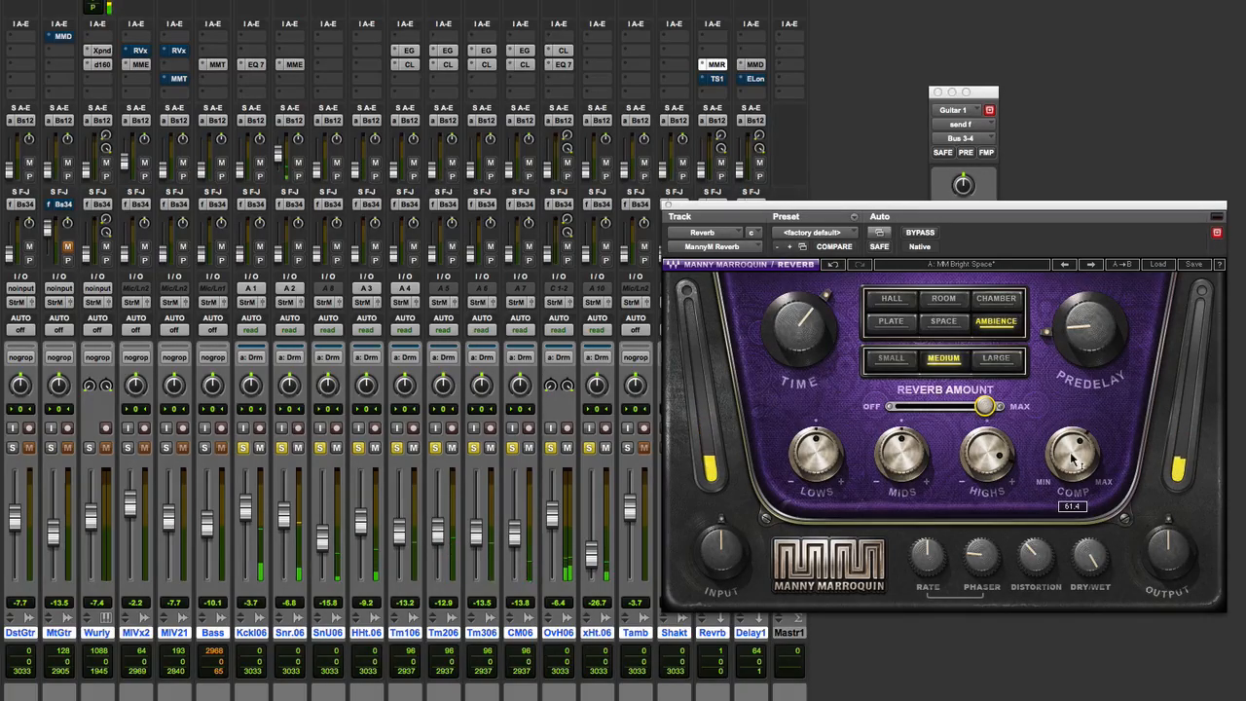
pyautogui.moveTo(1072, 457); pyautogui.dragTo(1071, 477)
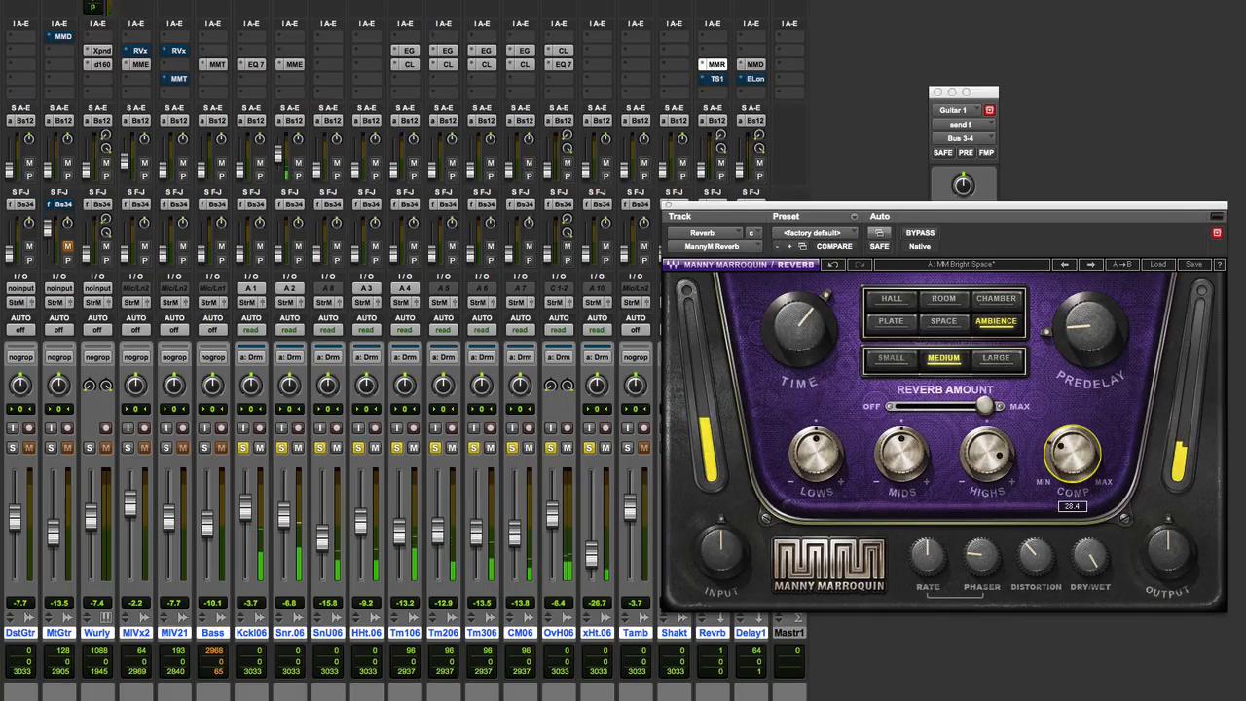
pyautogui.moveTo(1072, 452); pyautogui.dragTo(1075, 433)
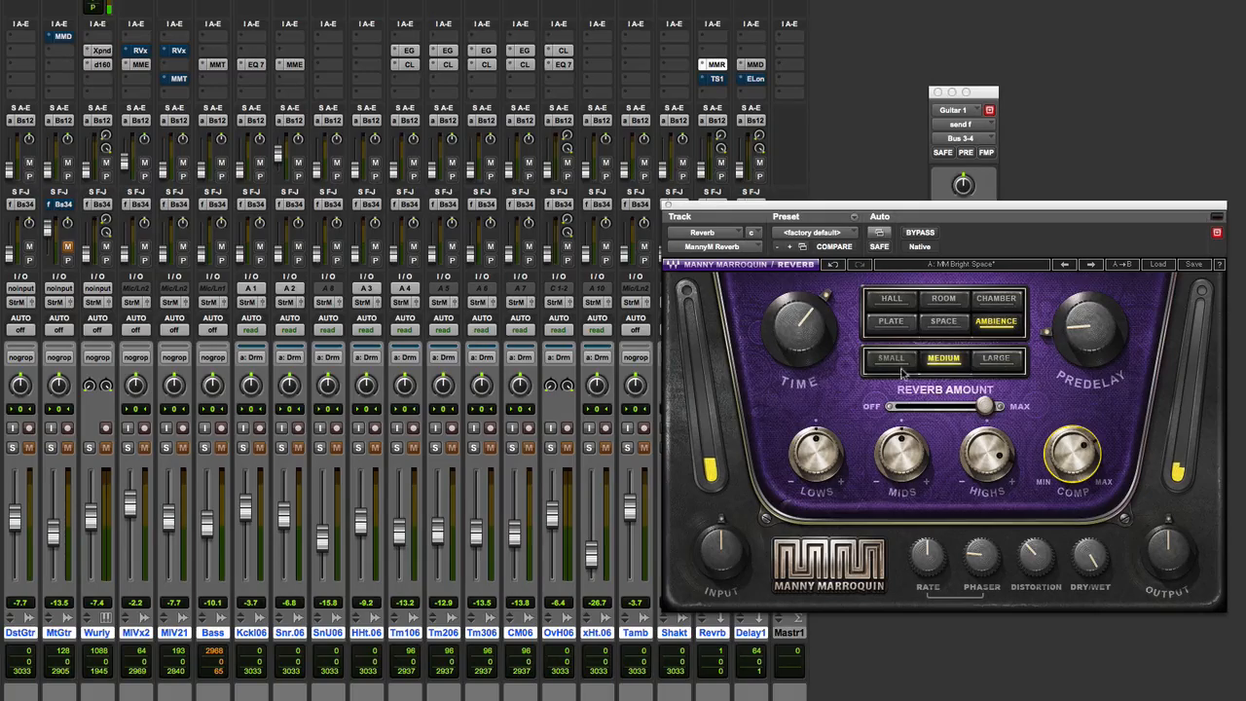
# Step: Load the MM Phasing Hall factory preset from the reverb's preset menu
pyautogui.click(982, 555)
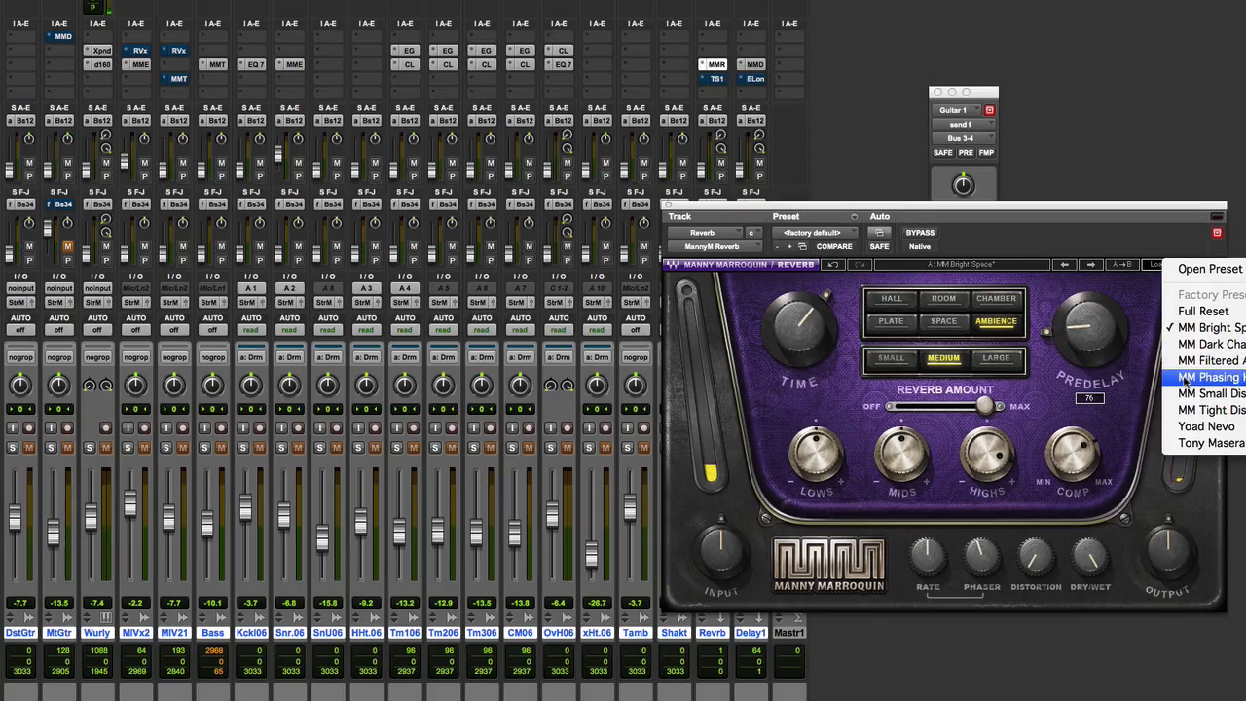
pyautogui.click(1208, 378)
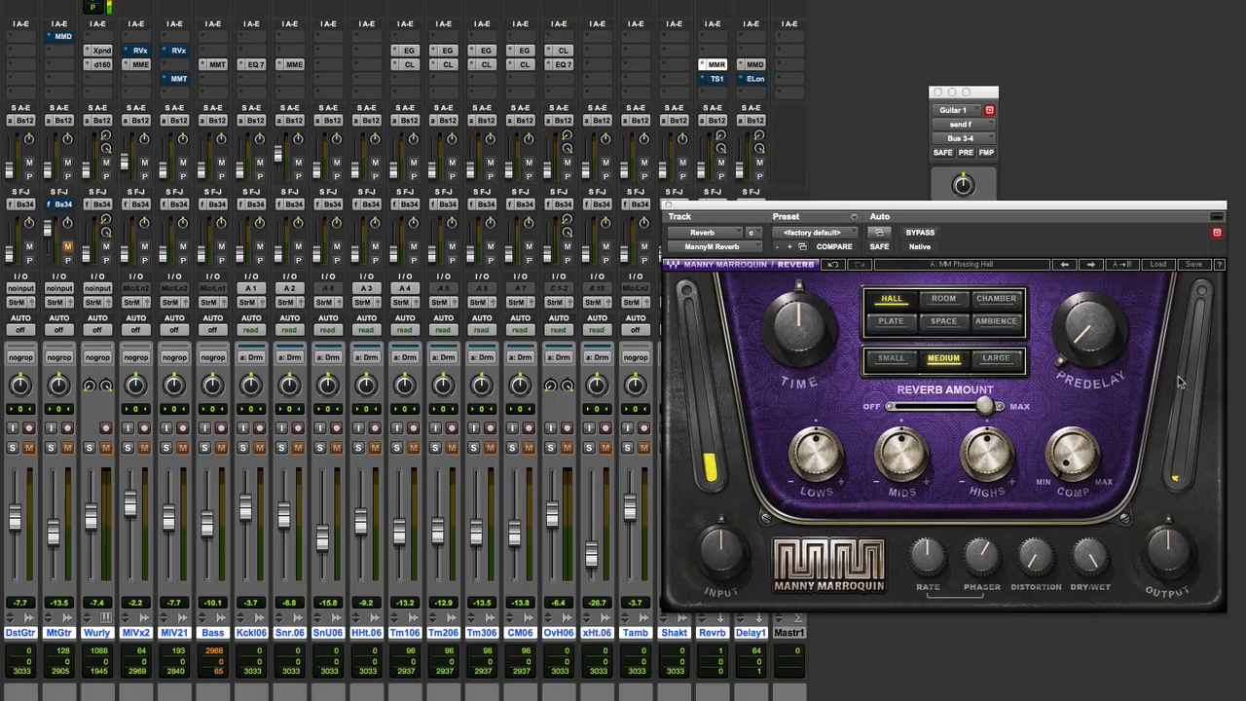
pyautogui.click(1159, 265)
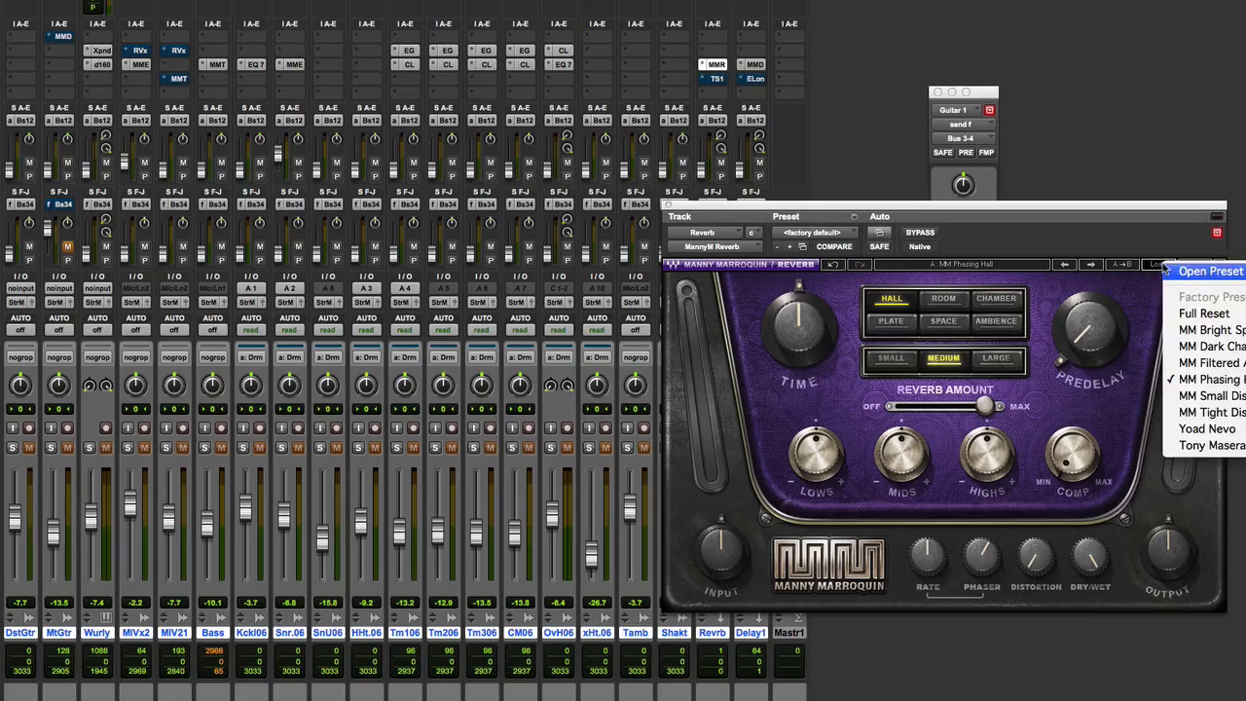
pyautogui.click(1211, 329)
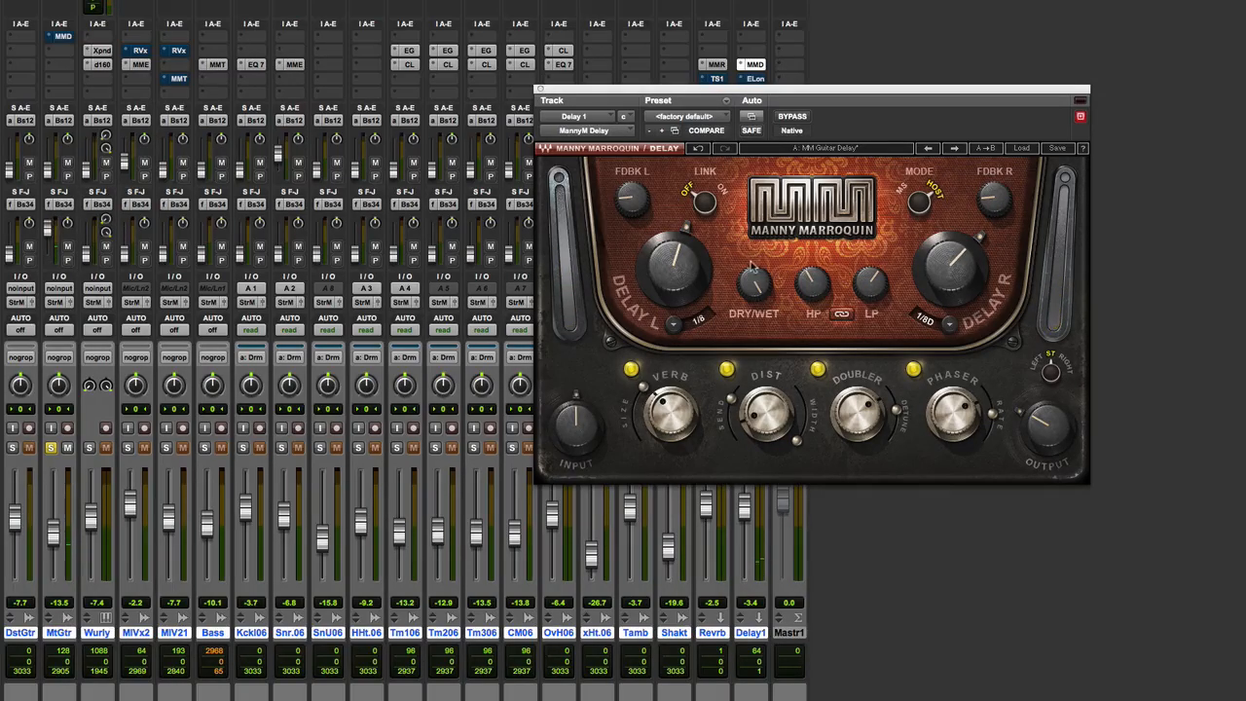
pyautogui.moveTo(709, 261)
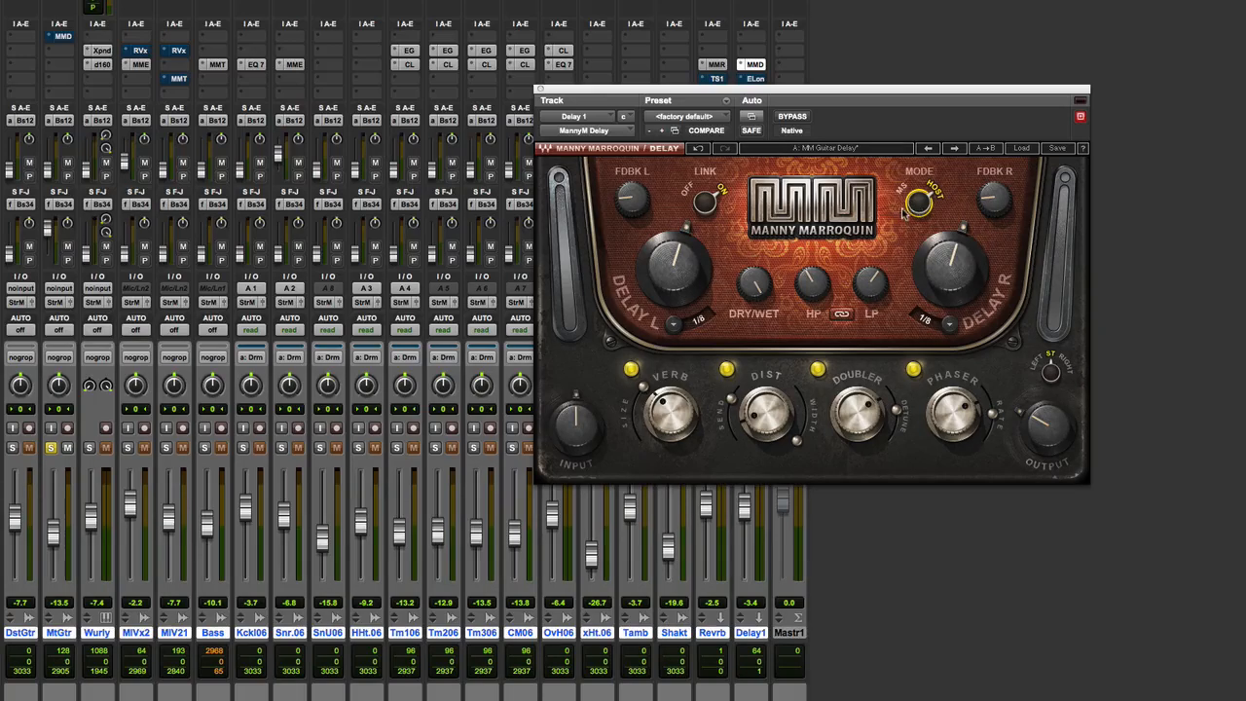
pyautogui.moveTo(856, 296)
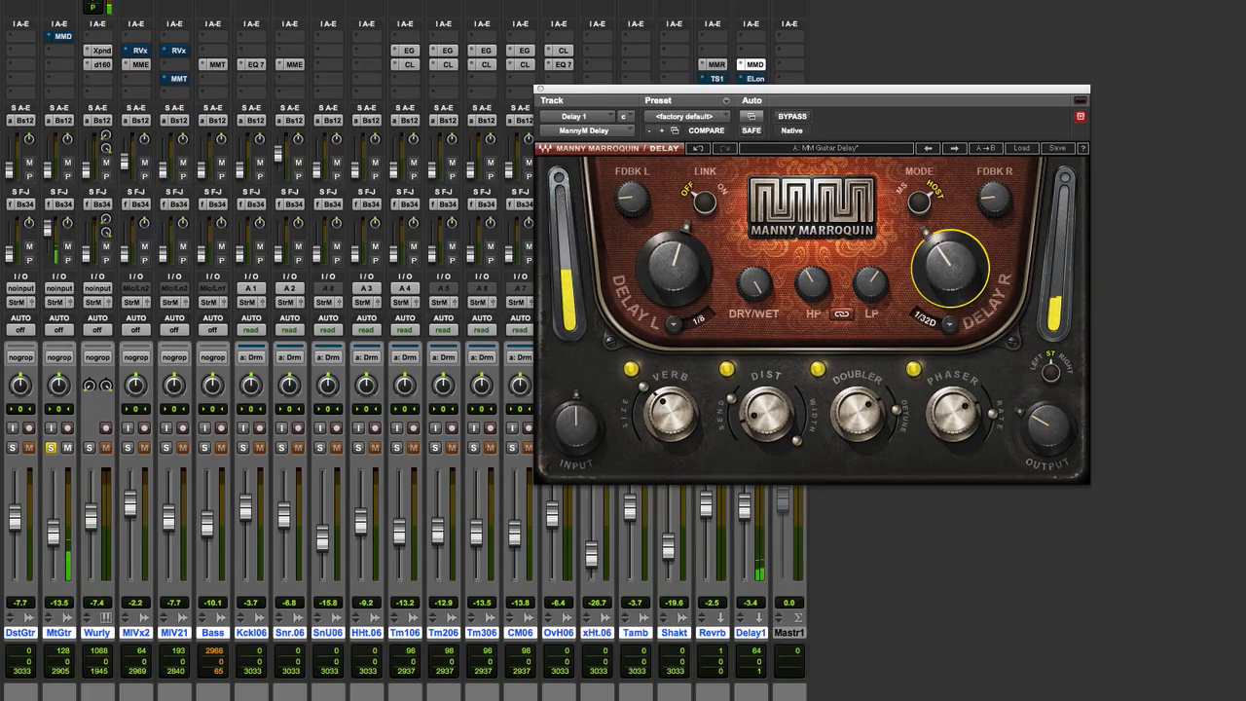
# Step: Dial in the MM Delay's low-pass filter cutoff by ear
pyautogui.moveTo(951, 244); pyautogui.dragTo(964, 273)
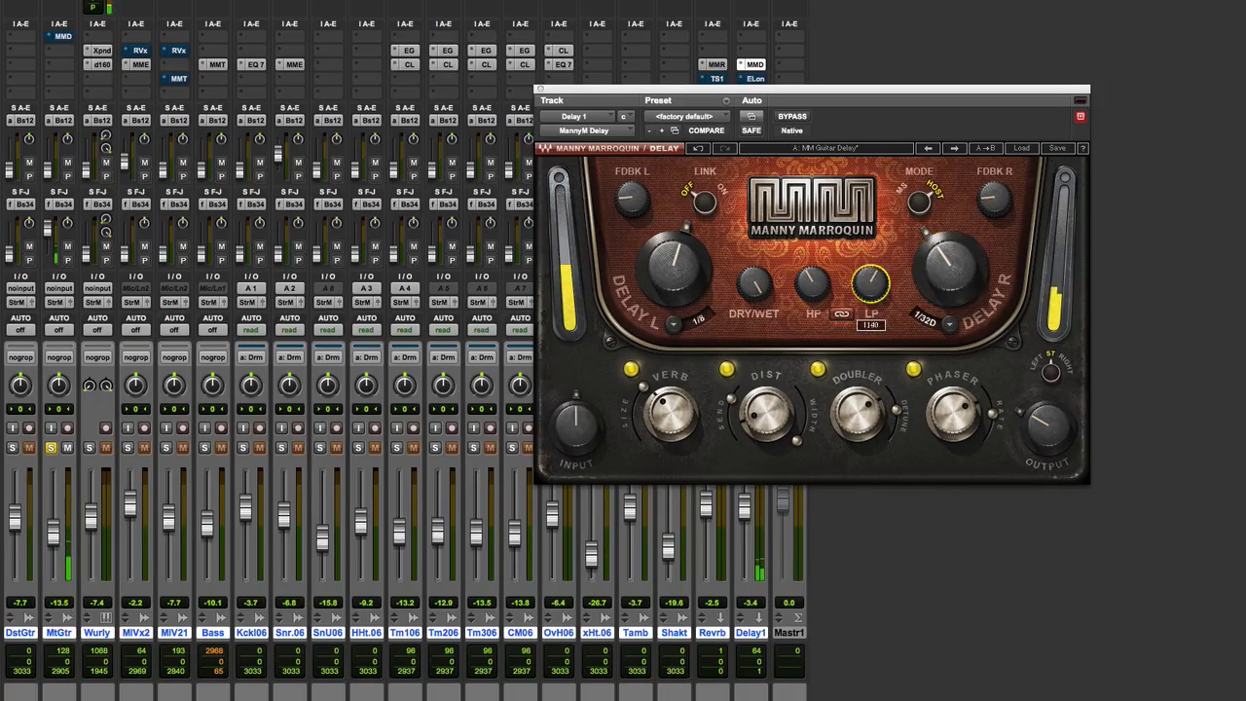
pyautogui.moveTo(868, 283); pyautogui.dragTo(869, 311)
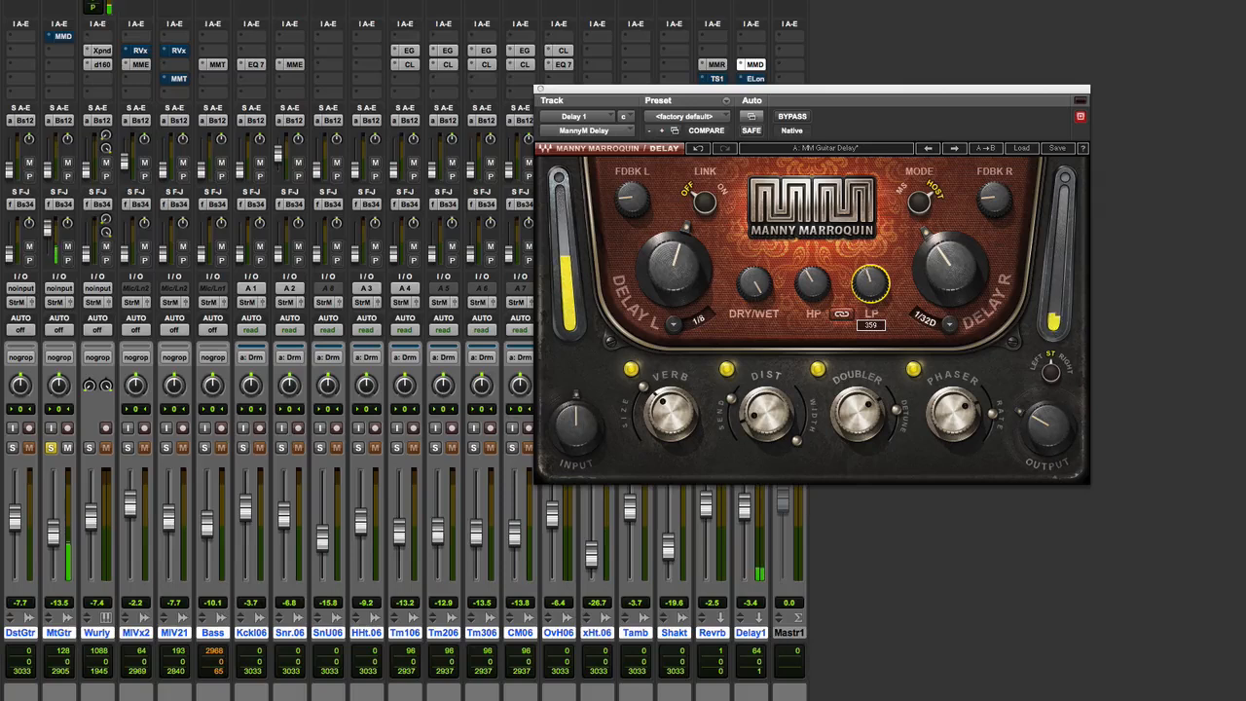
pyautogui.moveTo(873, 282); pyautogui.dragTo(873, 263)
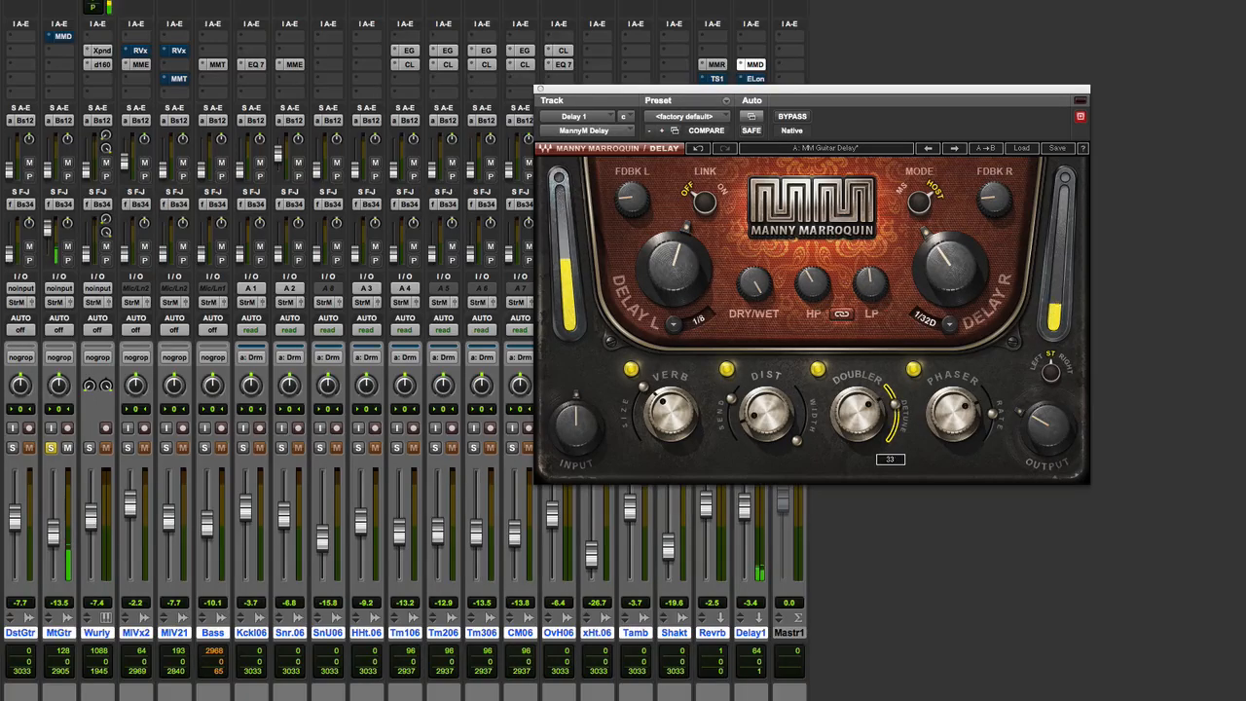
# Step: Raise the delay's Doubler amount and settle on its final value
pyautogui.moveTo(857, 409); pyautogui.dragTo(867, 394)
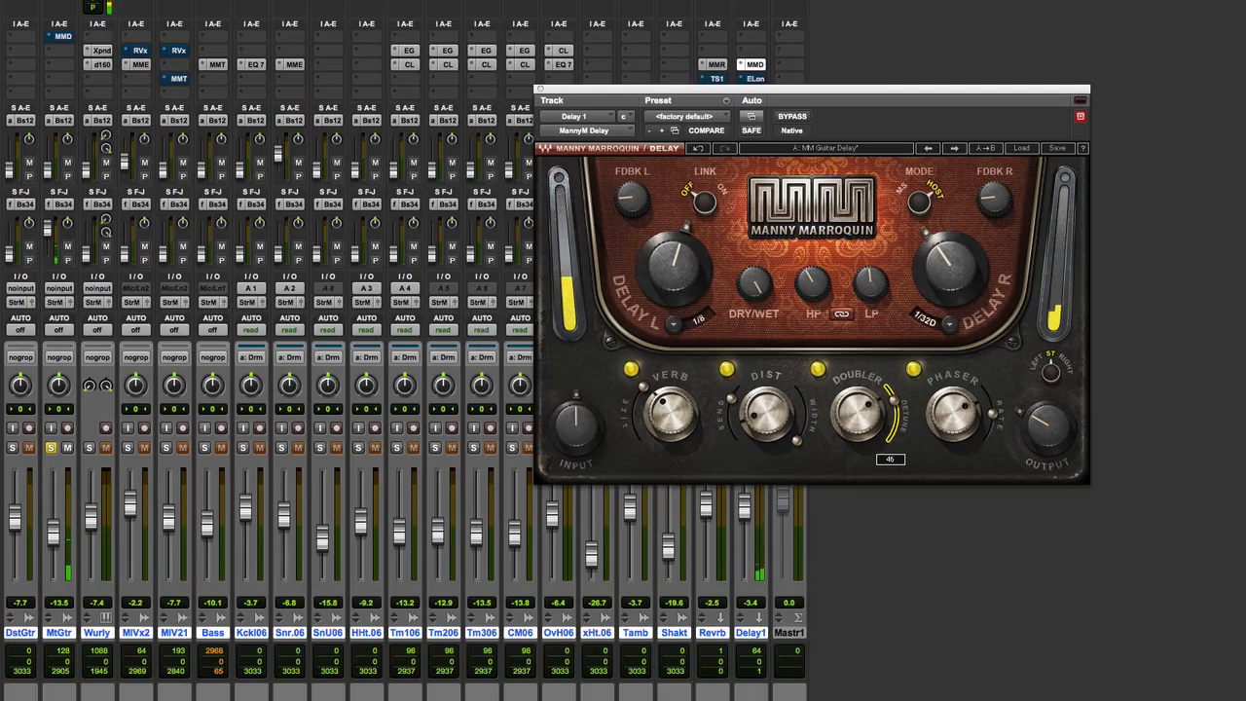
pyautogui.moveTo(857, 413); pyautogui.dragTo(857, 390)
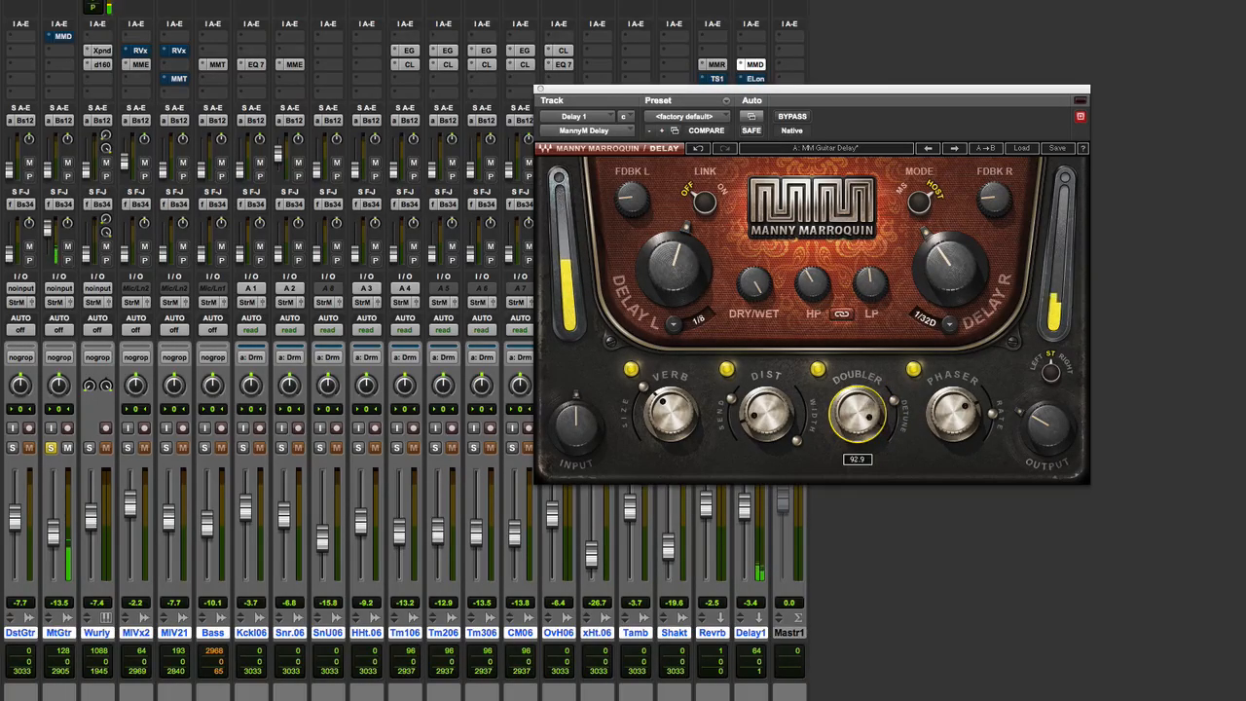
pyautogui.moveTo(857, 403); pyautogui.dragTo(857, 433)
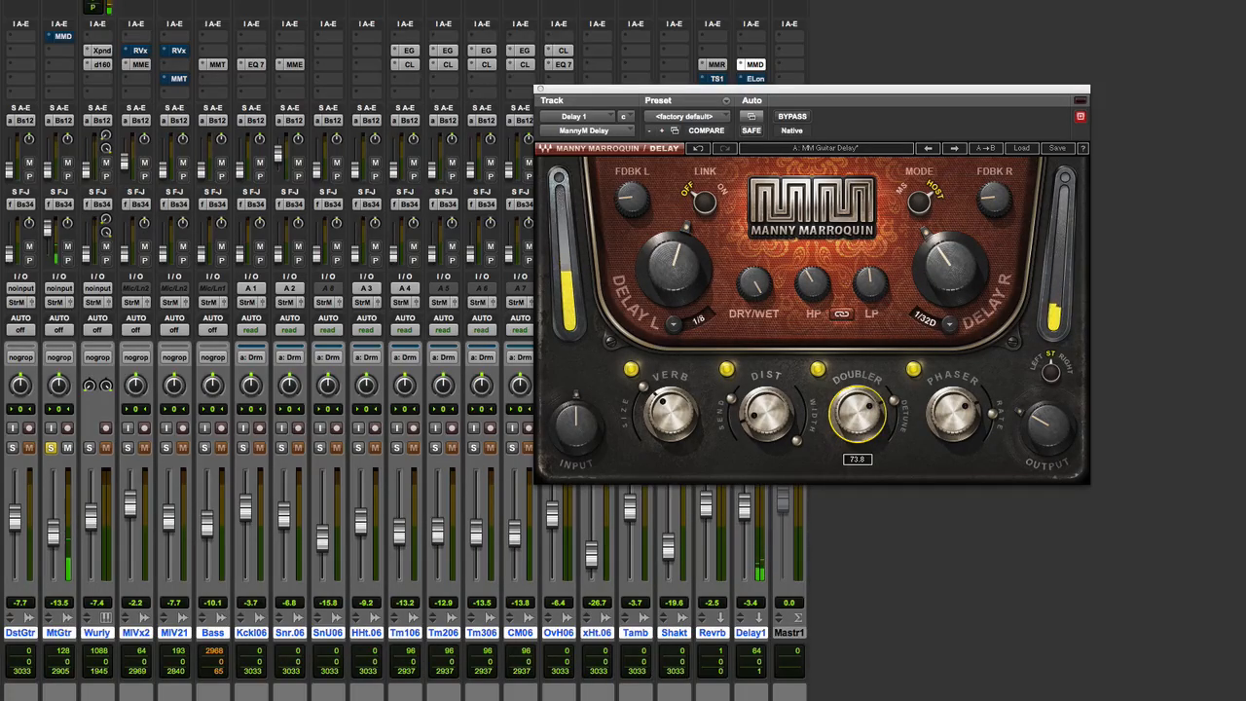
pyautogui.moveTo(857, 409); pyautogui.dragTo(853, 433)
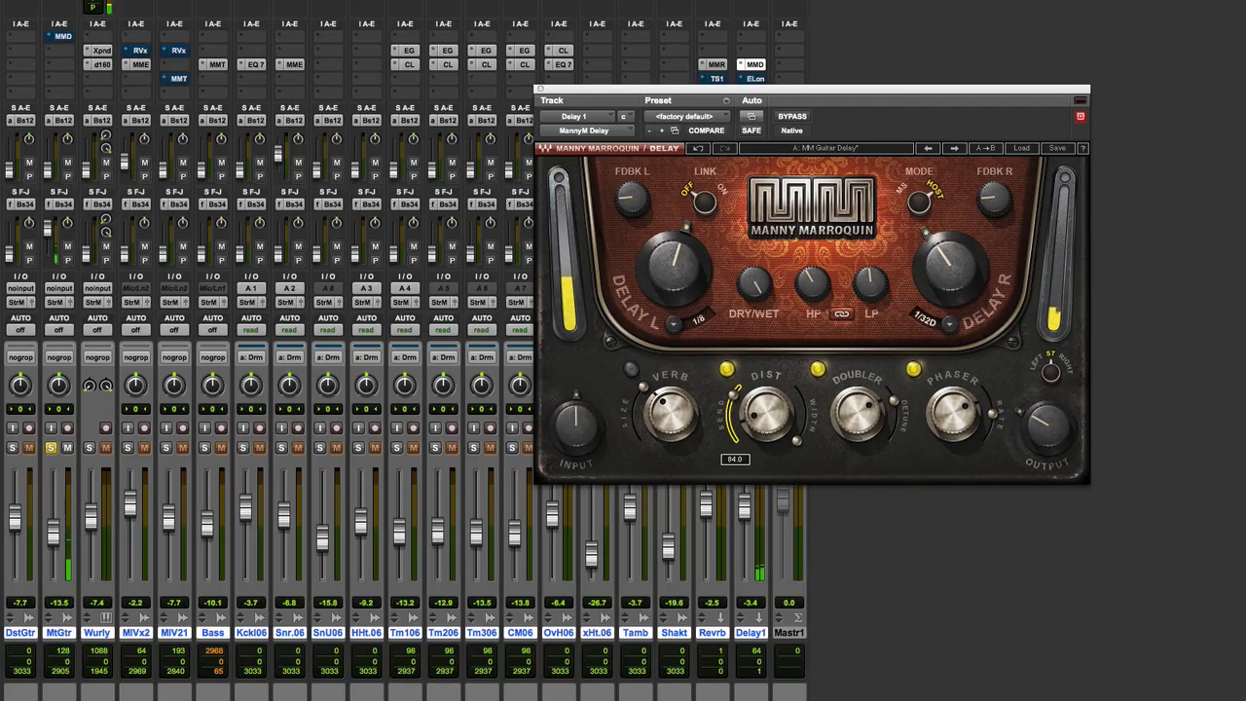
# Step: Adjust the delay's Dist, Phaser and Verb amounts during playback
pyautogui.moveTo(763, 409); pyautogui.dragTo(763, 457)
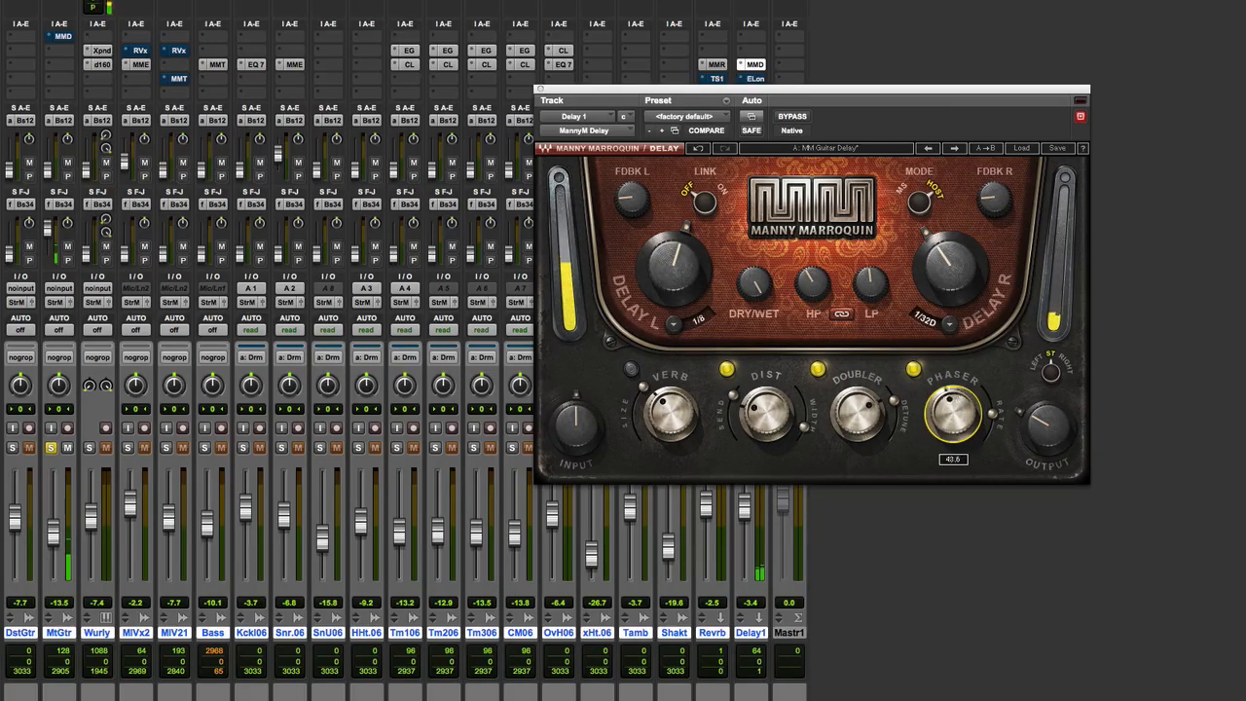
pyautogui.moveTo(954, 413); pyautogui.dragTo(964, 389)
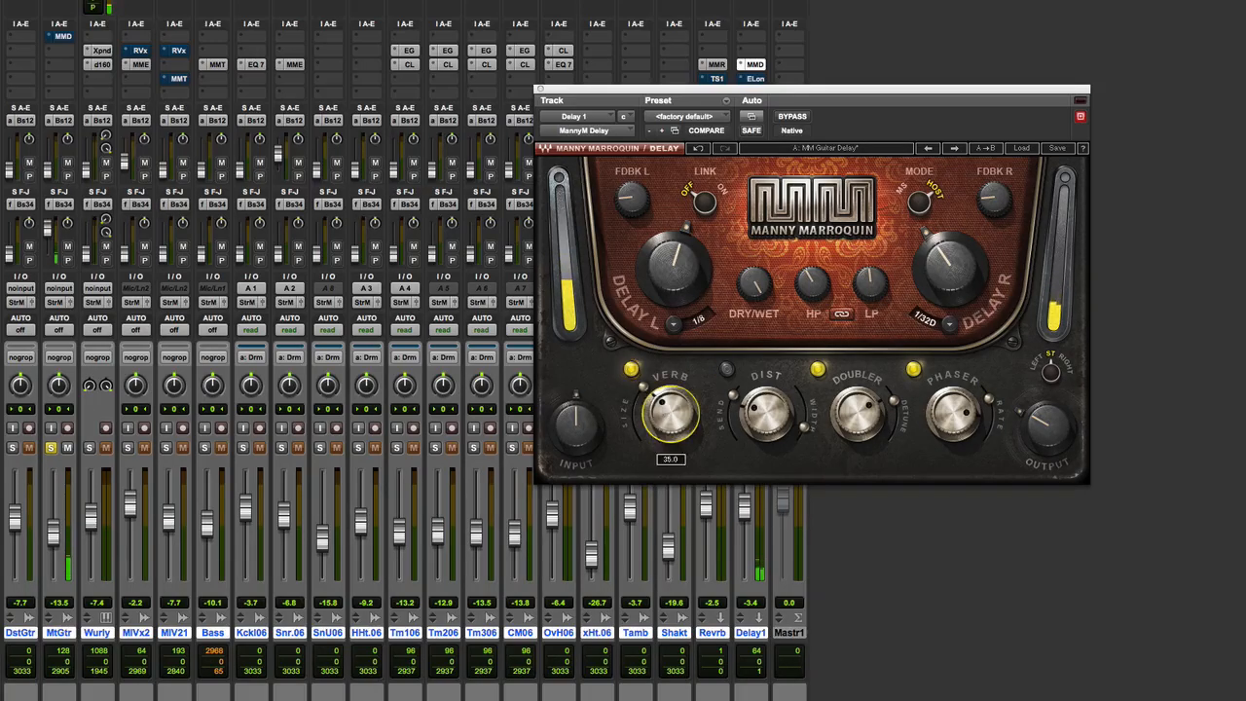
pyautogui.moveTo(670, 413); pyautogui.dragTo(670, 444)
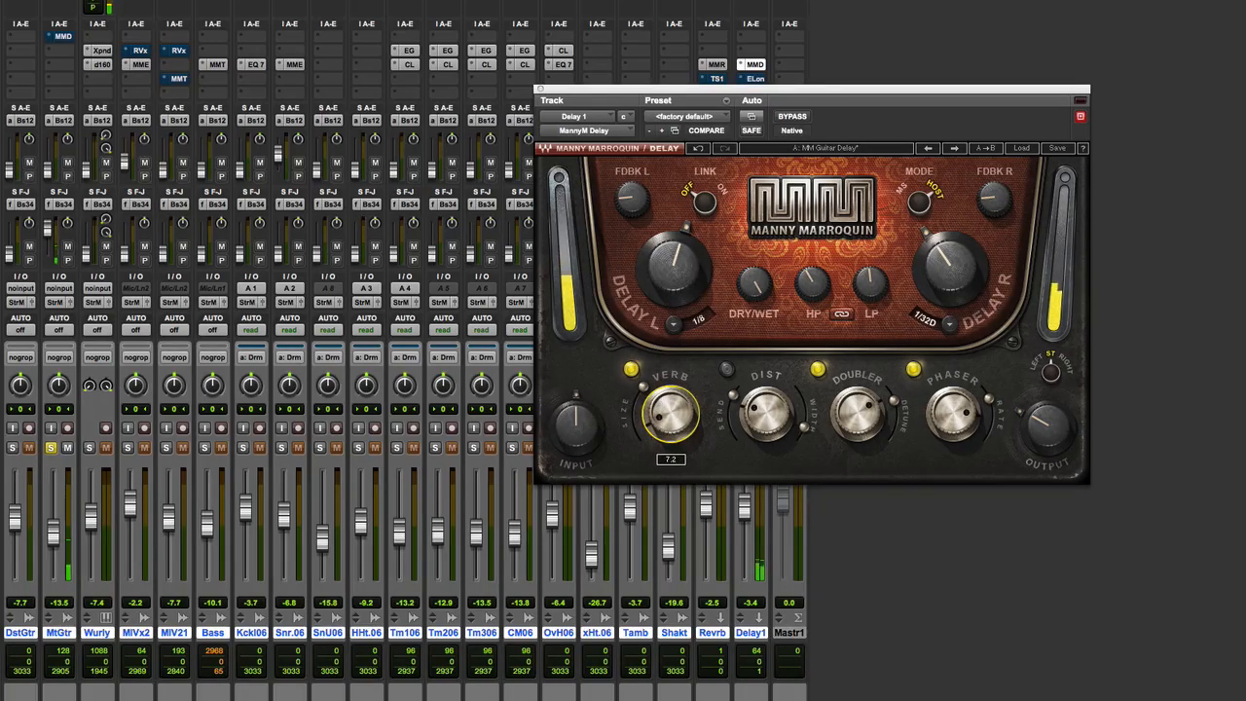
pyautogui.moveTo(869, 282); pyautogui.dragTo(869, 263)
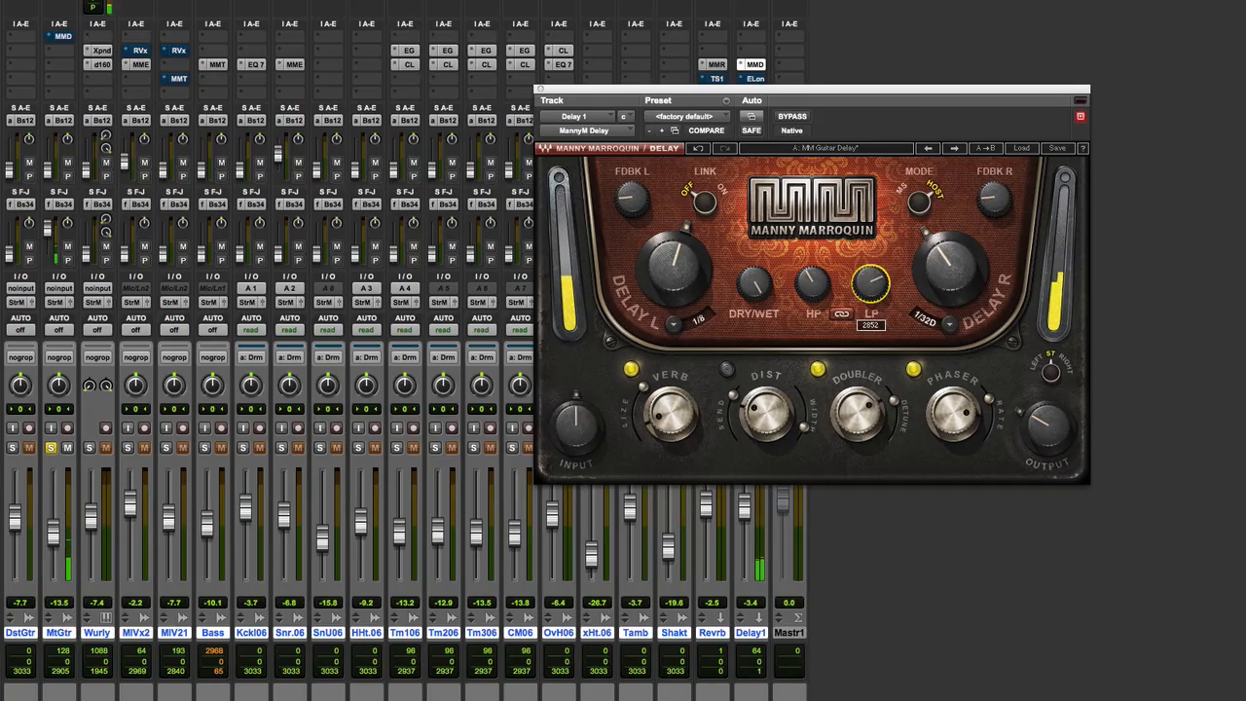
# Step: Retune the low-pass filter cutoff and the Doubler amount
pyautogui.moveTo(871, 282); pyautogui.dragTo(870, 302)
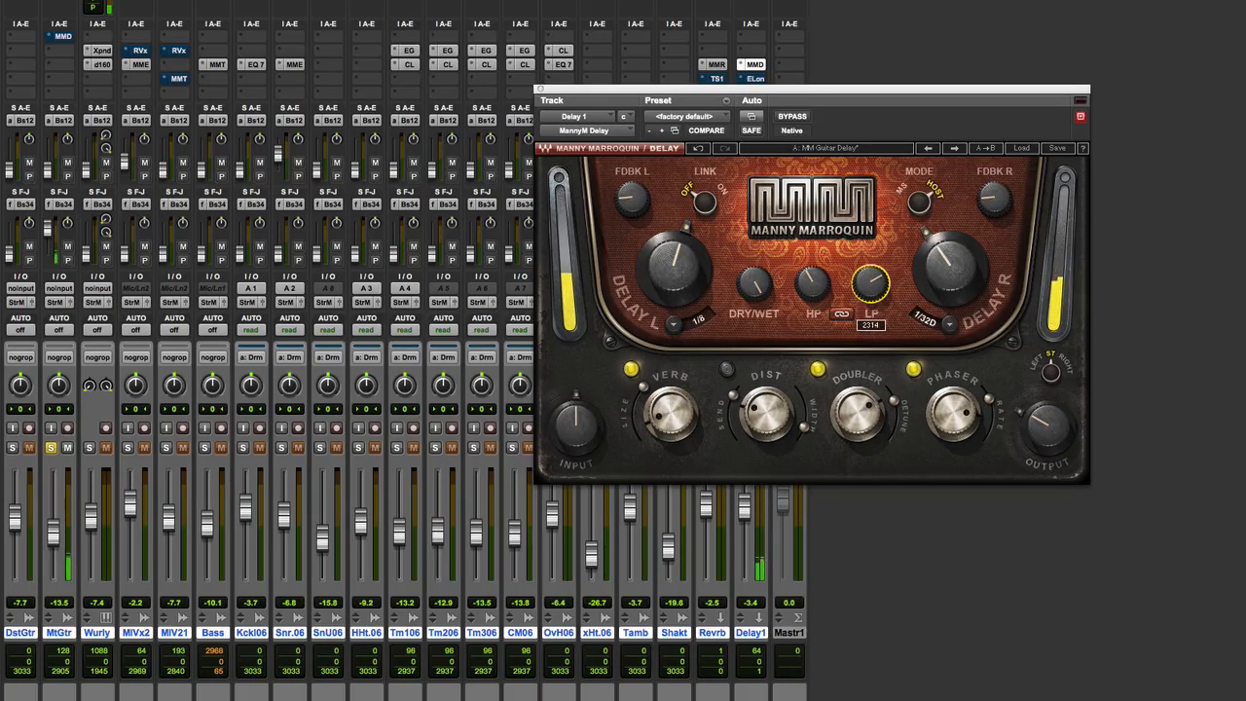
pyautogui.moveTo(873, 277); pyautogui.dragTo(872, 292)
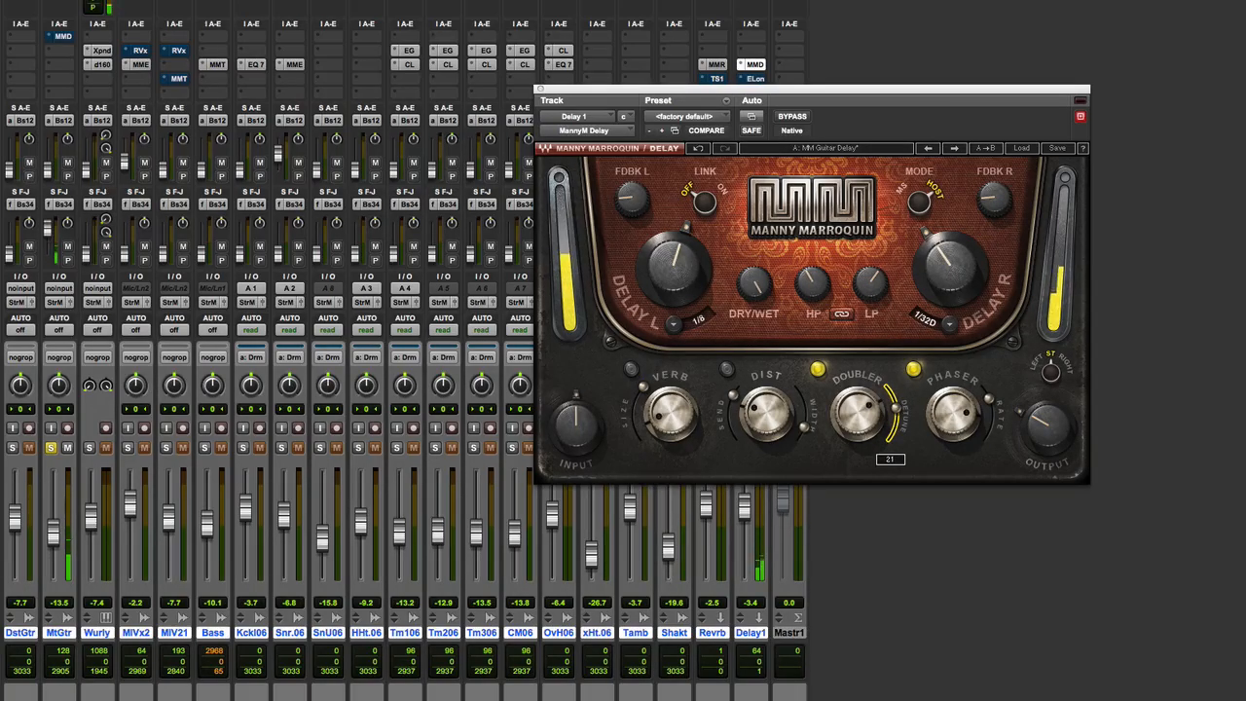
pyautogui.moveTo(857, 409); pyautogui.dragTo(866, 390)
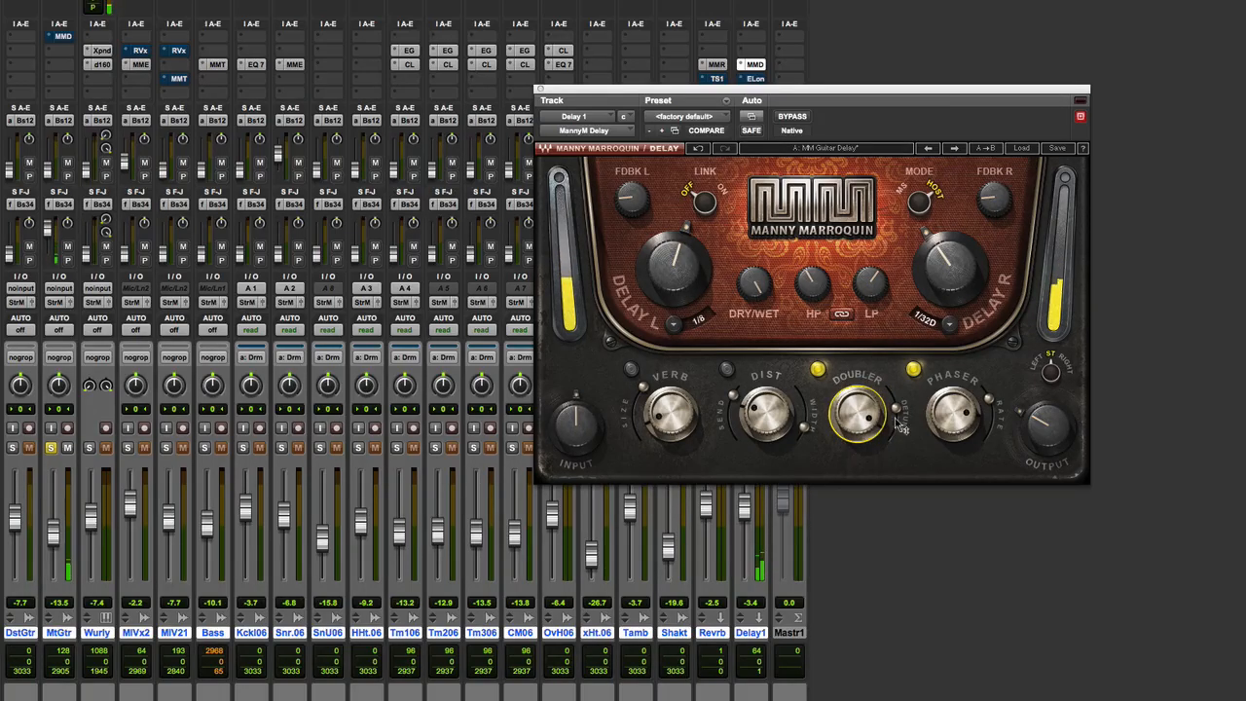
pyautogui.moveTo(857, 413); pyautogui.dragTo(861, 403)
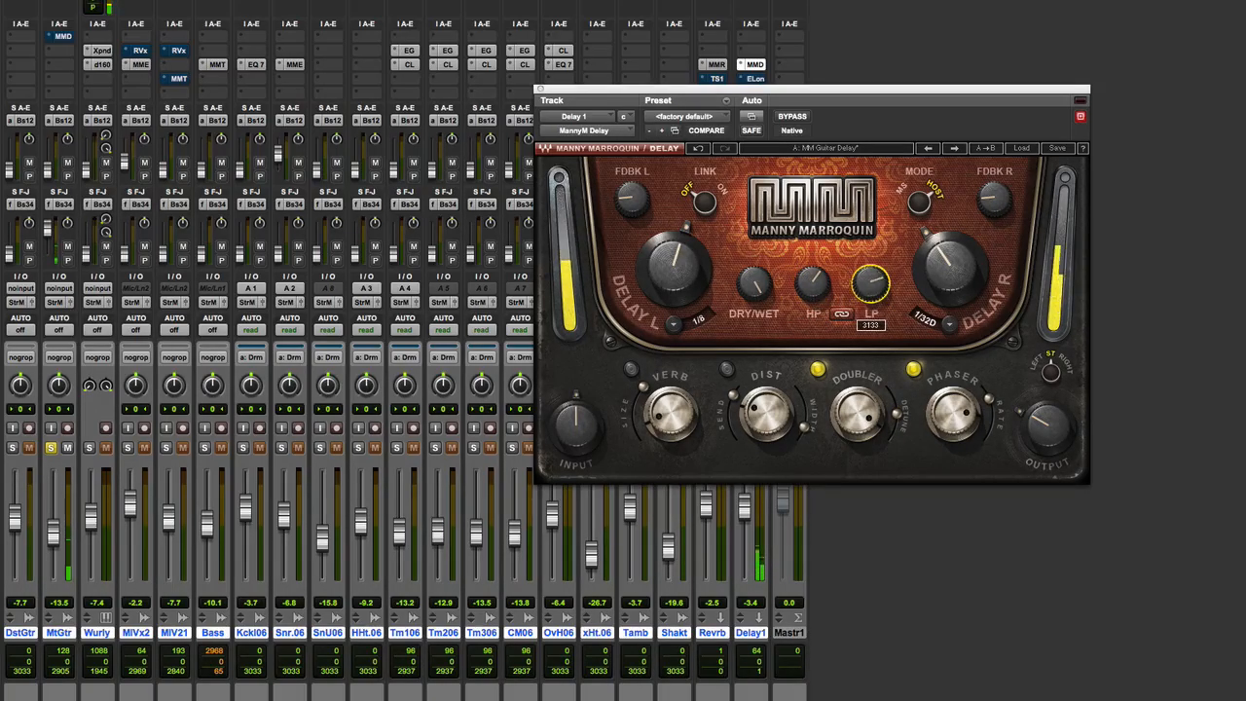
# Step: Readjust the low-pass cutoff and set the high-pass filter cutoff
pyautogui.moveTo(869, 273); pyautogui.dragTo(868, 292)
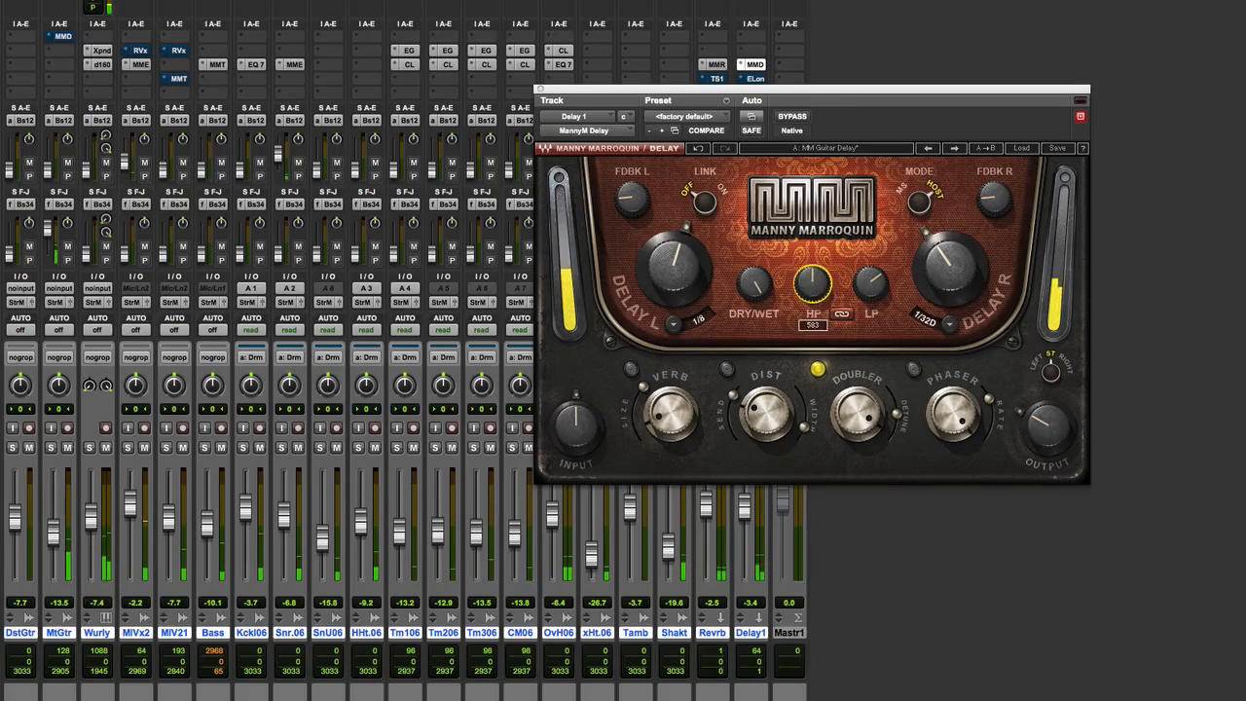
pyautogui.moveTo(815, 283); pyautogui.dragTo(814, 263)
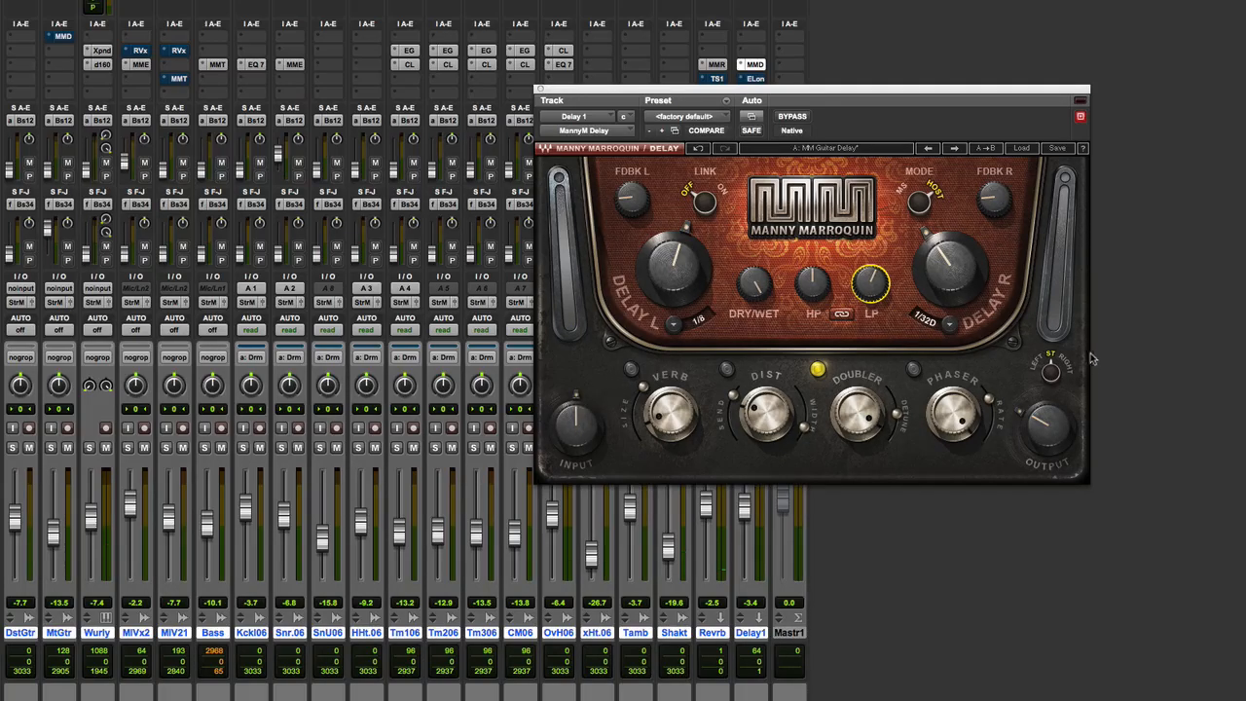
pyautogui.moveTo(1051, 374)
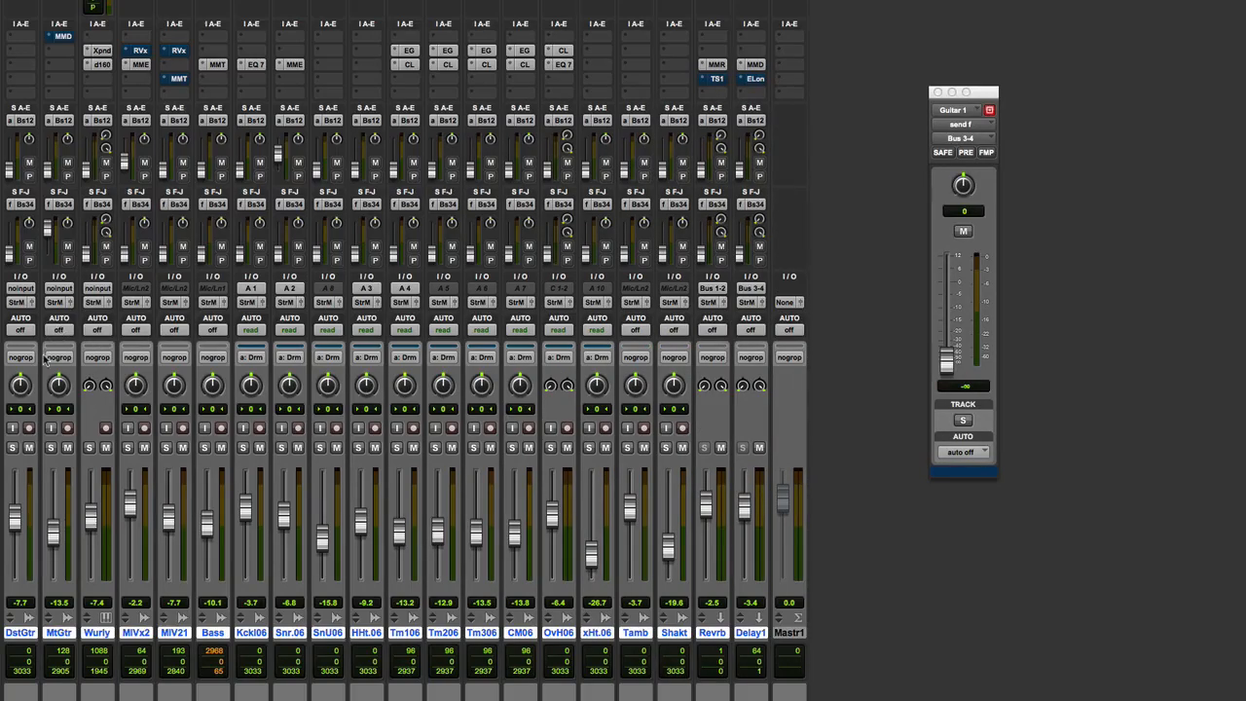
# Step: Bring up MM Distortion on the guitar track and balance its Direct and Dist levels
pyautogui.click(32, 446)
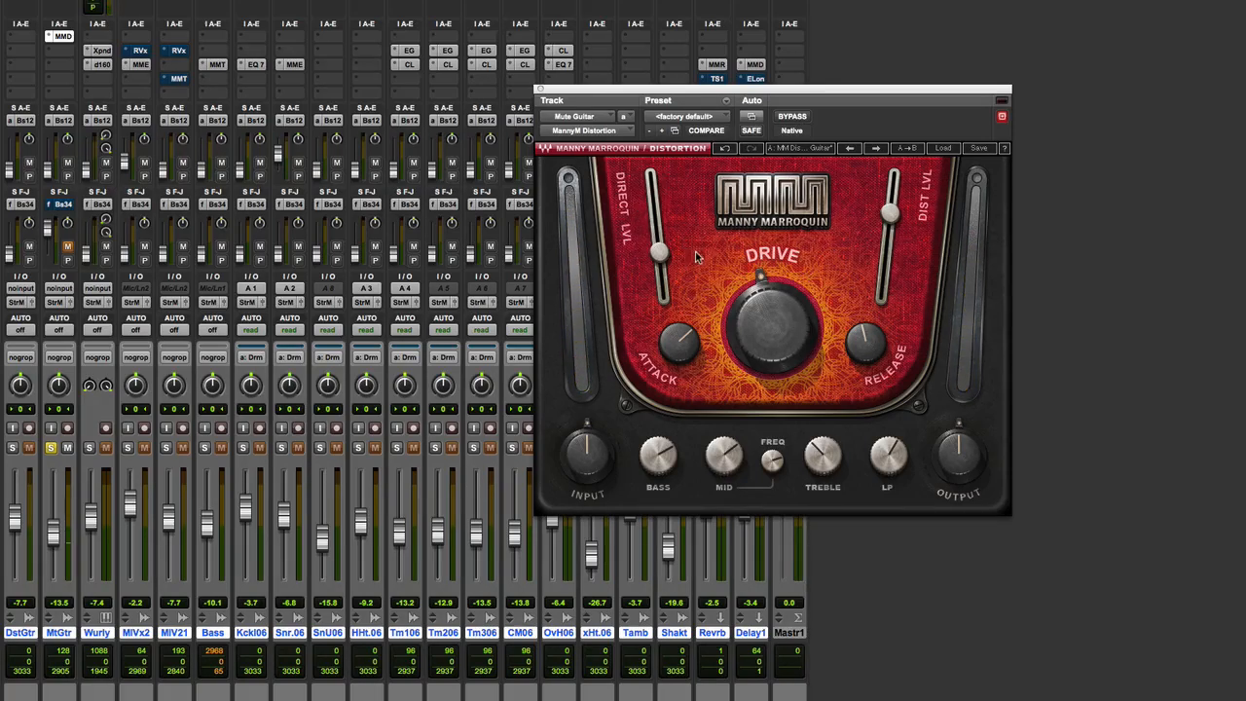
pyautogui.moveTo(662, 254); pyautogui.dragTo(662, 230)
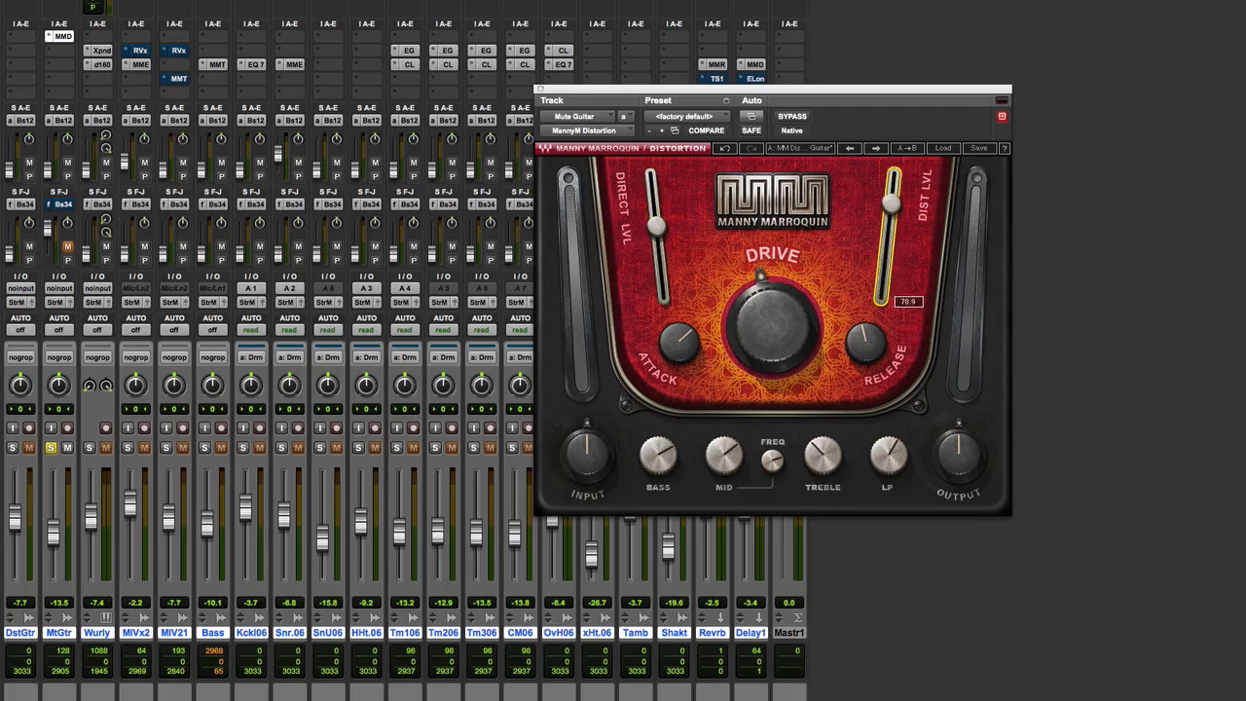
pyautogui.moveTo(891, 203); pyautogui.dragTo(890, 233)
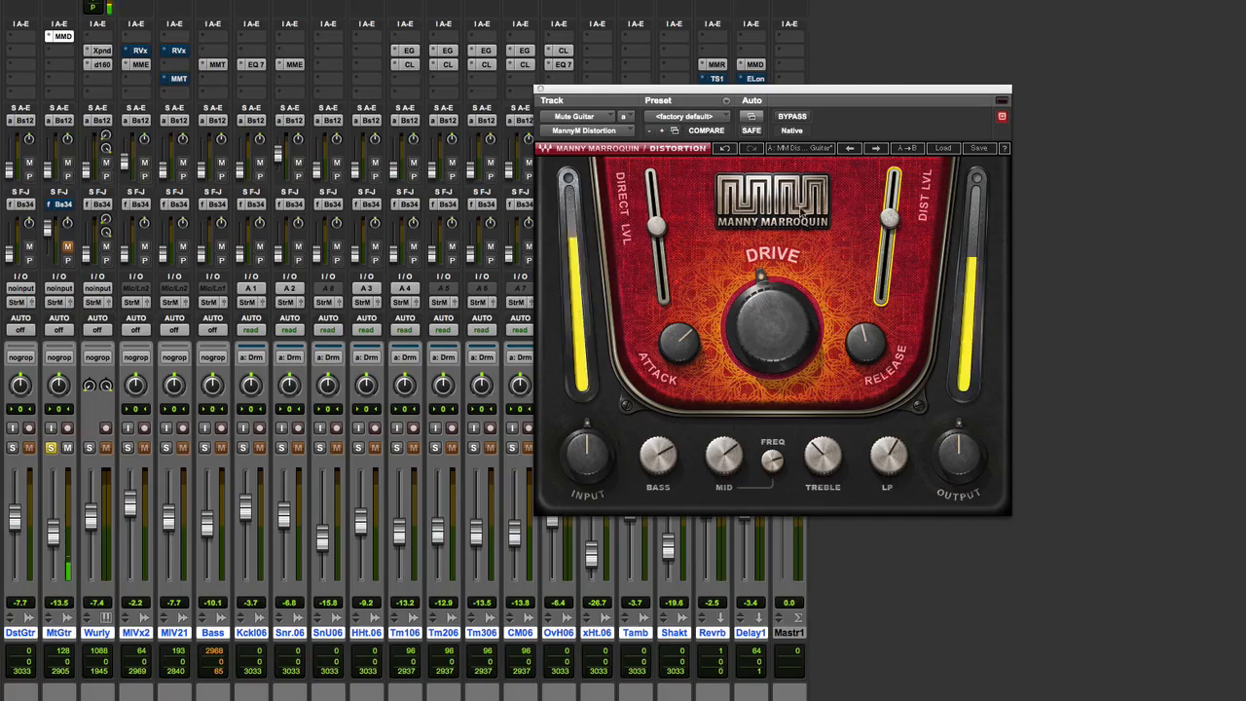
pyautogui.moveTo(659, 228); pyautogui.dragTo(660, 292)
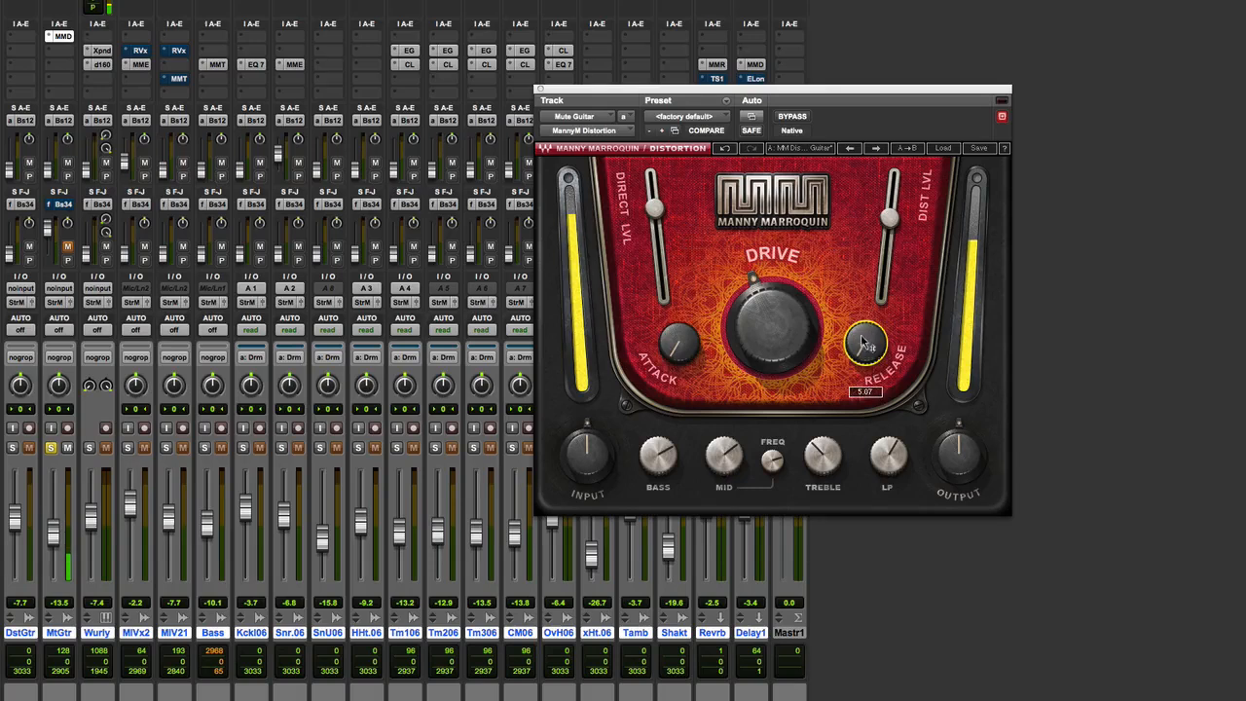
# Step: Shorten the distortion's release, then dial in the attack time
pyautogui.moveTo(886, 350); pyautogui.dragTo(888, 205)
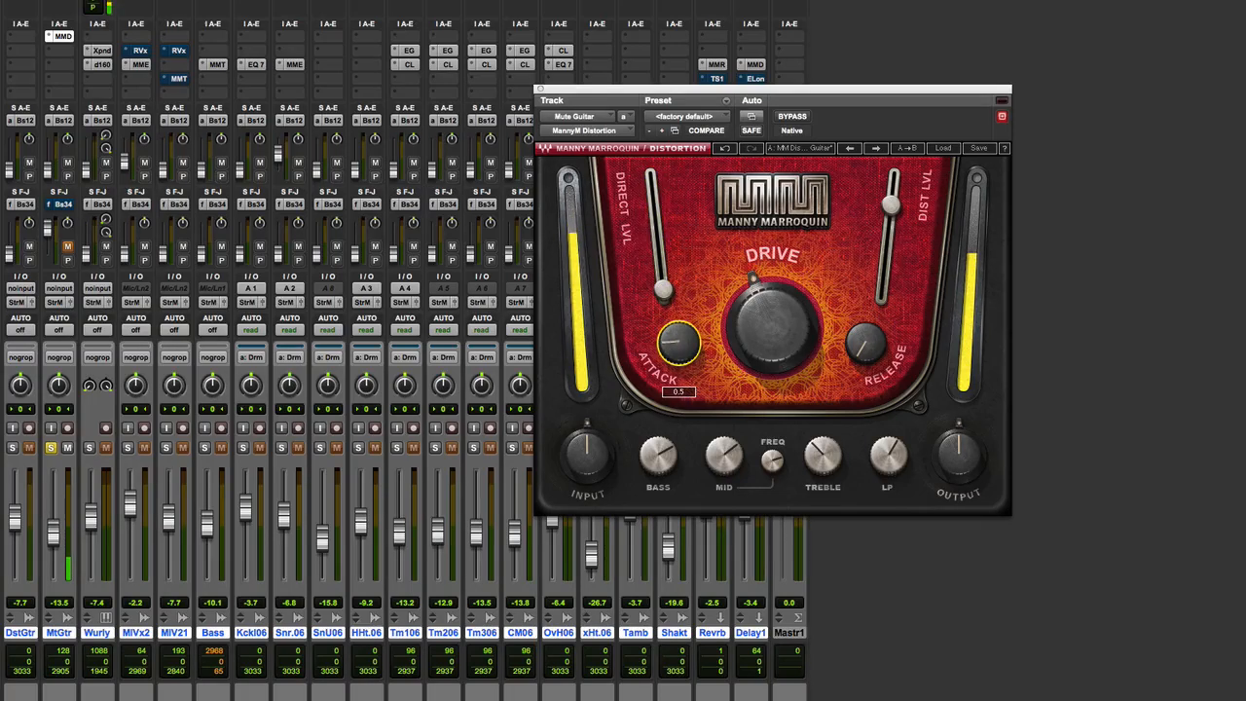
pyautogui.moveTo(677, 347); pyautogui.dragTo(678, 321)
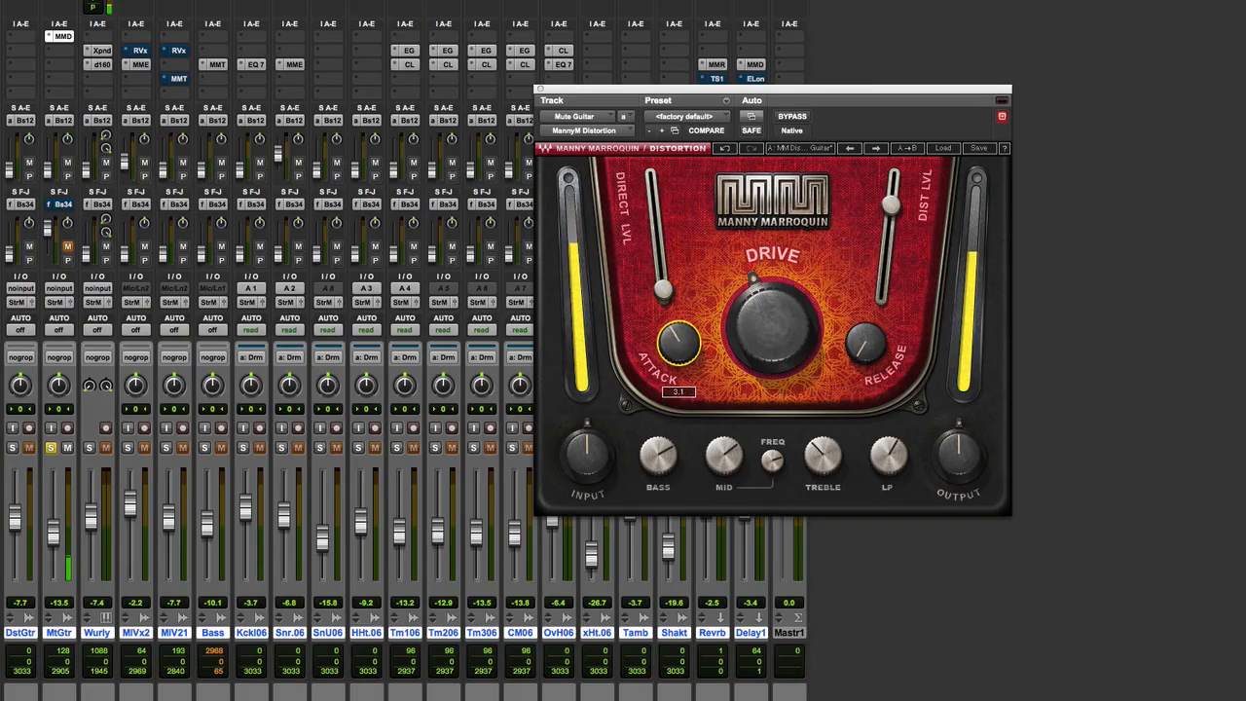
pyautogui.moveTo(678, 347); pyautogui.dragTo(678, 312)
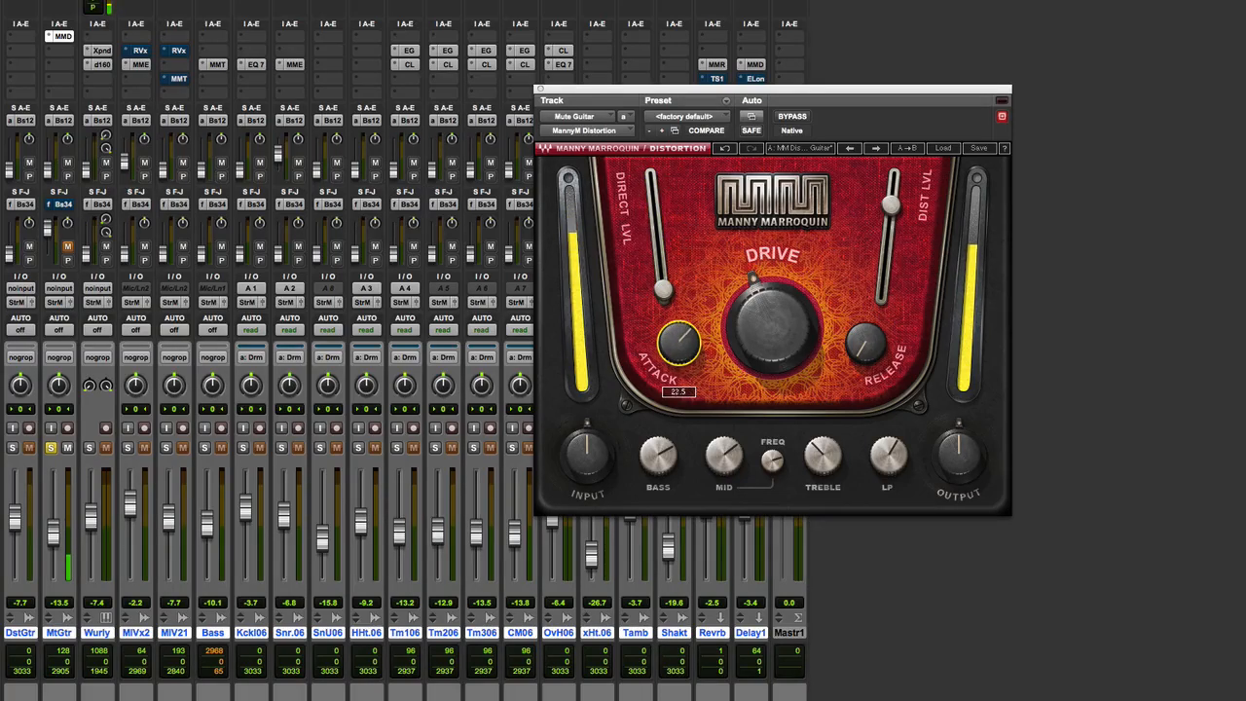
pyautogui.moveTo(678, 346); pyautogui.dragTo(686, 335)
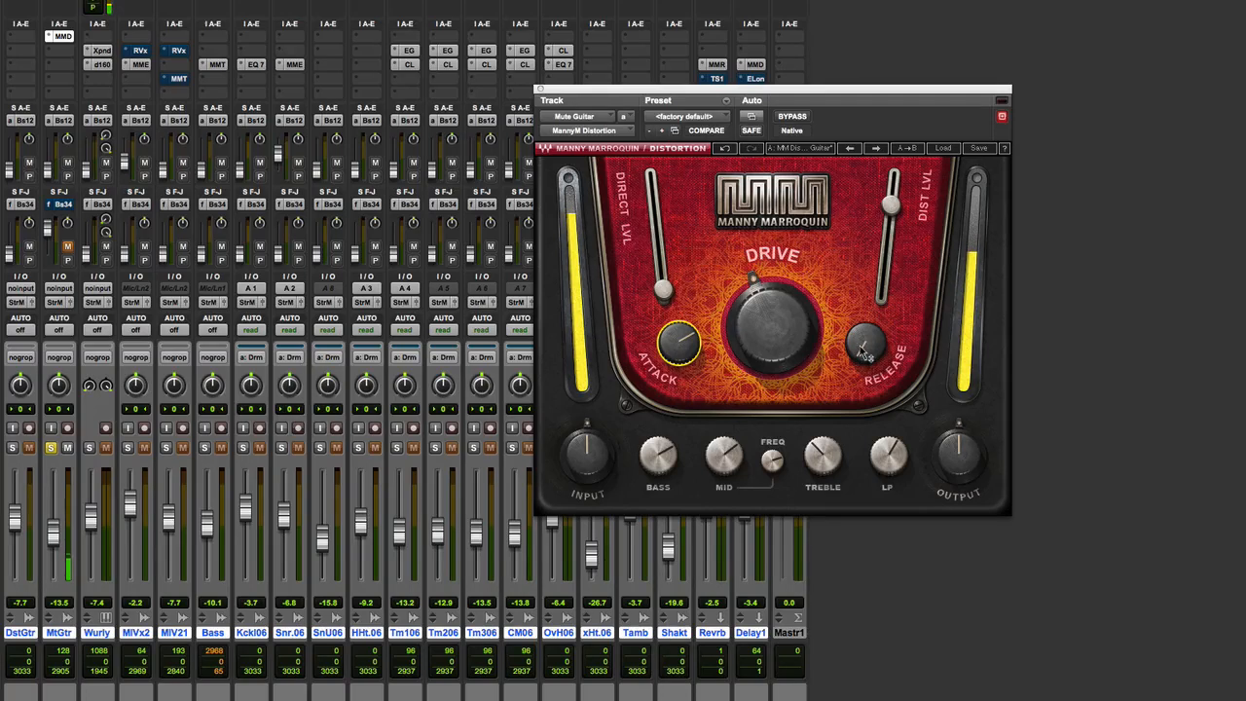
# Step: Fine-tune the distortion's attack and release by ear
pyautogui.moveTo(867, 349); pyautogui.dragTo(867, 346)
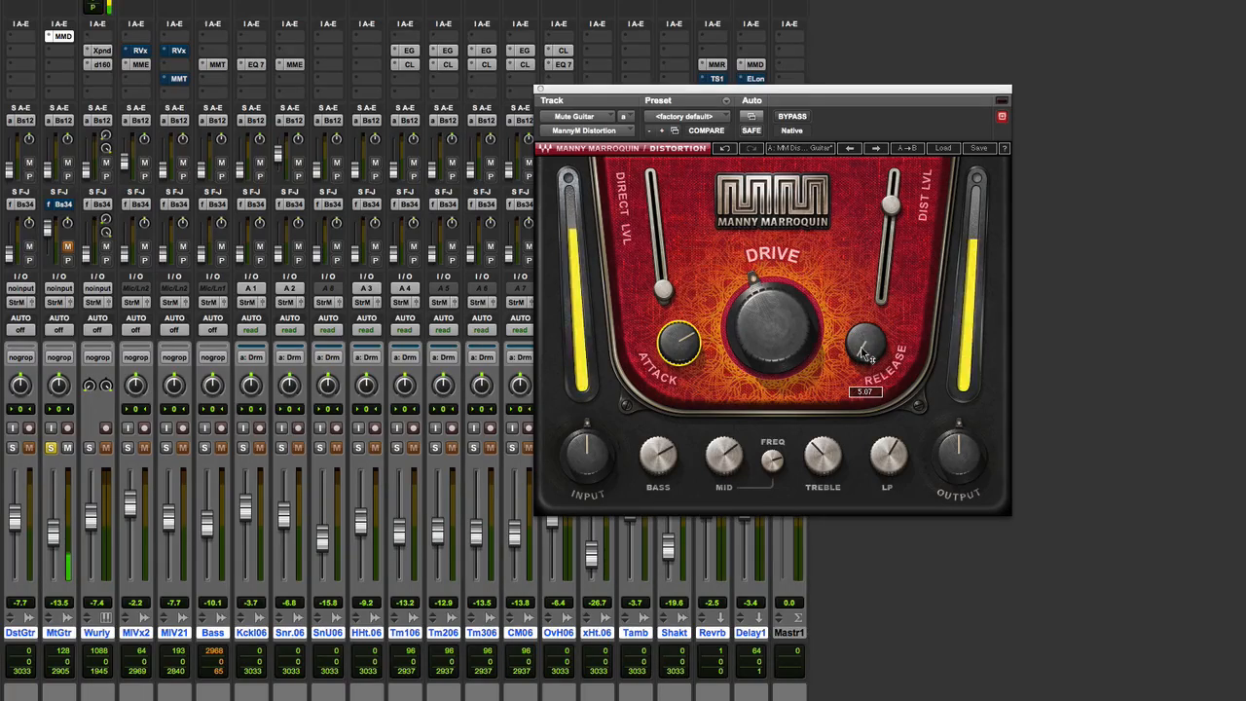
pyautogui.moveTo(866, 346); pyautogui.dragTo(873, 341)
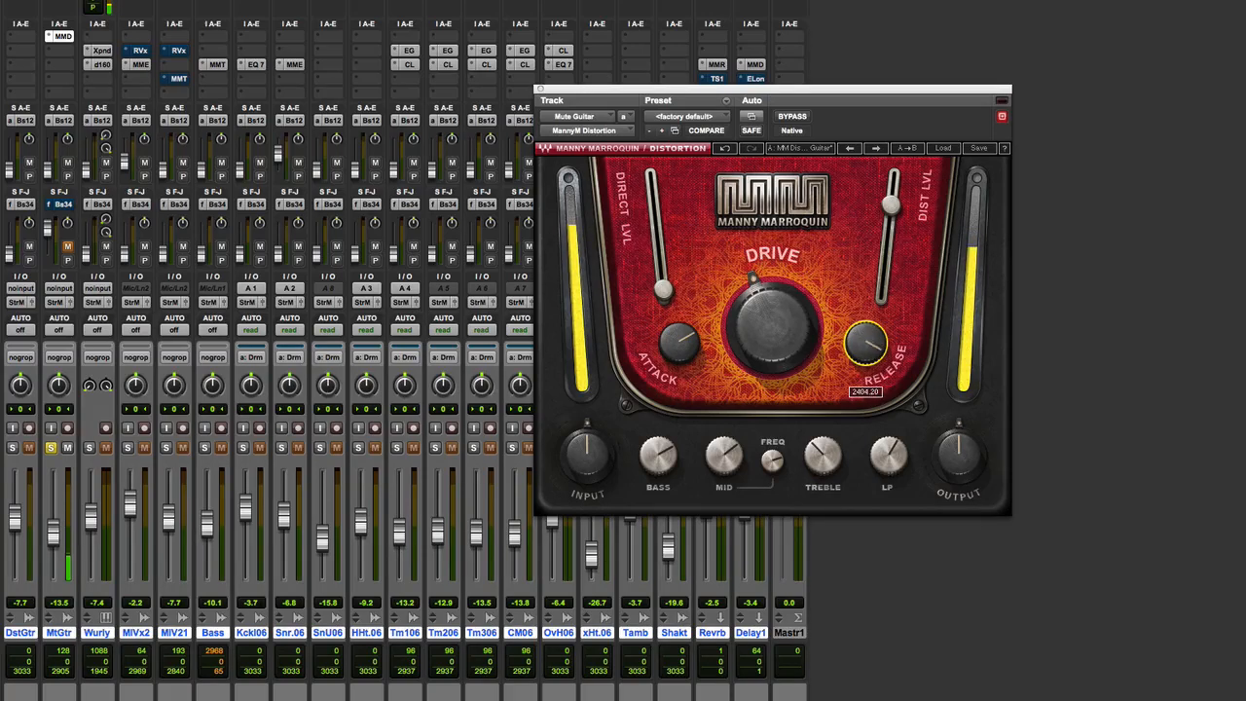
pyautogui.moveTo(867, 341); pyautogui.dragTo(873, 351)
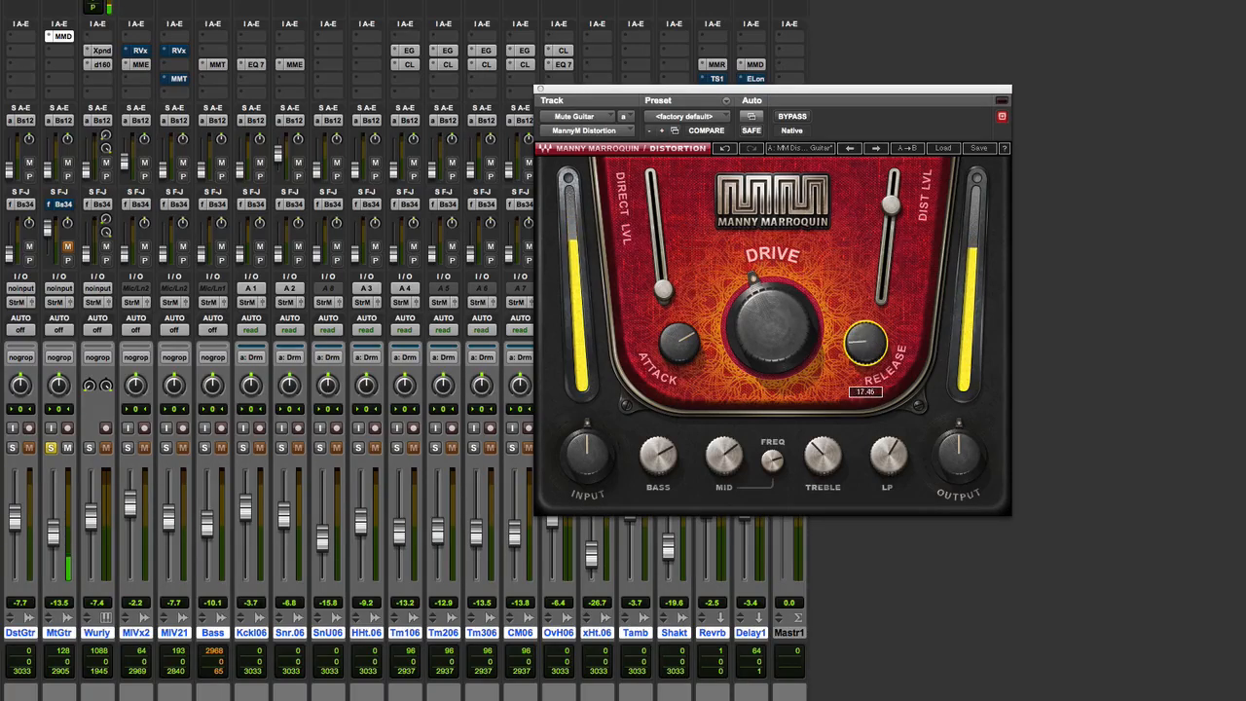
pyautogui.moveTo(865, 347); pyautogui.dragTo(865, 370)
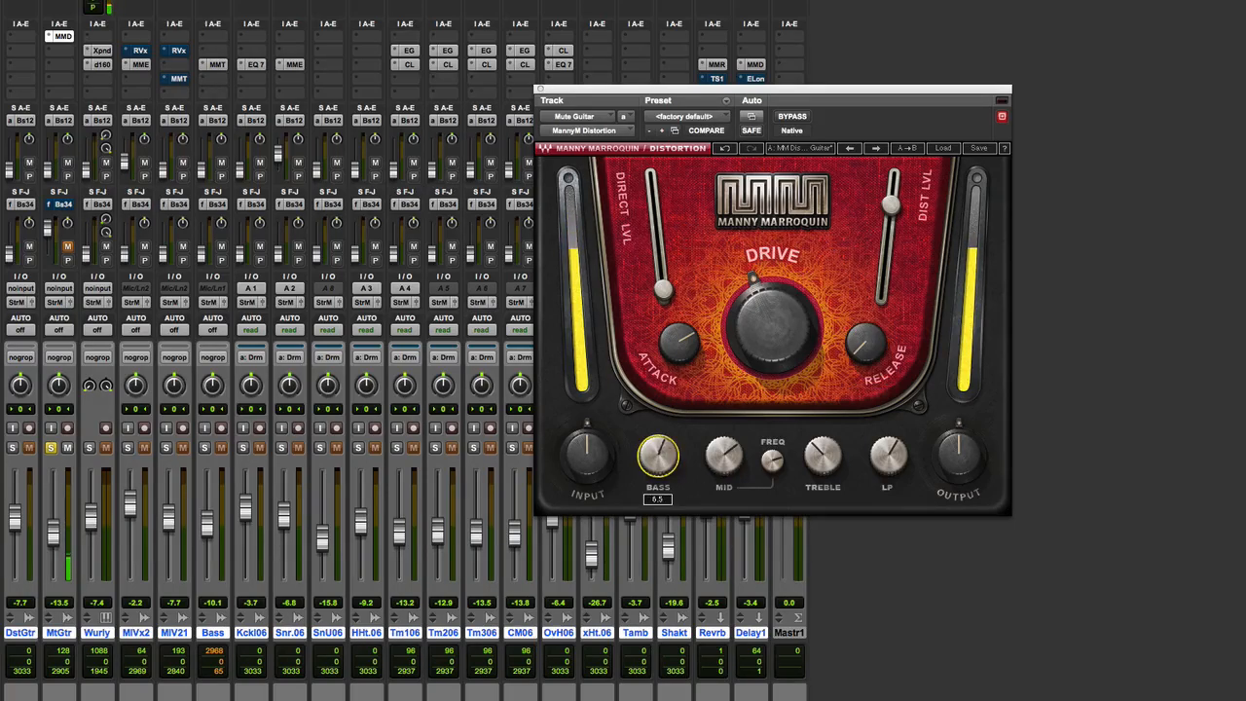
# Step: Adjust the distortion's Bass tone and start lowering the low-pass cutoff
pyautogui.moveTo(659, 454); pyautogui.dragTo(659, 477)
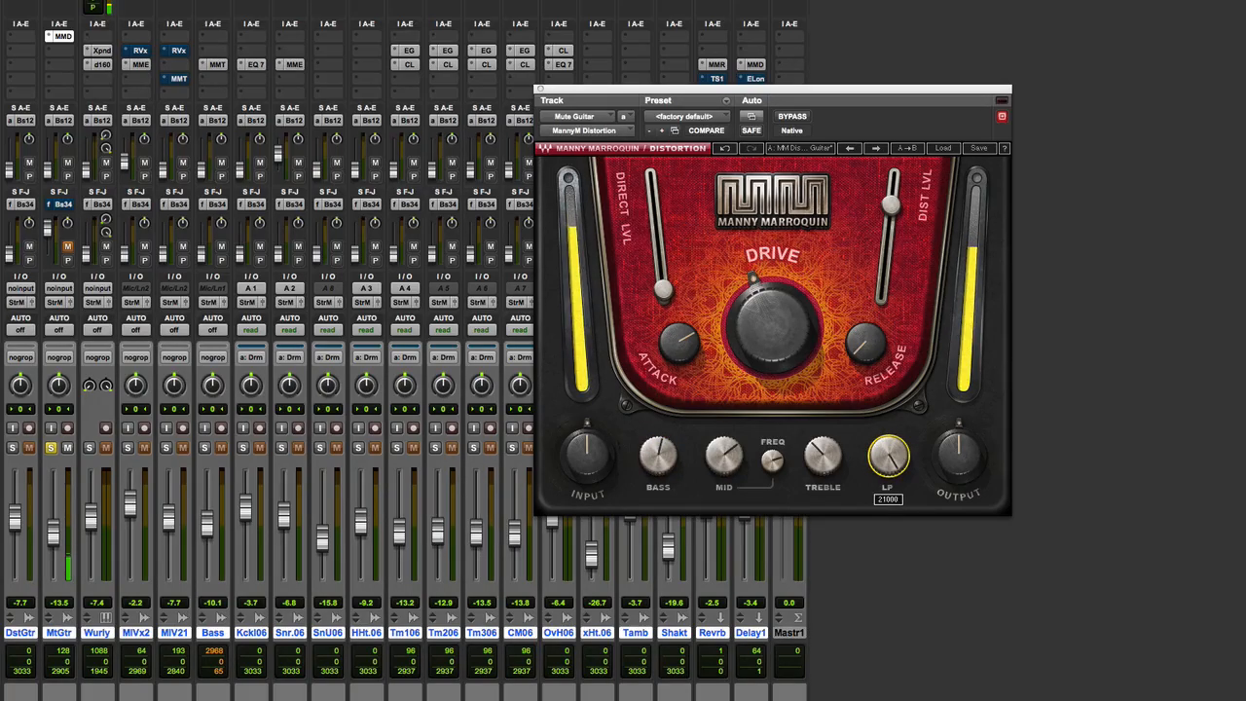
pyautogui.moveTo(888, 456); pyautogui.dragTo(888, 463)
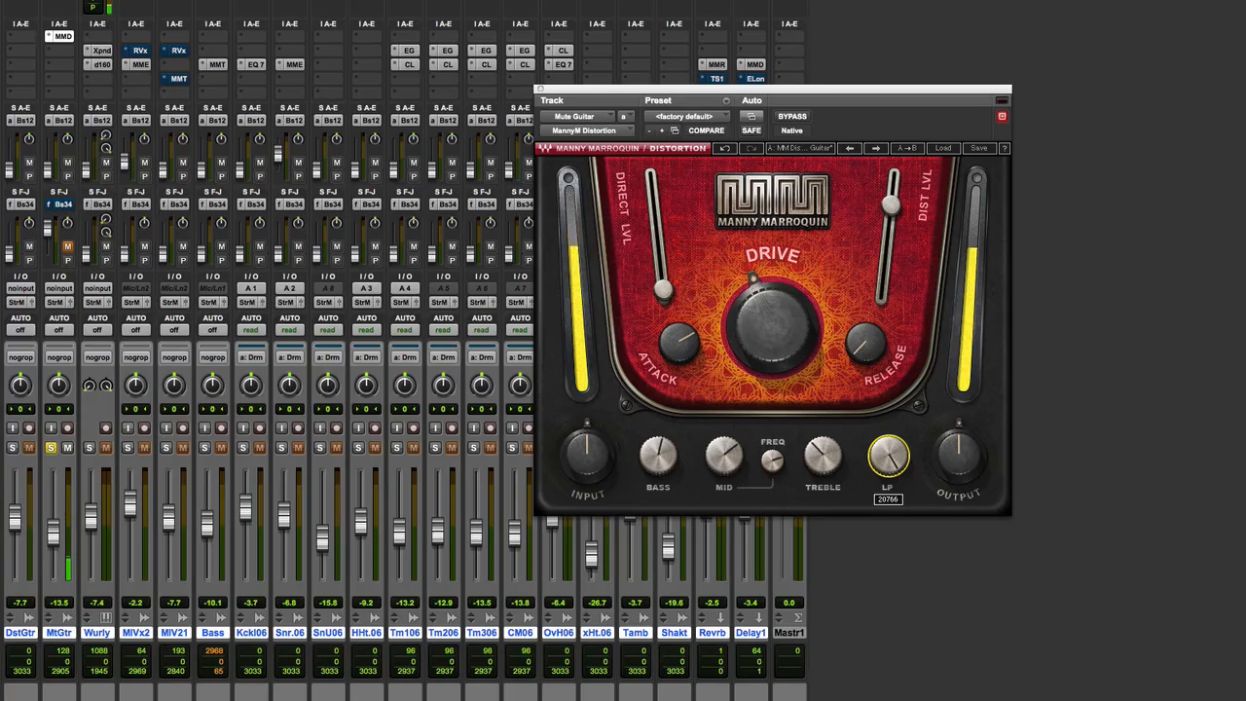
pyautogui.moveTo(887, 448); pyautogui.dragTo(880, 468)
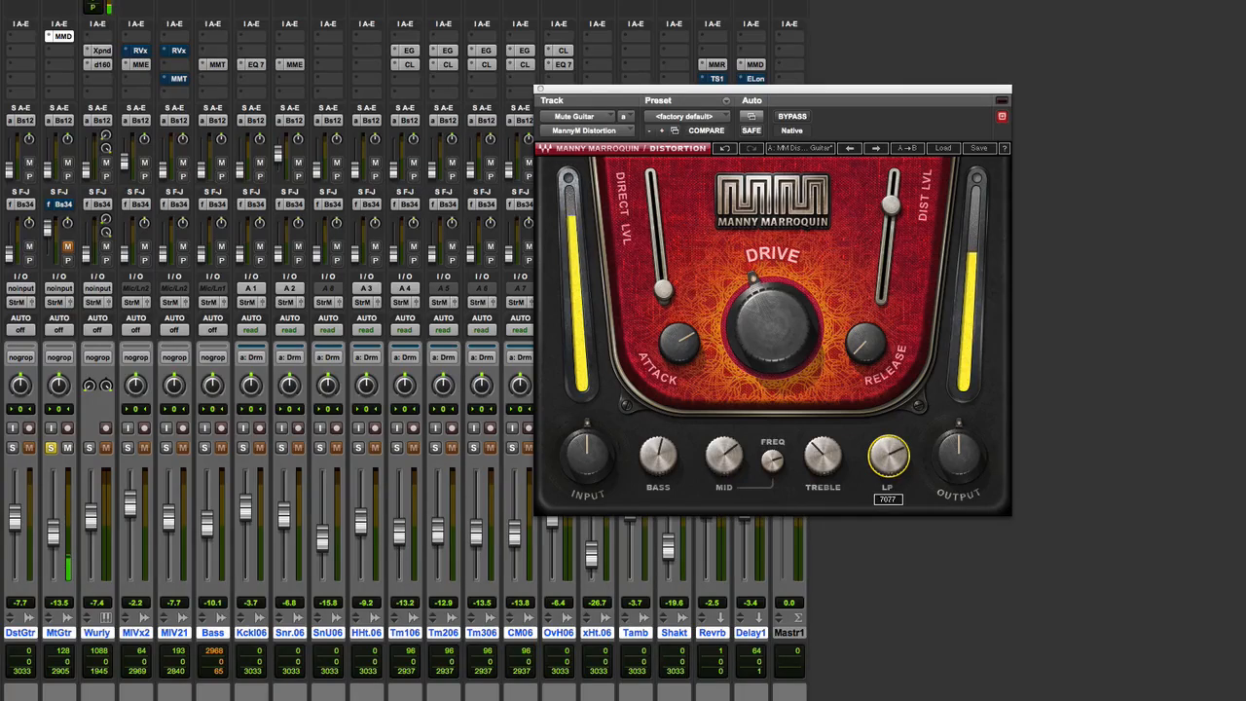
pyautogui.click(724, 455)
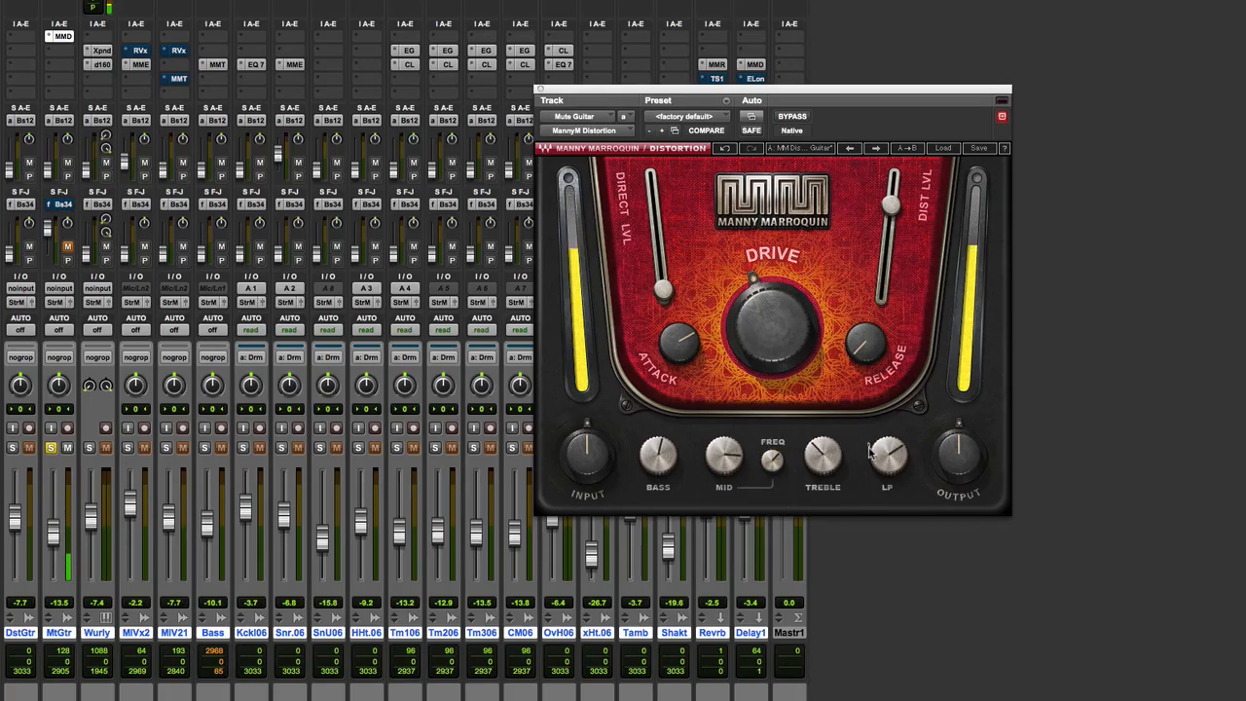
# Step: Settle the low-pass cutoff and push the Direct level up
pyautogui.moveTo(888, 452); pyautogui.dragTo(888, 429)
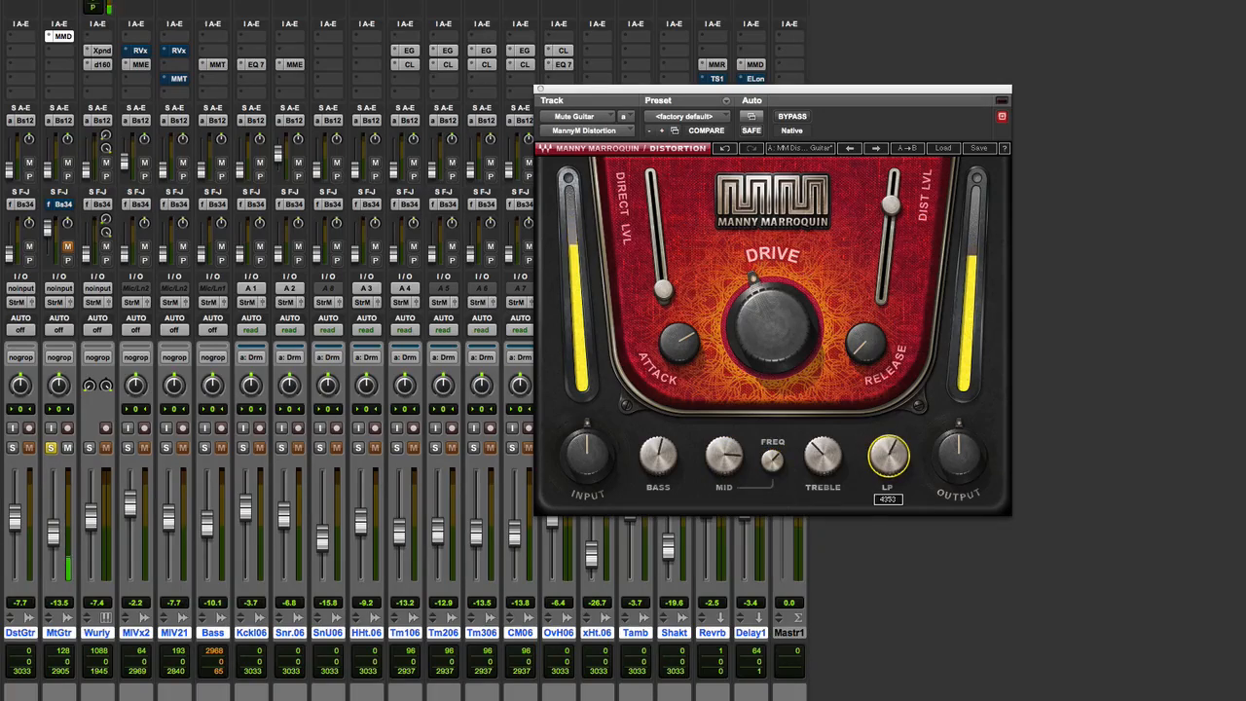
pyautogui.moveTo(888, 455); pyautogui.dragTo(881, 468)
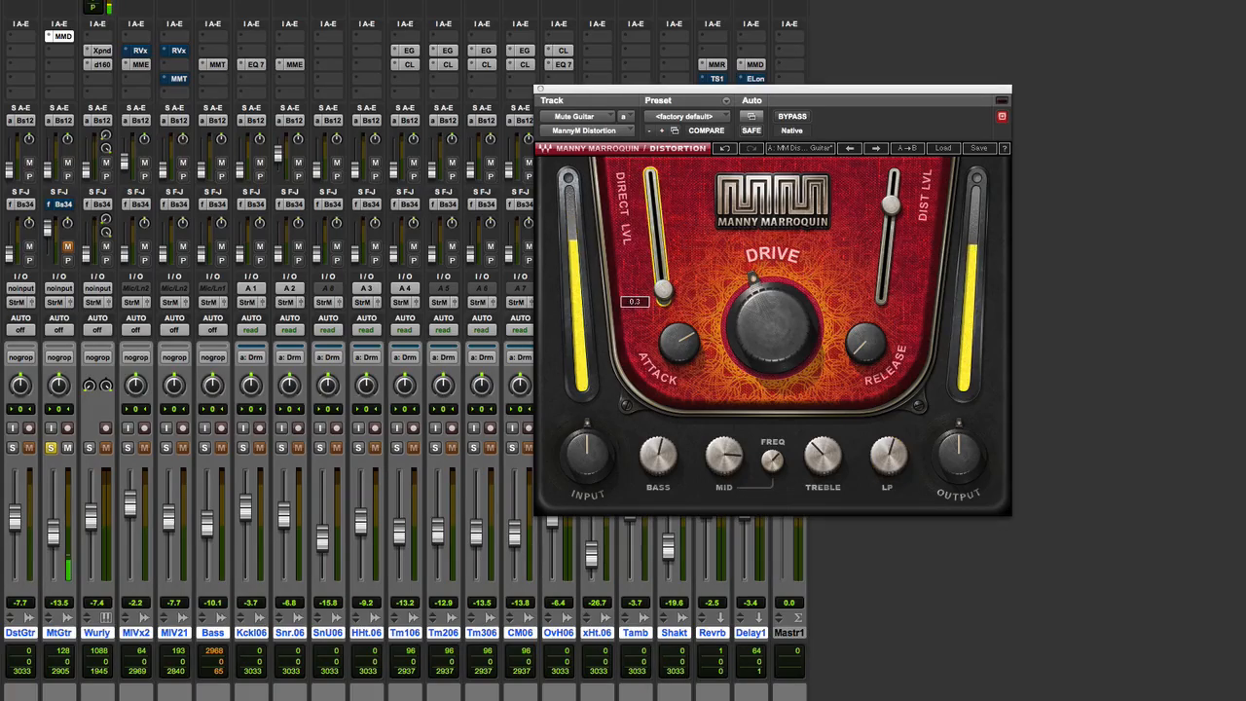
pyautogui.moveTo(662, 292); pyautogui.dragTo(658, 216)
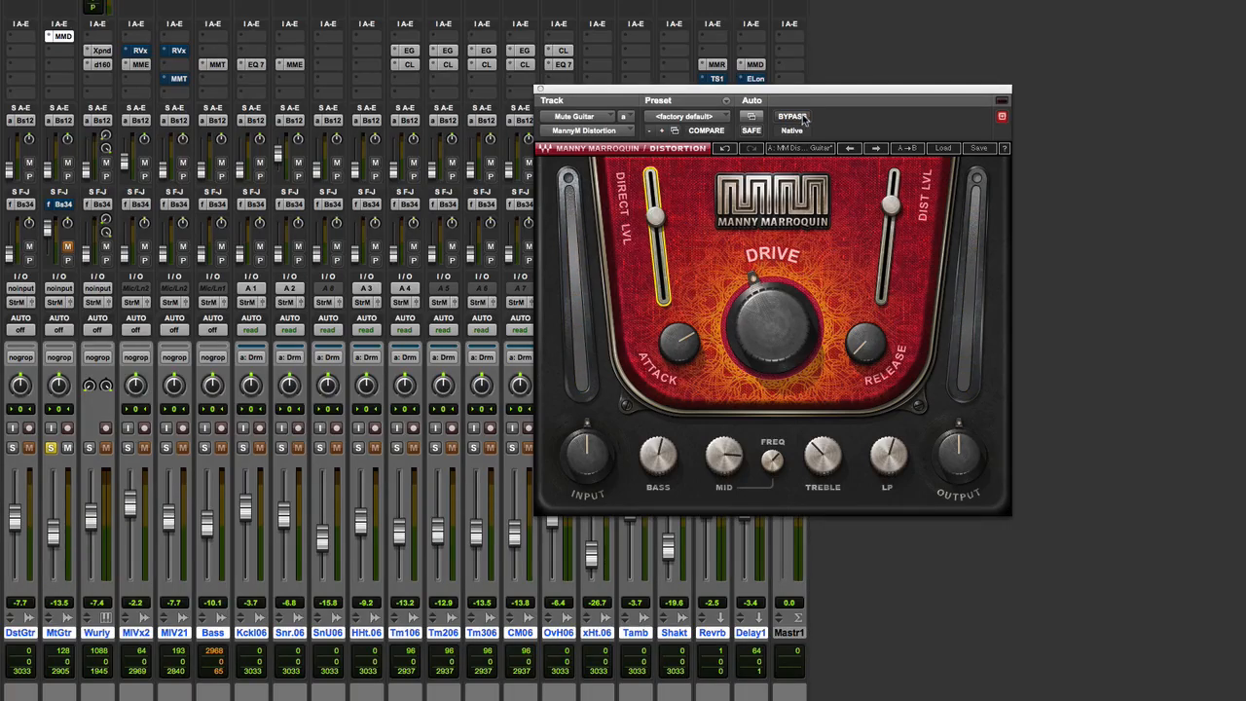
pyautogui.moveTo(792, 117)
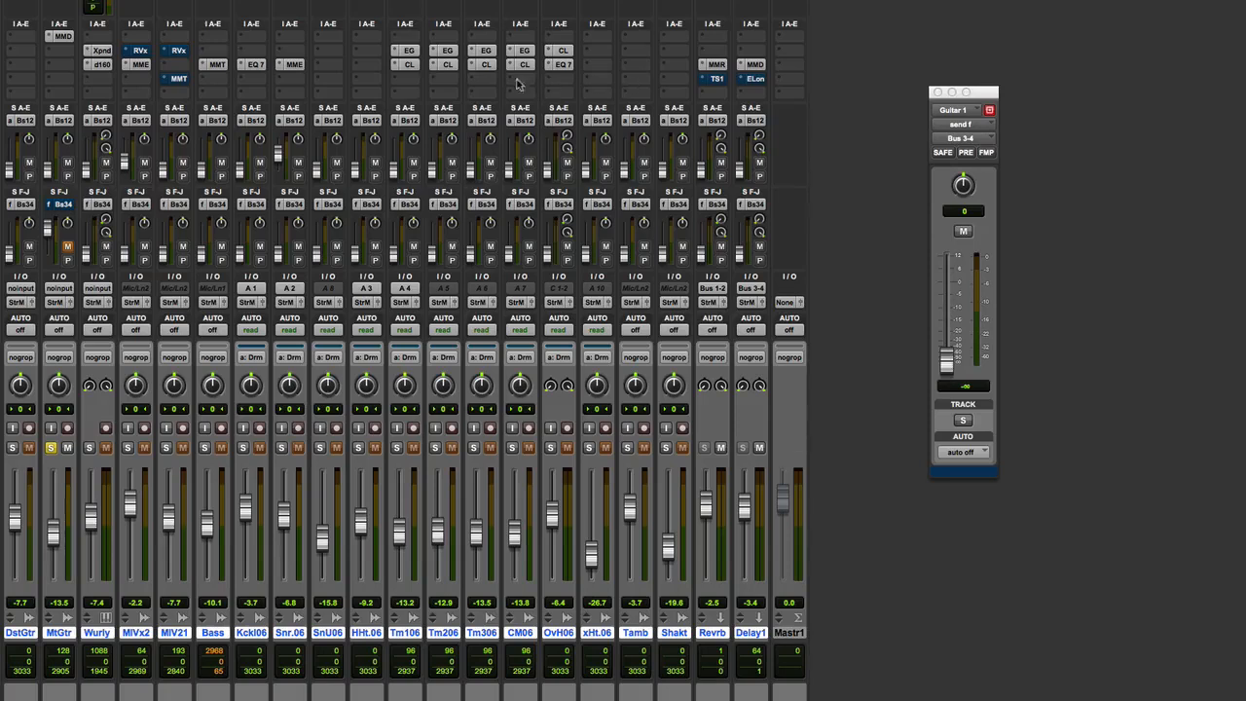
pyautogui.moveTo(596, 86)
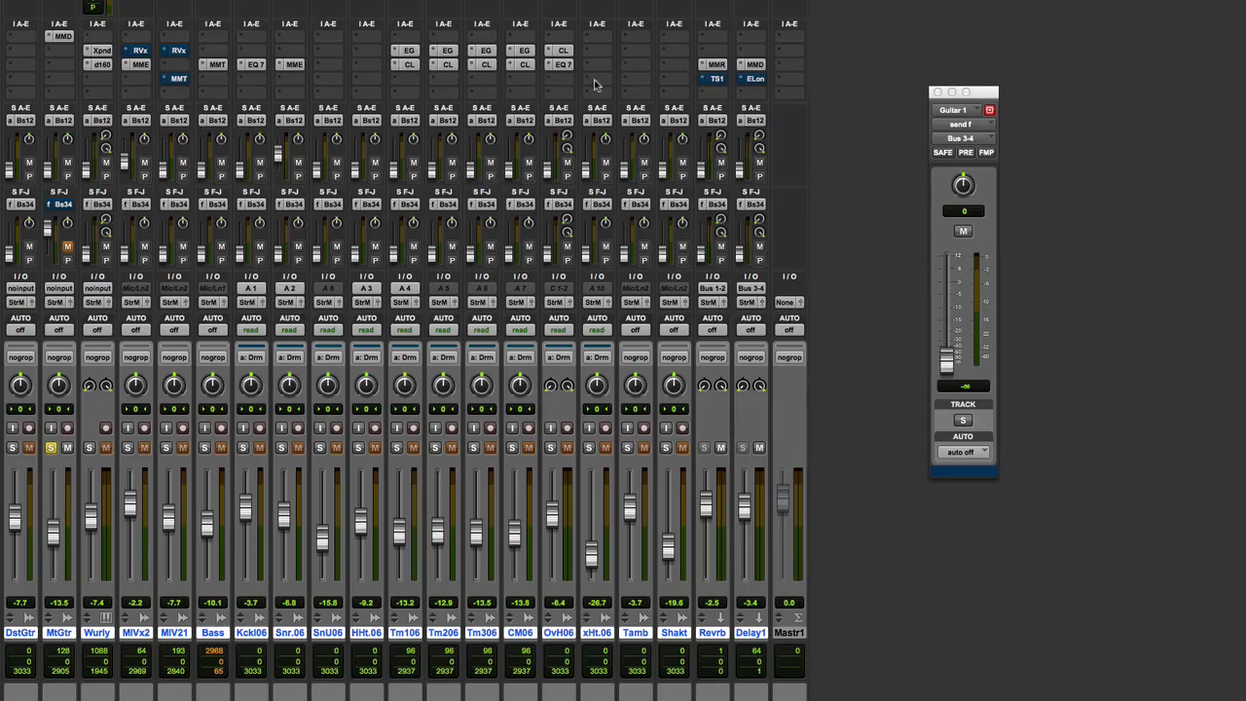
pyautogui.moveTo(173, 93)
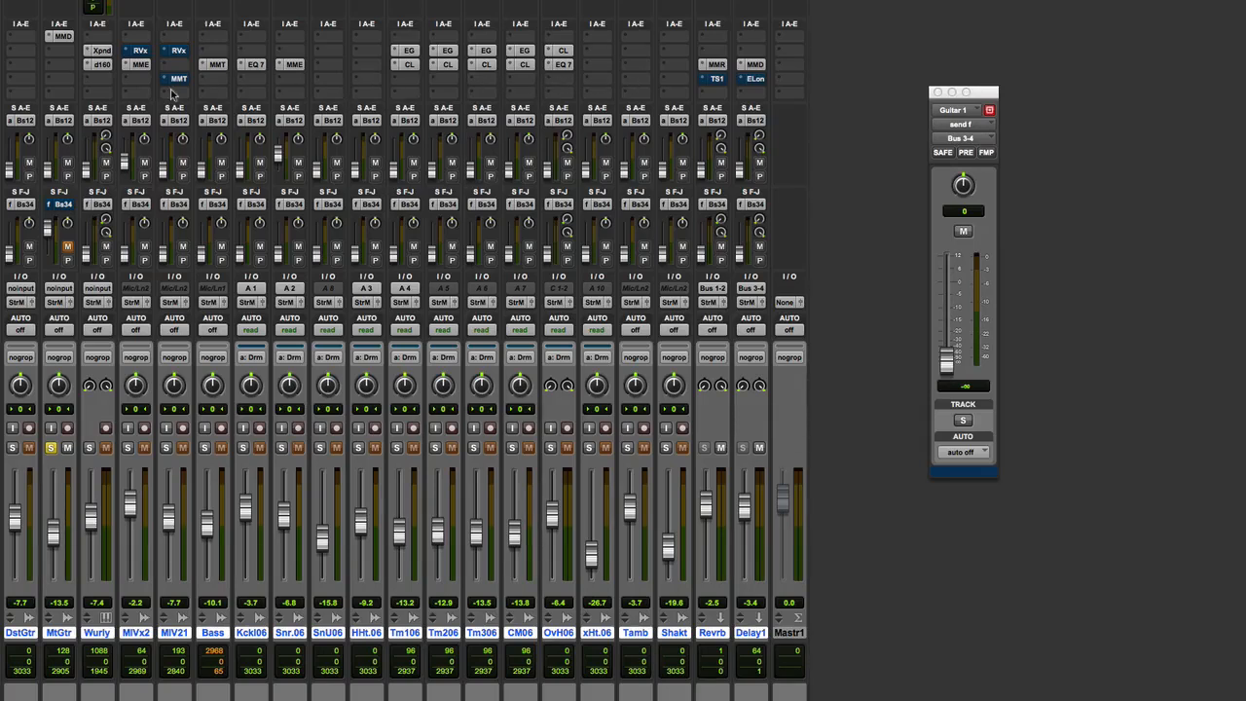
# Step: Bring up the Triple D plugin on the vocal track
pyautogui.click(176, 78)
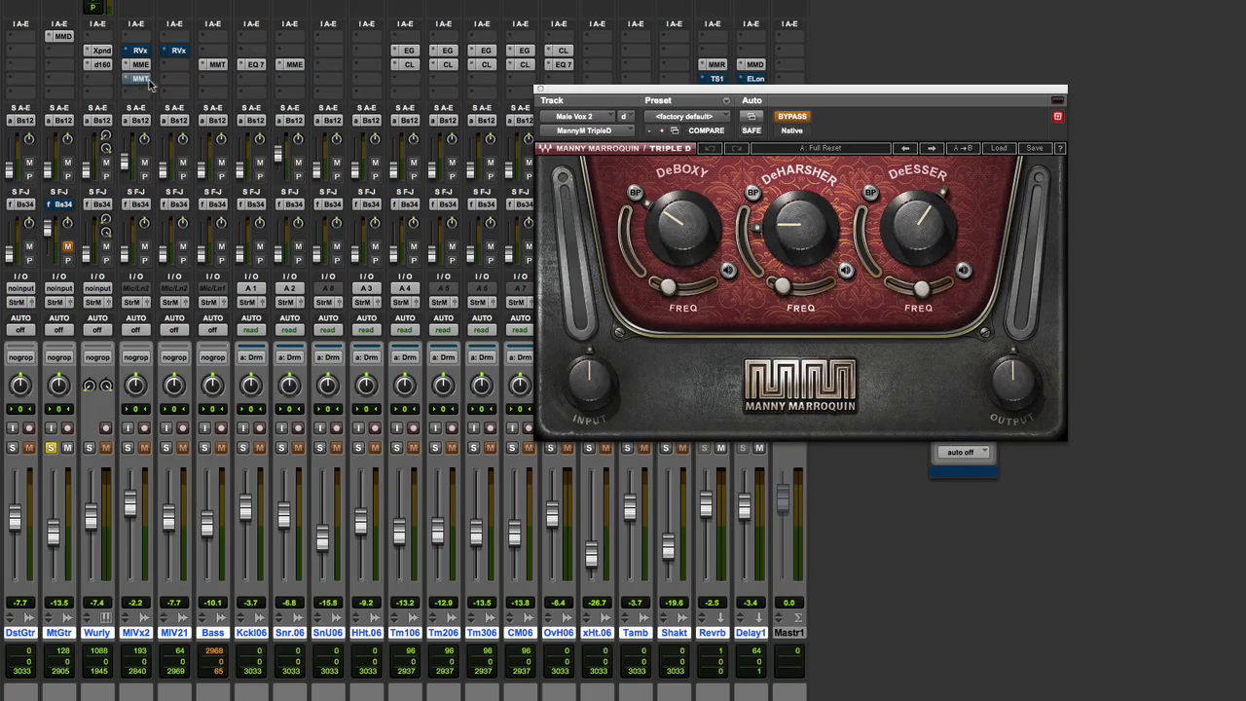
pyautogui.moveTo(575, 212)
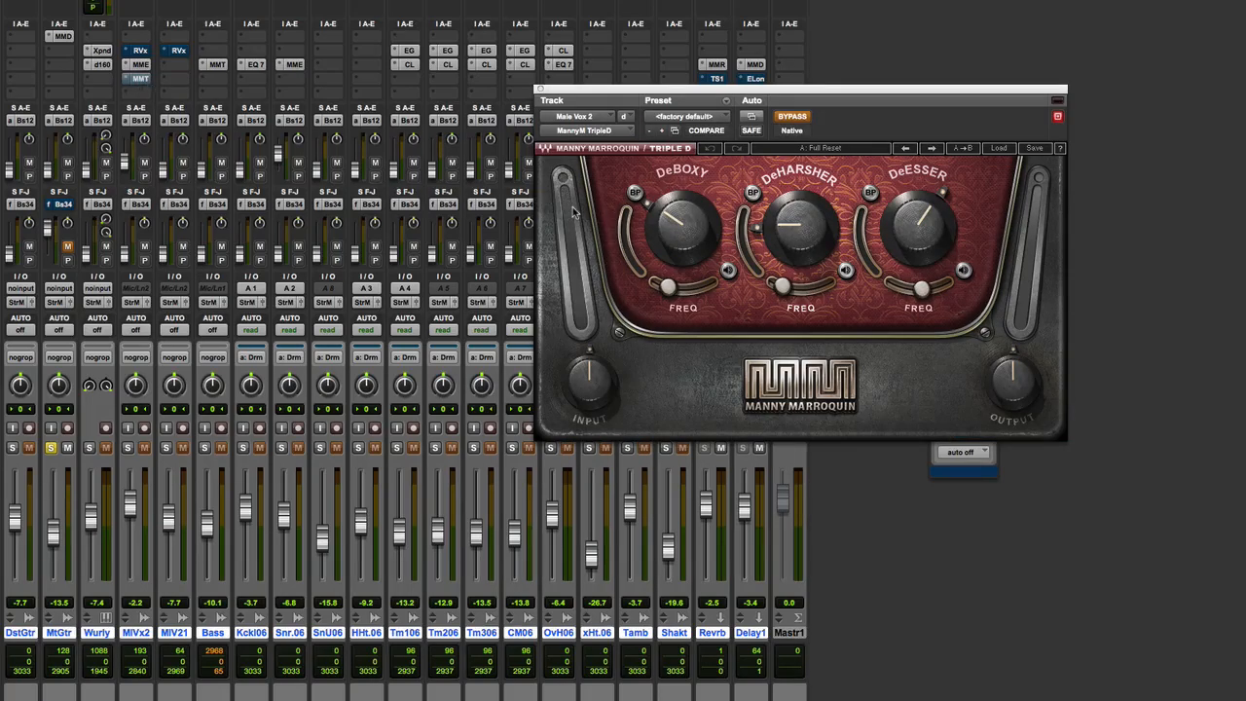
pyautogui.moveTo(572, 212)
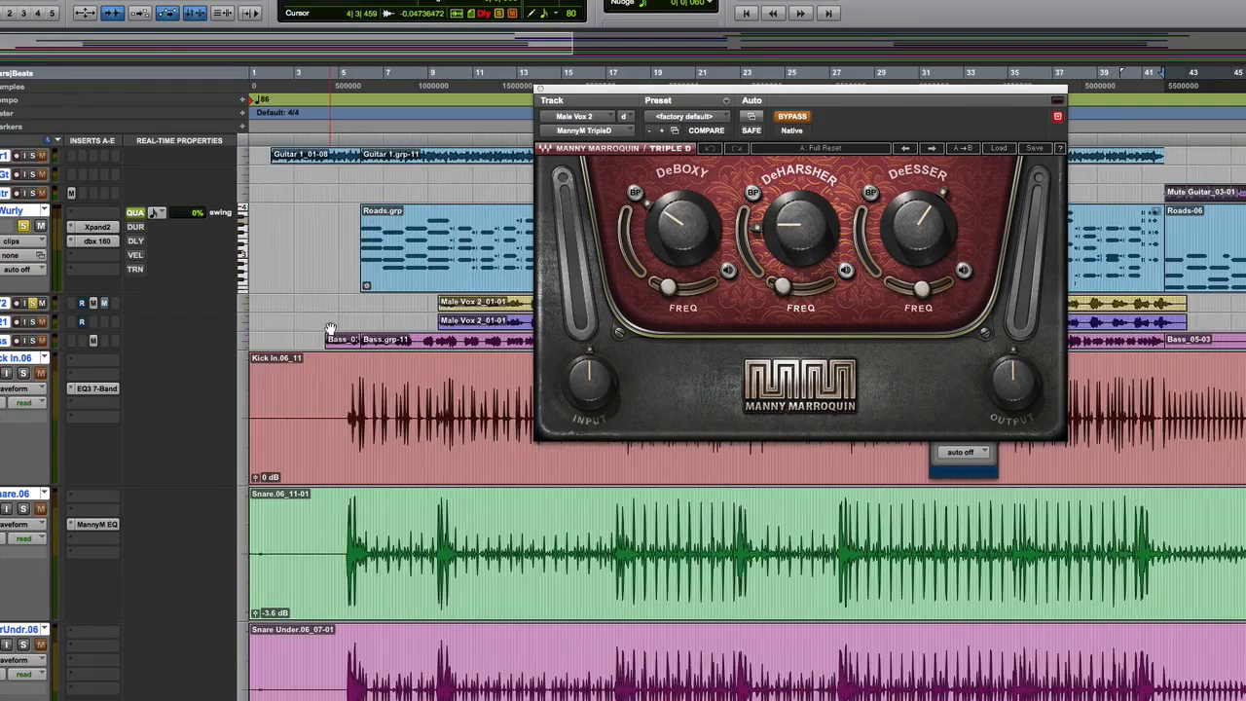
# Step: Switch Triple D processing on and adjust the DeBoxy frequency
pyautogui.click(440, 74)
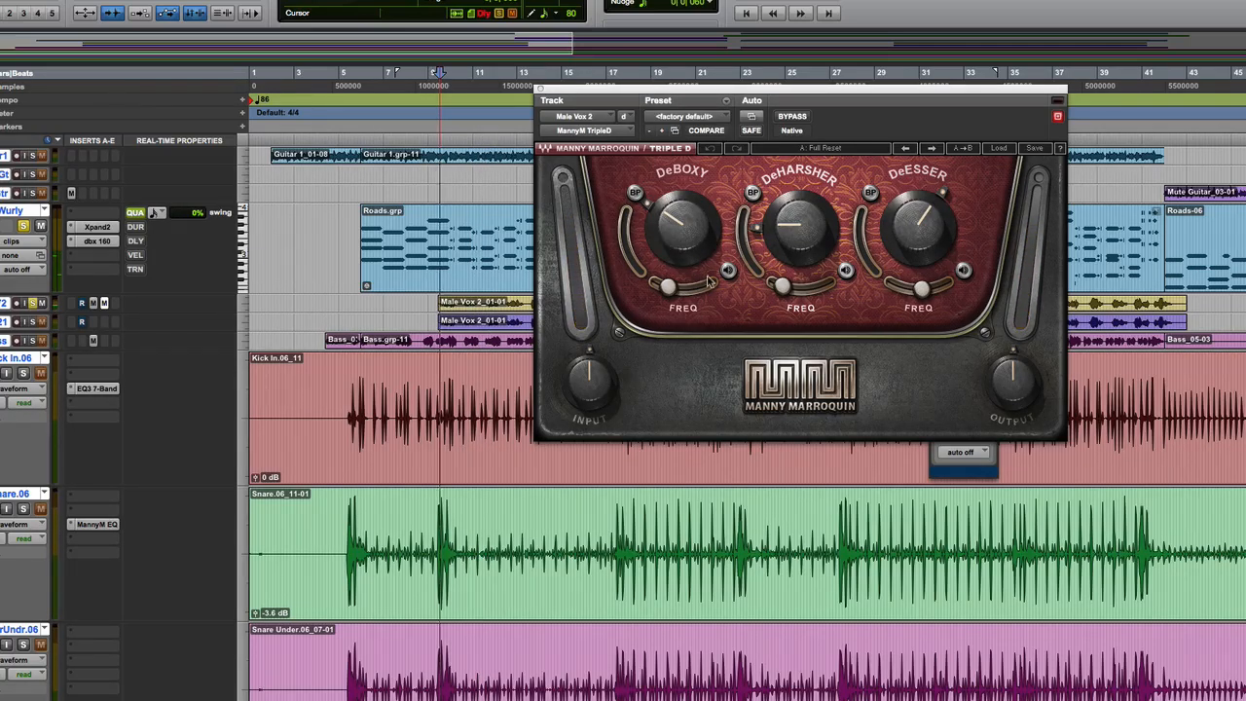
pyautogui.click(728, 270)
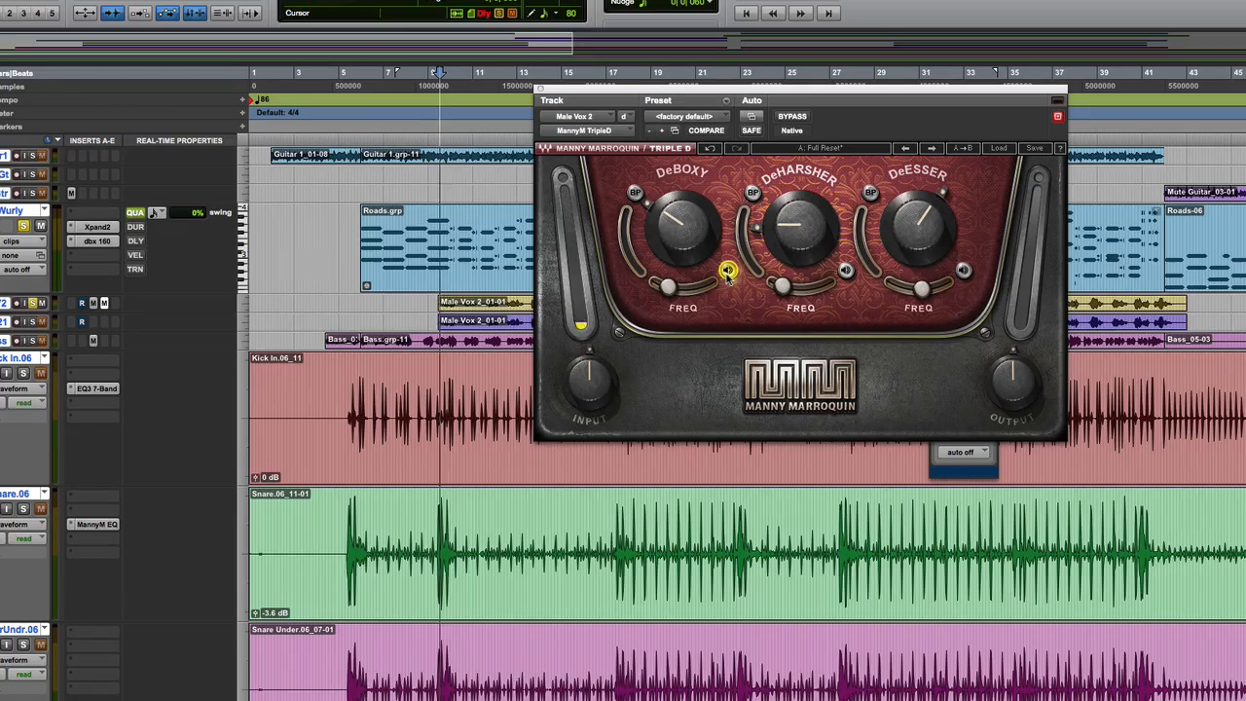
pyautogui.moveTo(681, 230); pyautogui.dragTo(692, 218)
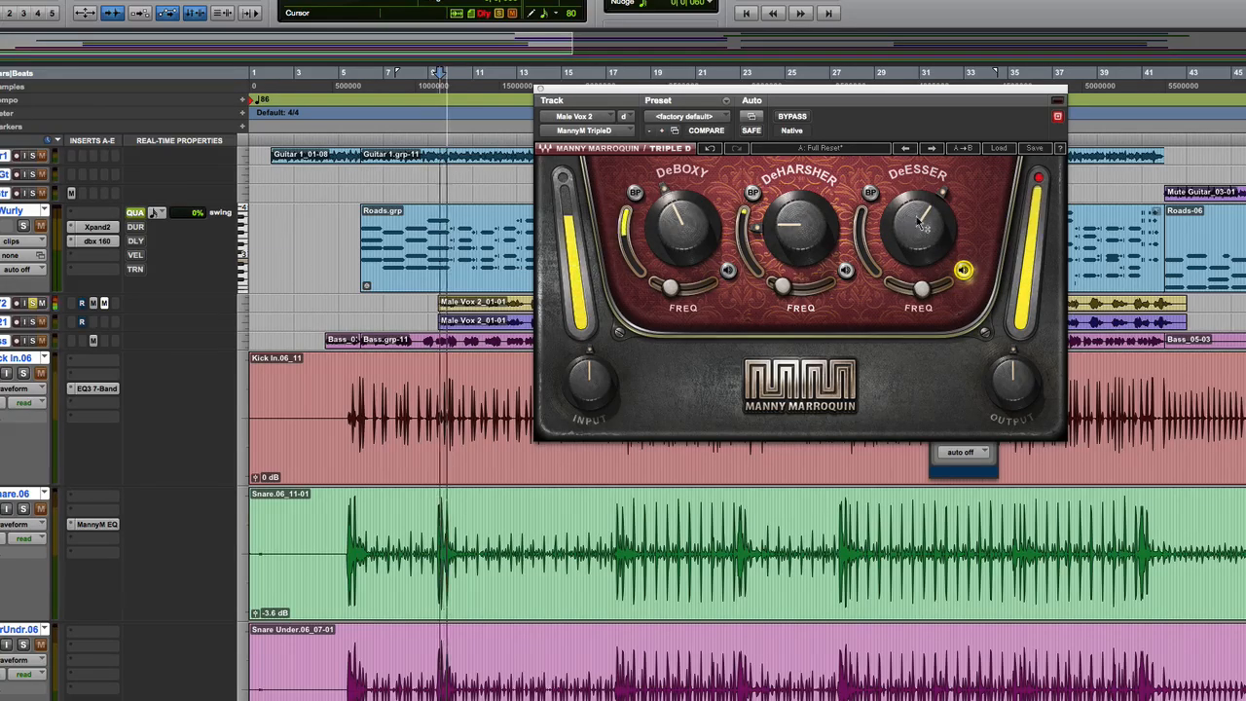
# Step: Tune the DeEsser frequency and amount on the vocal by ear
pyautogui.moveTo(919, 224); pyautogui.dragTo(919, 210)
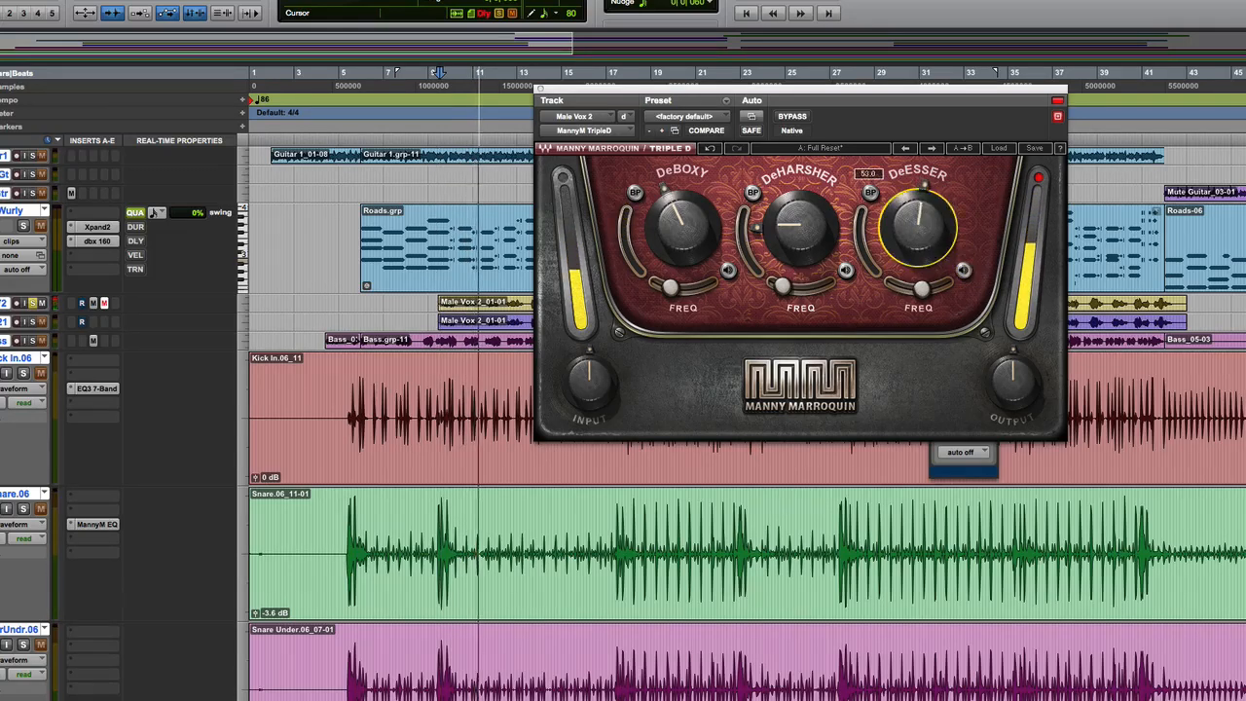
pyautogui.moveTo(919, 229); pyautogui.dragTo(920, 204)
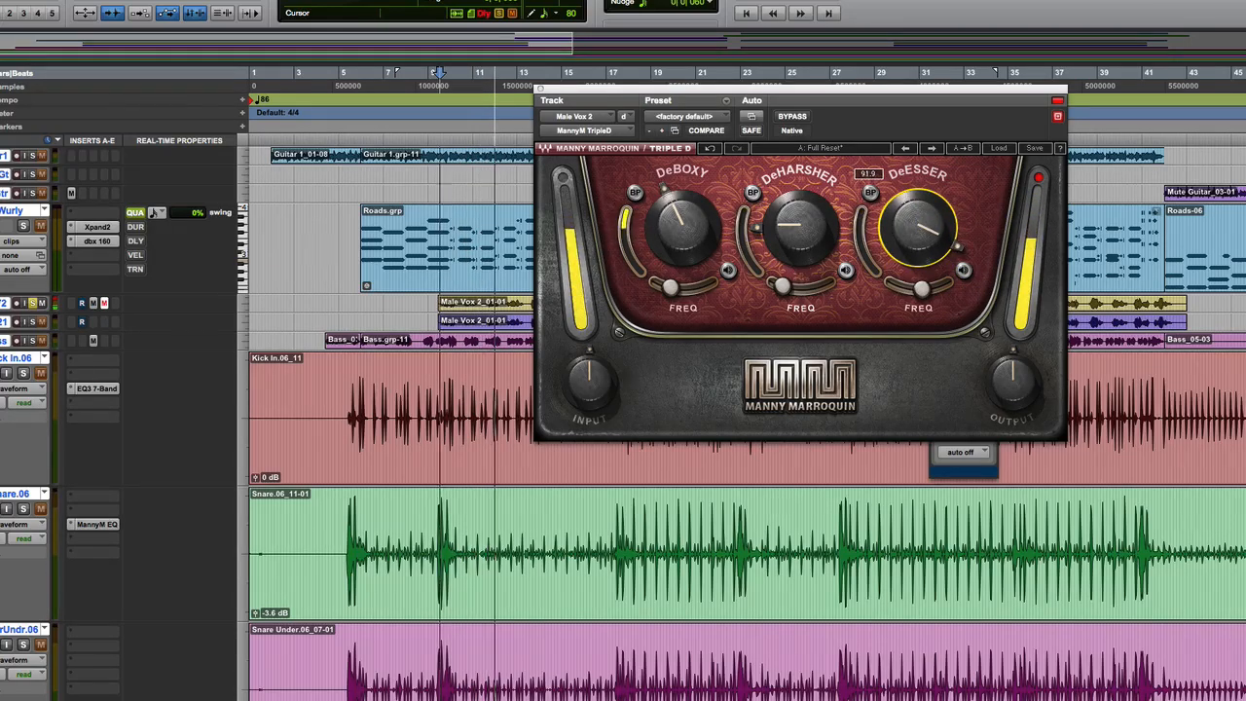
pyautogui.moveTo(919, 230); pyautogui.dragTo(924, 218)
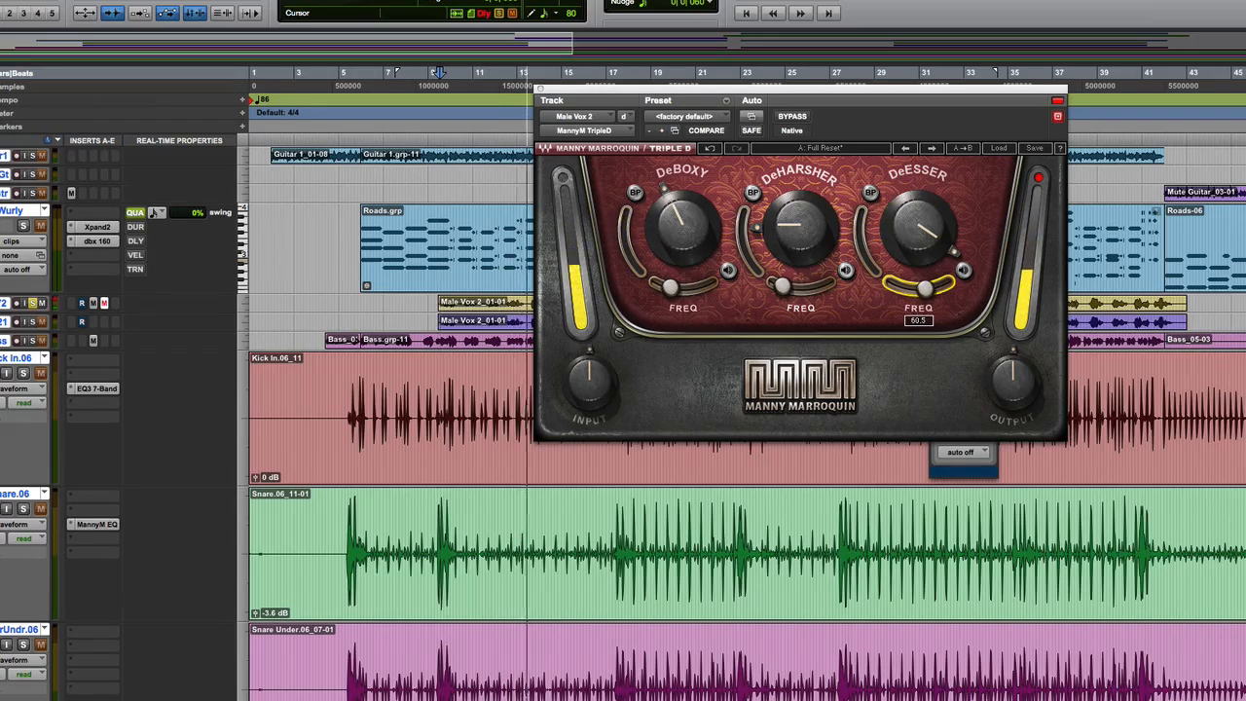
pyautogui.moveTo(919, 288); pyautogui.dragTo(962, 270)
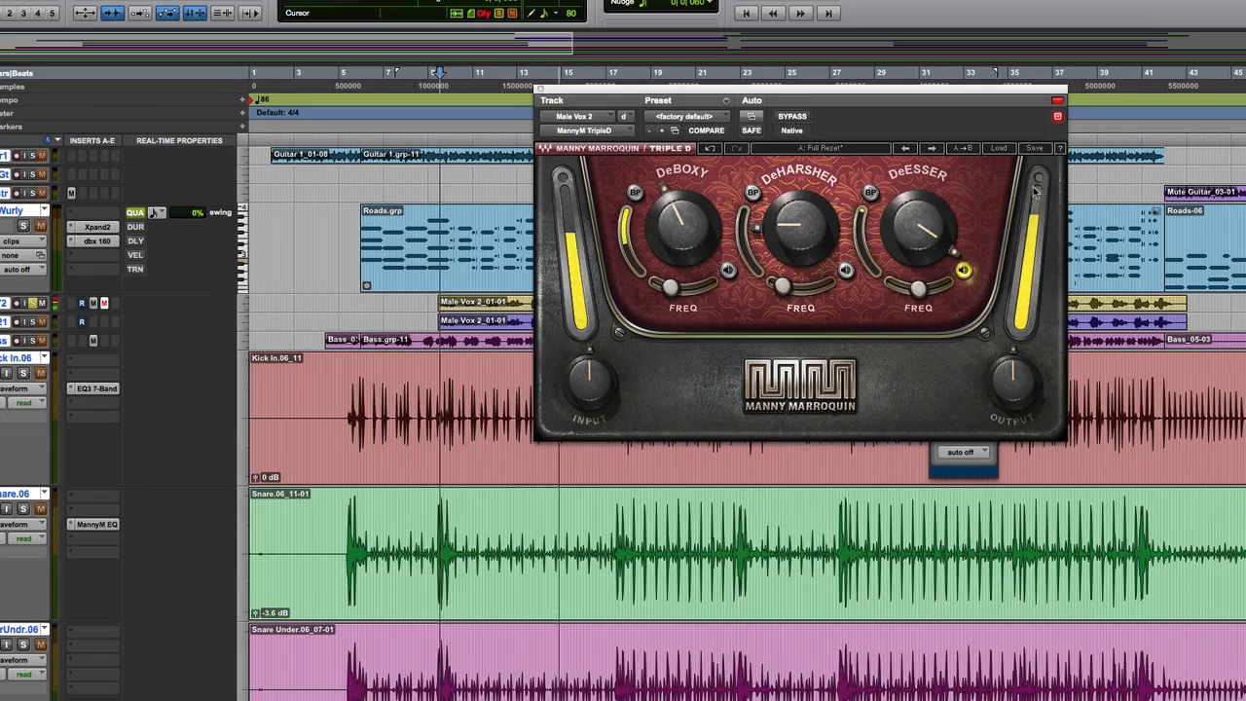
pyautogui.moveTo(917, 289); pyautogui.dragTo(917, 302)
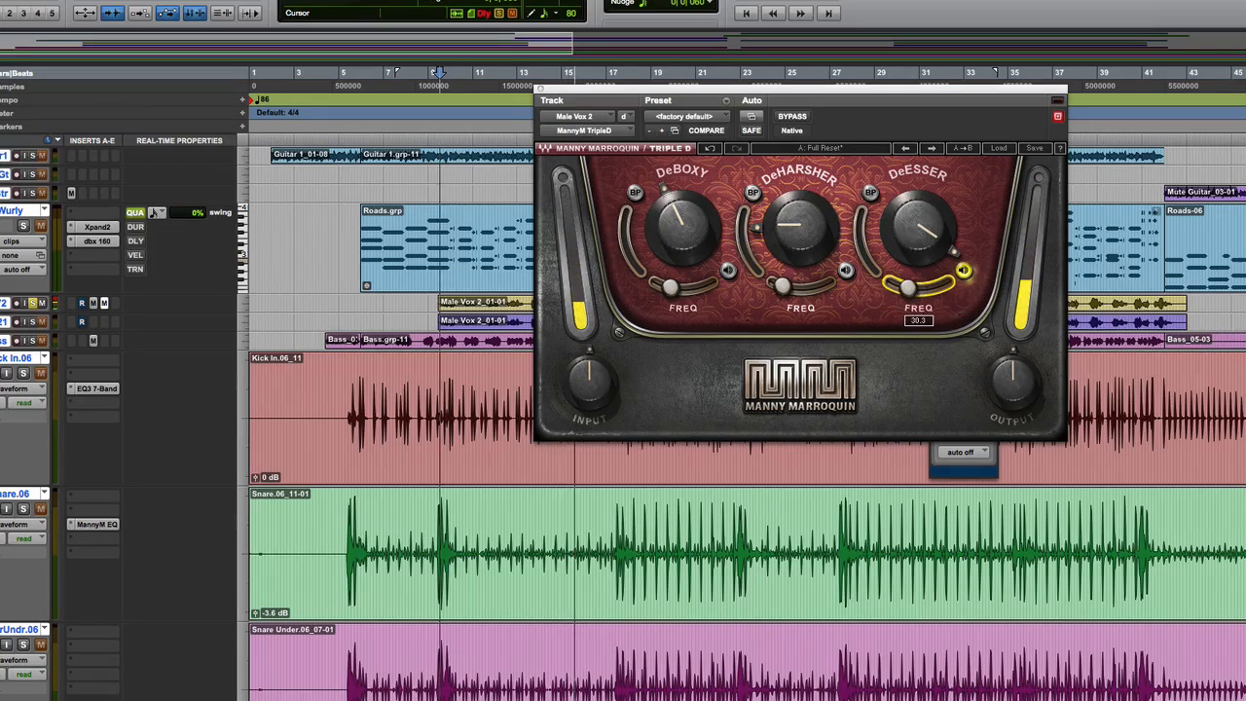
pyautogui.moveTo(916, 282); pyautogui.dragTo(920, 288)
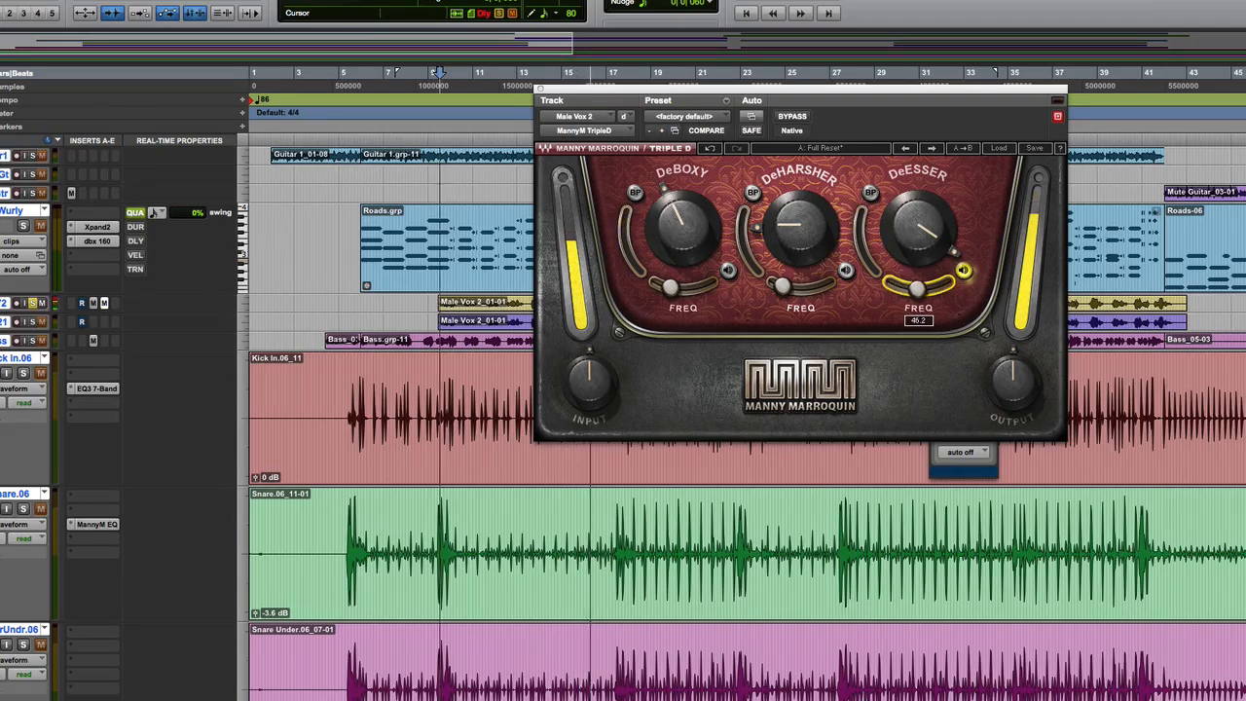
pyautogui.moveTo(920, 234); pyautogui.dragTo(931, 253)
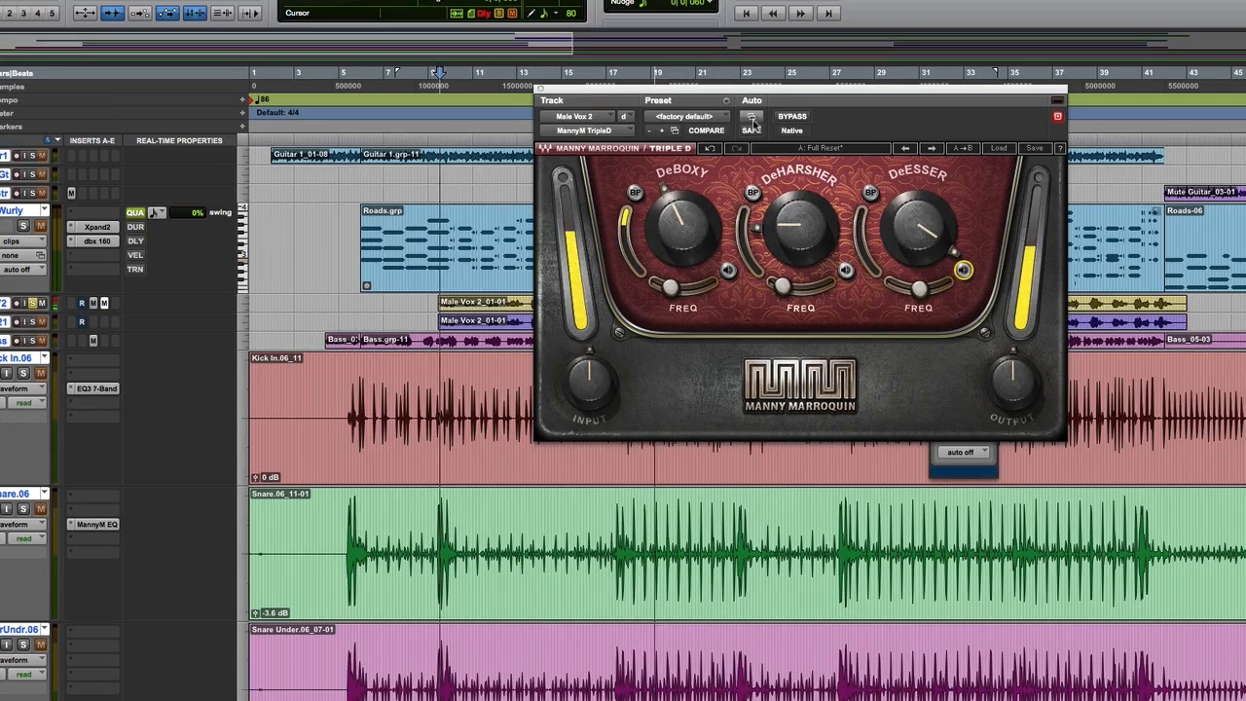
# Step: Bypass Triple D to audition the vocal unprocessed, then re-engage it
pyautogui.click(791, 117)
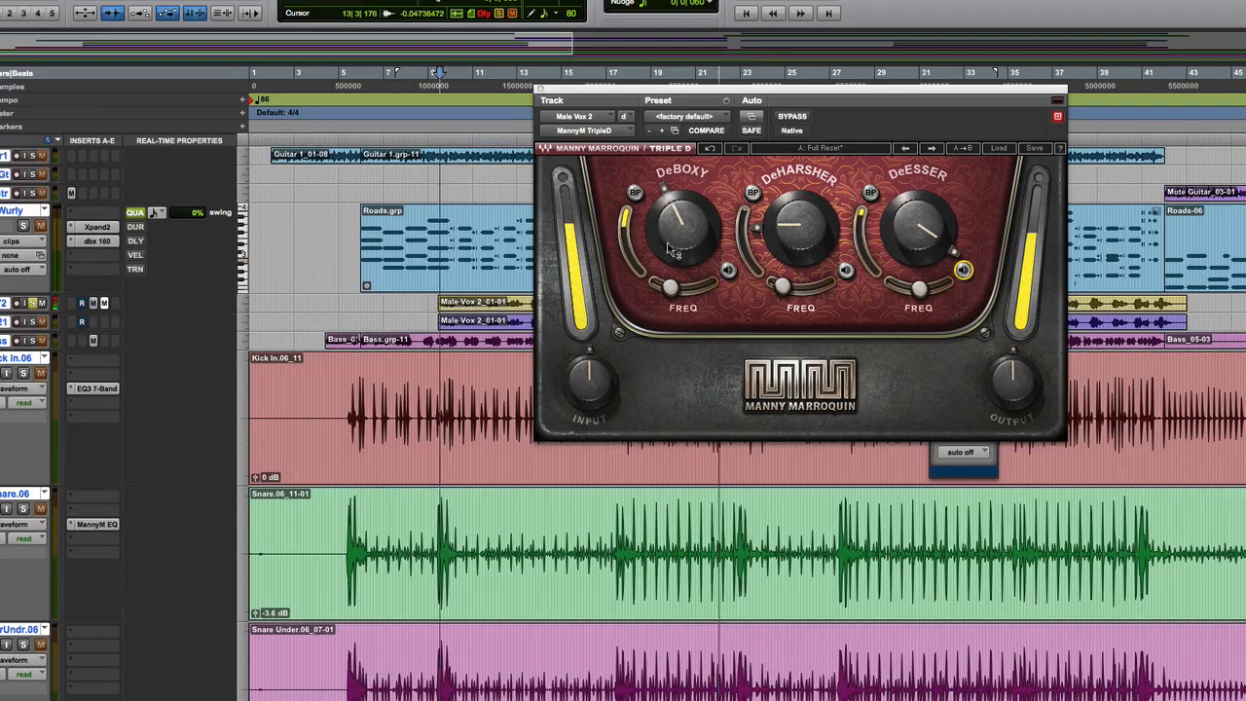
pyautogui.click(792, 117)
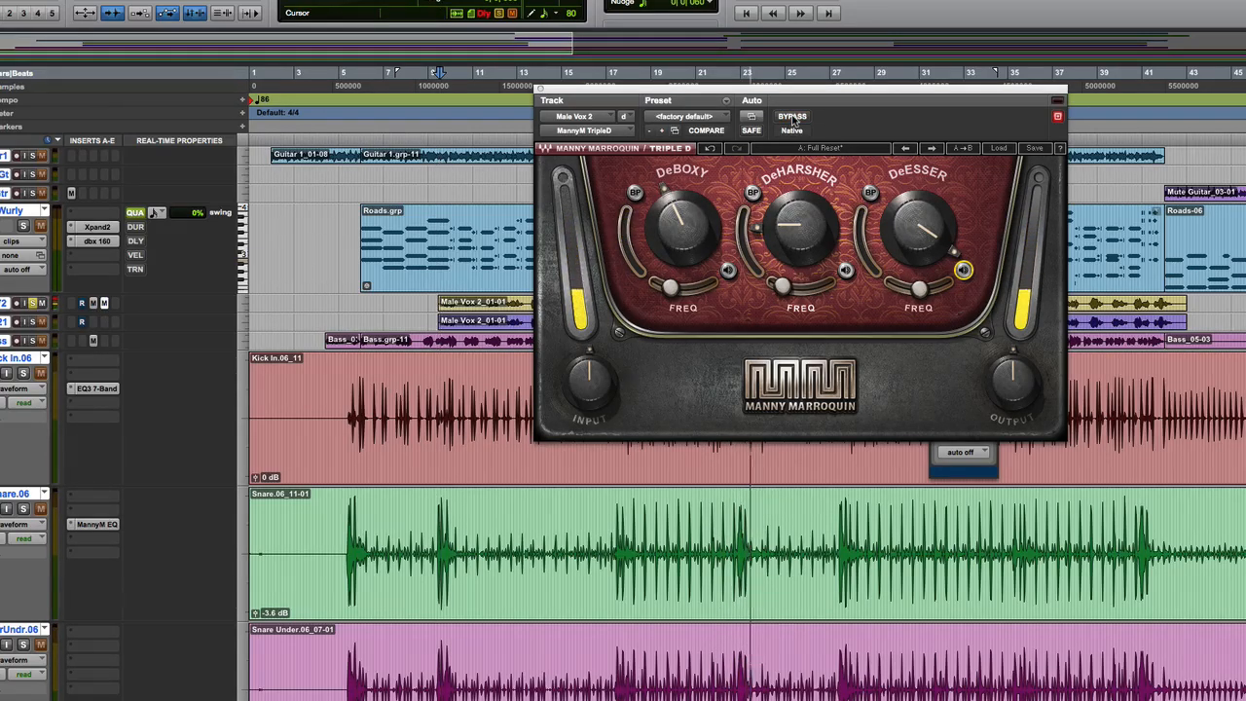
pyautogui.moveTo(791, 117)
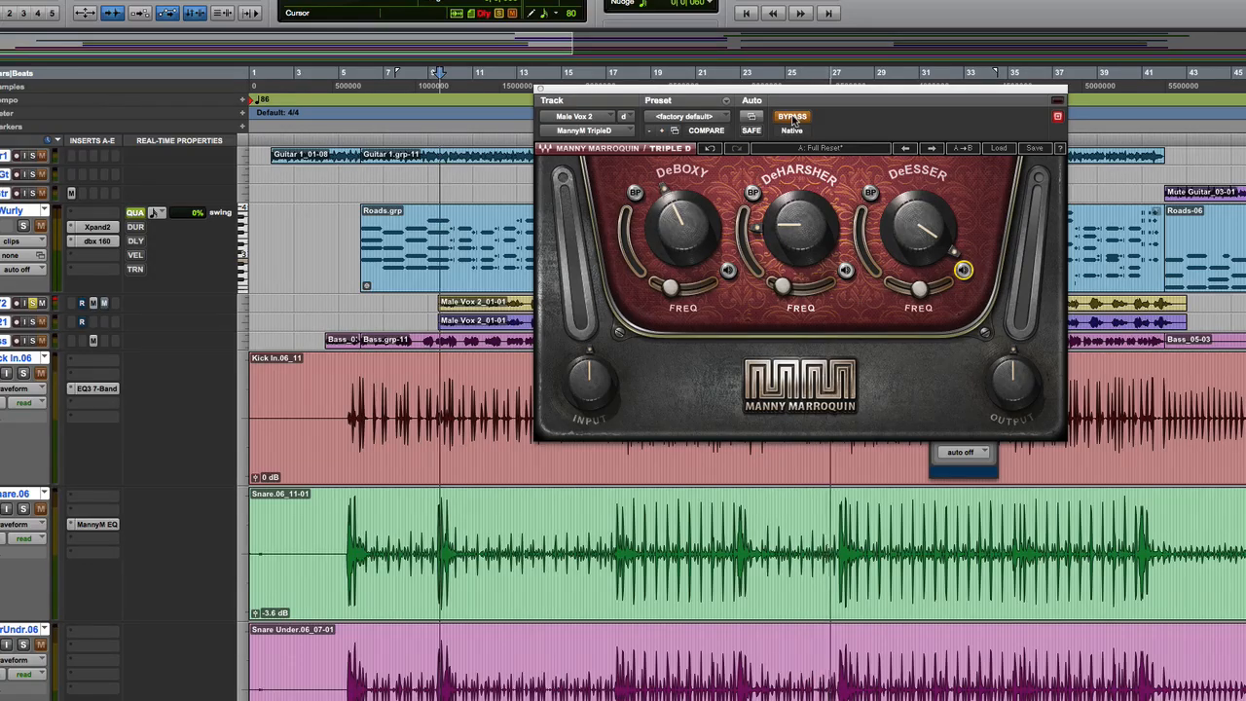
# Step: Set the DeHarsher frequency and amount, then bypass to A/B against the dry vocal
pyautogui.click(790, 116)
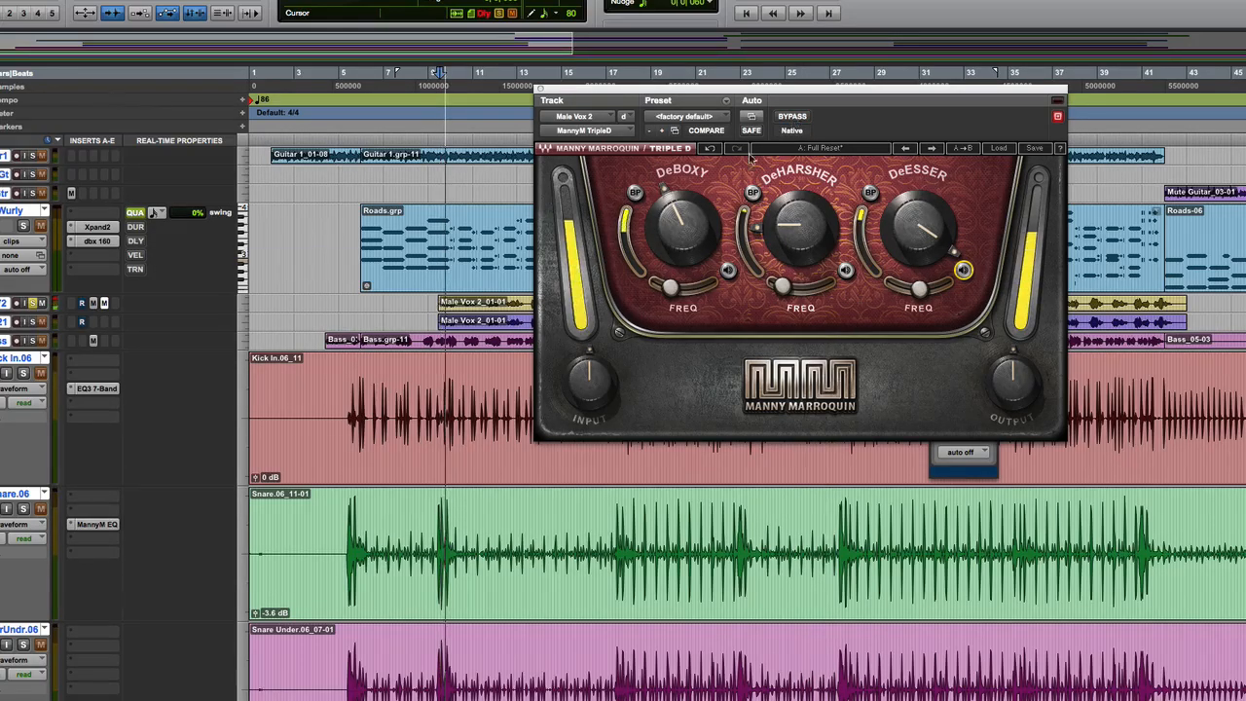
pyautogui.click(635, 193)
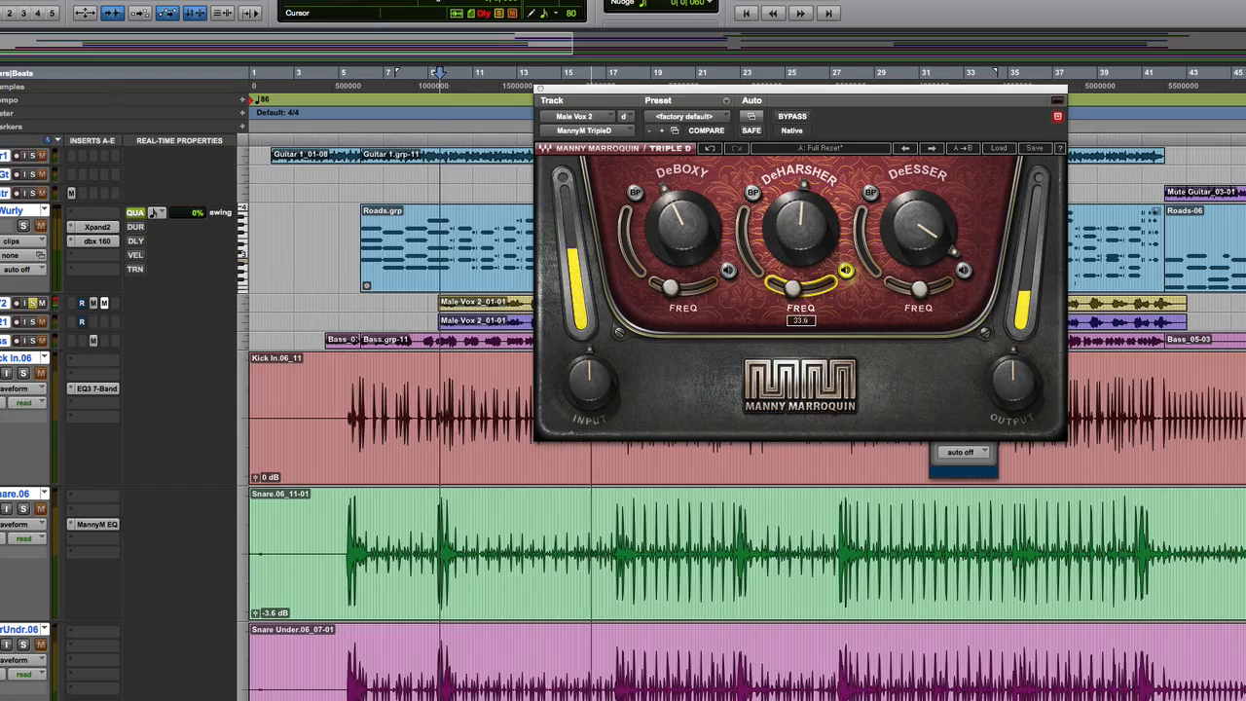
pyautogui.moveTo(802, 284); pyautogui.dragTo(802, 272)
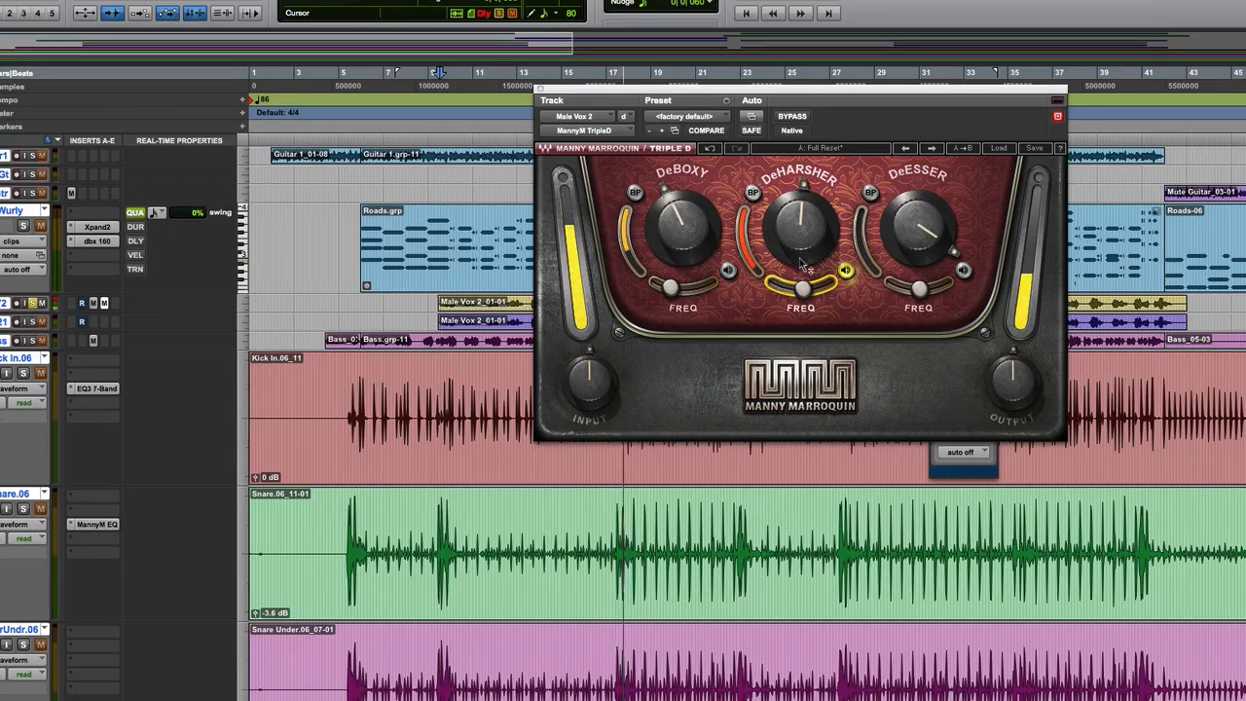
pyautogui.moveTo(801, 229); pyautogui.dragTo(801, 210)
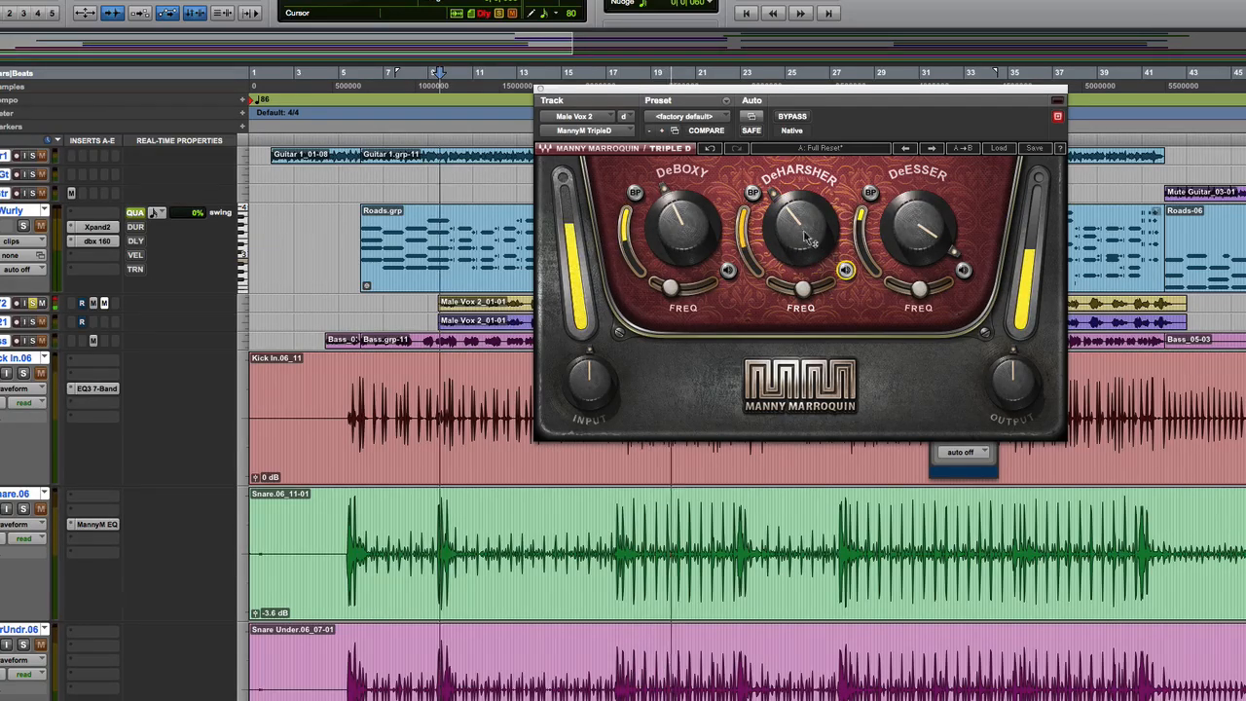
pyautogui.click(791, 117)
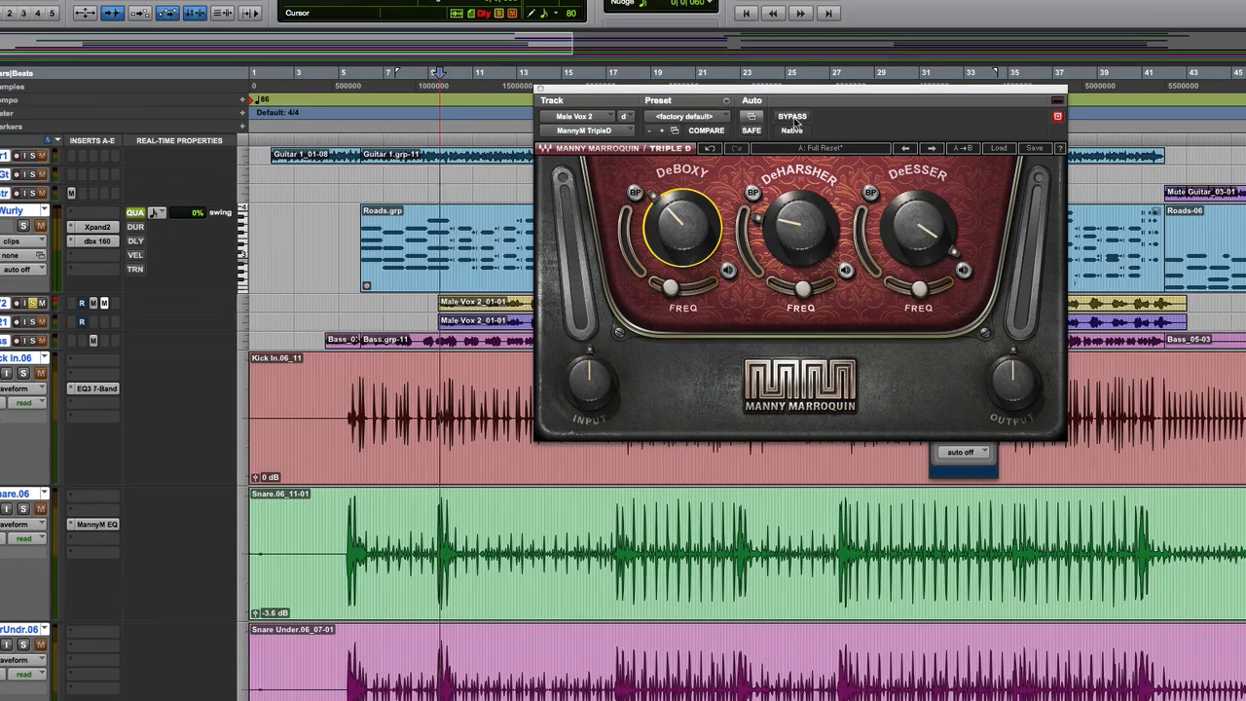
# Step: Bring up the Tone Shaper on the Bass track with the mixer showing
pyautogui.click(791, 117)
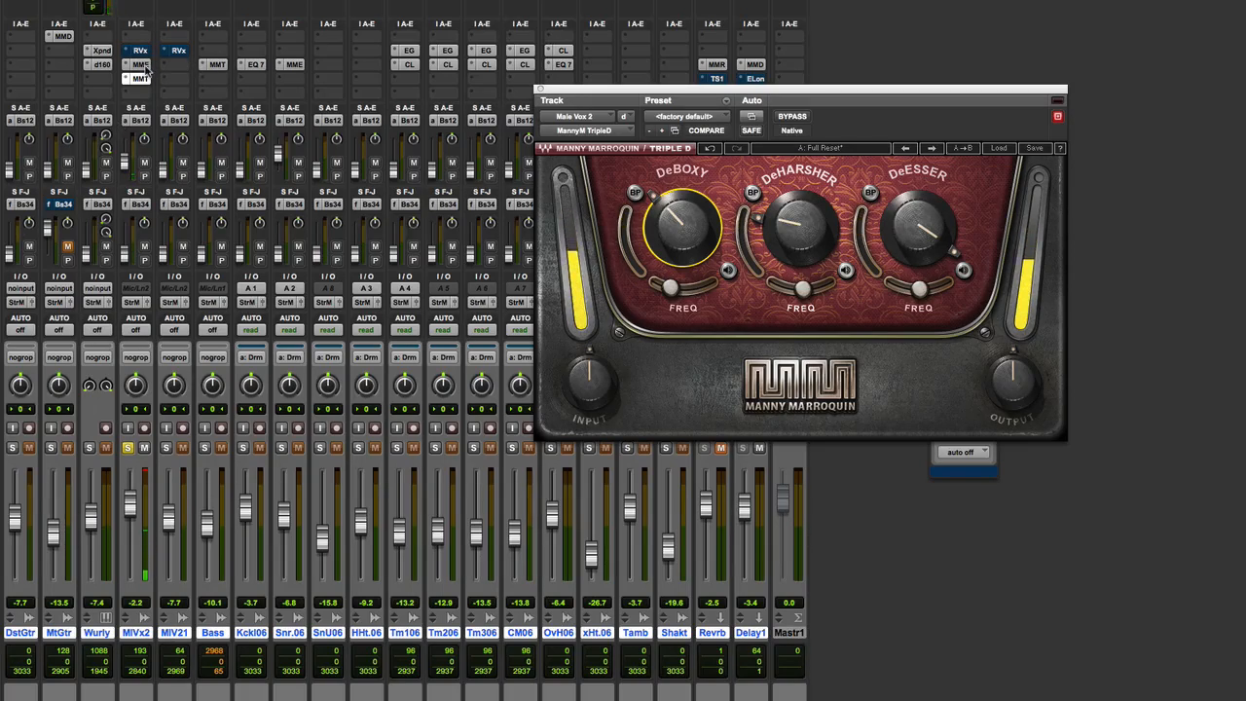
pyautogui.click(793, 117)
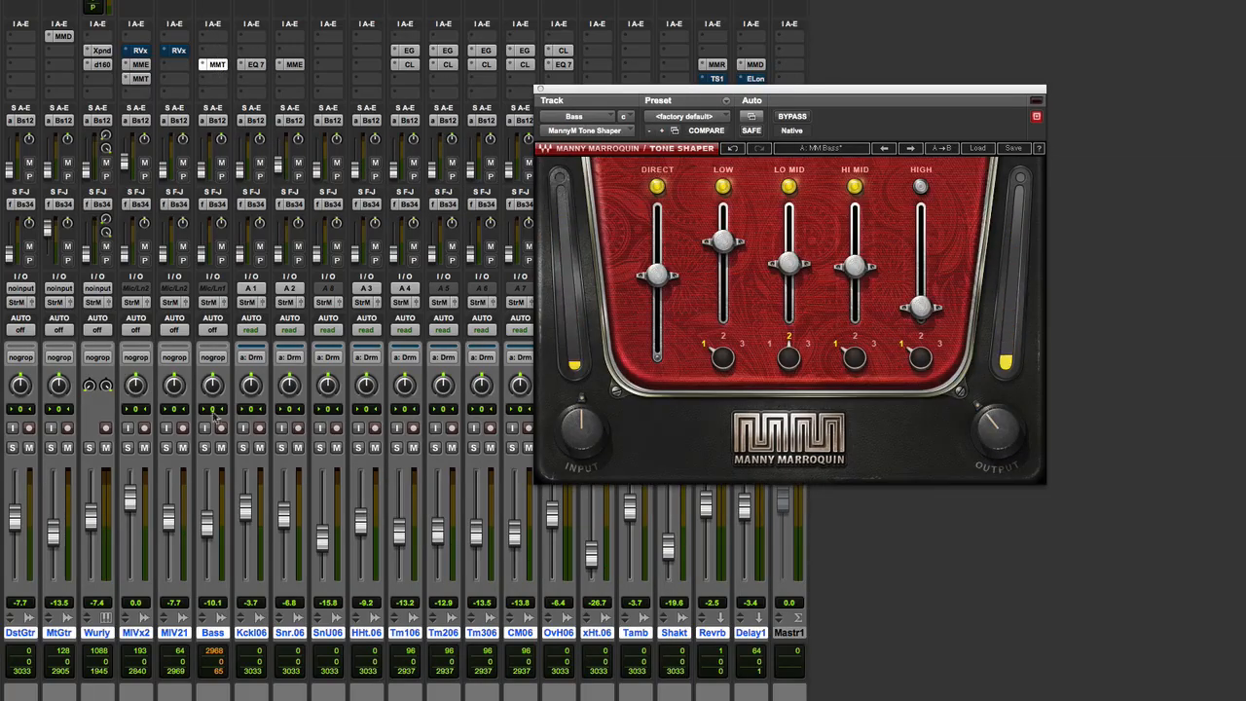
# Step: Set the Tone Shaper's Direct level, raise the Low band and adjust Hi Mid on the bass
pyautogui.click(203, 446)
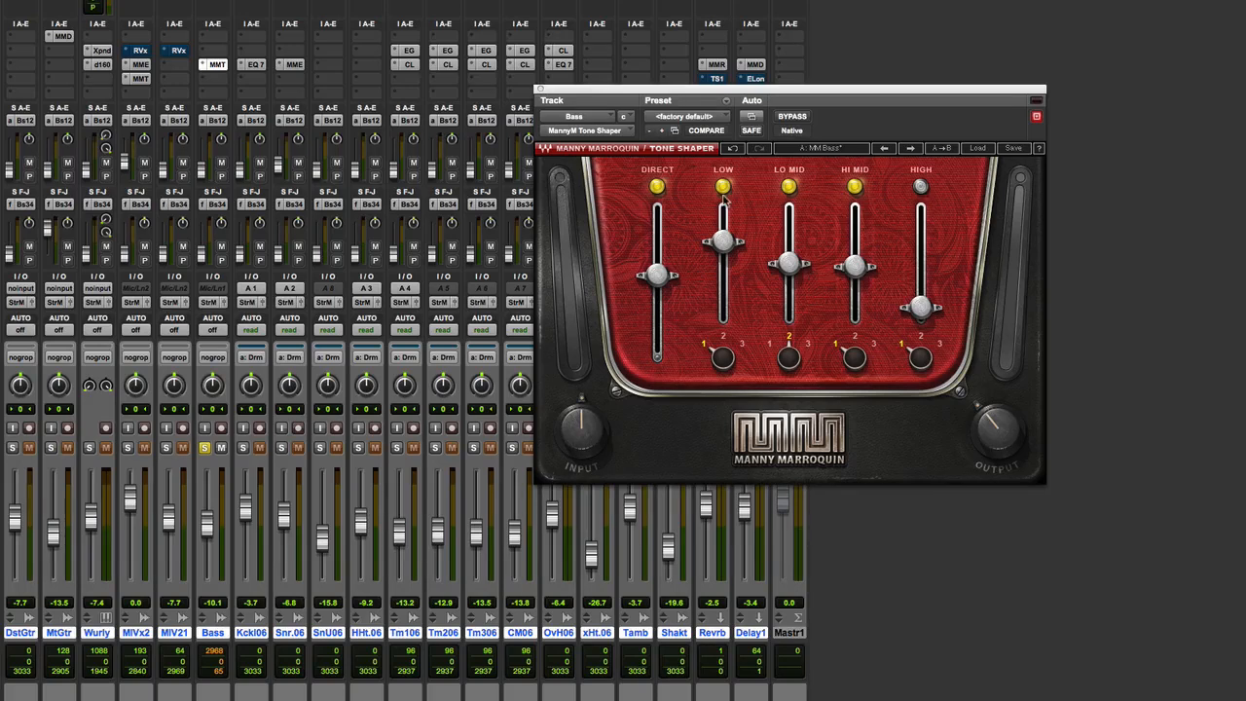
pyautogui.moveTo(666, 312)
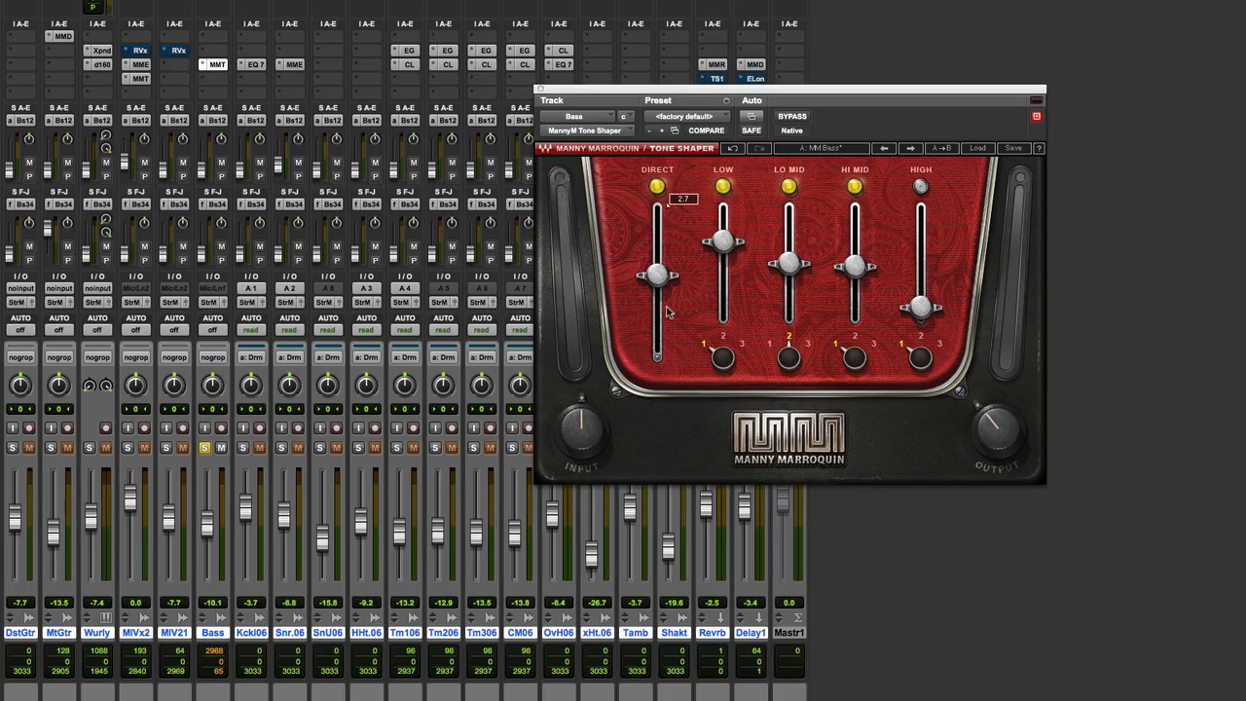
pyautogui.moveTo(723, 272); pyautogui.dragTo(722, 245)
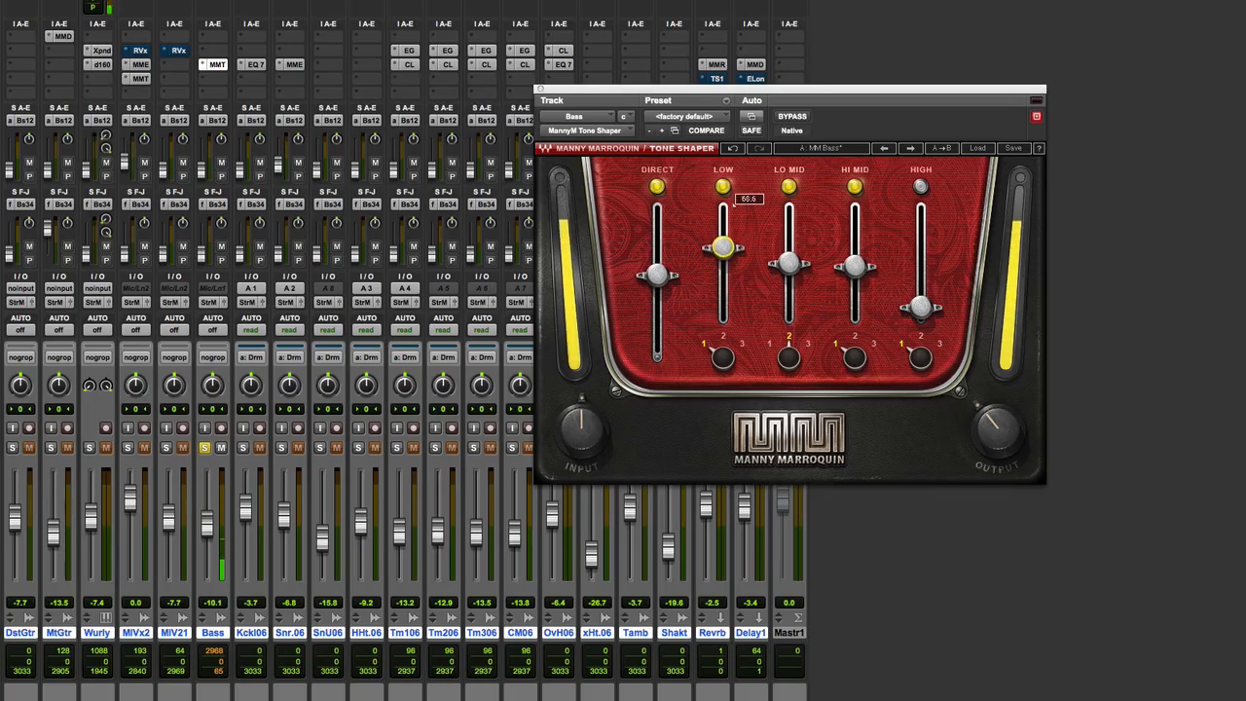
pyautogui.moveTo(723, 245); pyautogui.dragTo(722, 288)
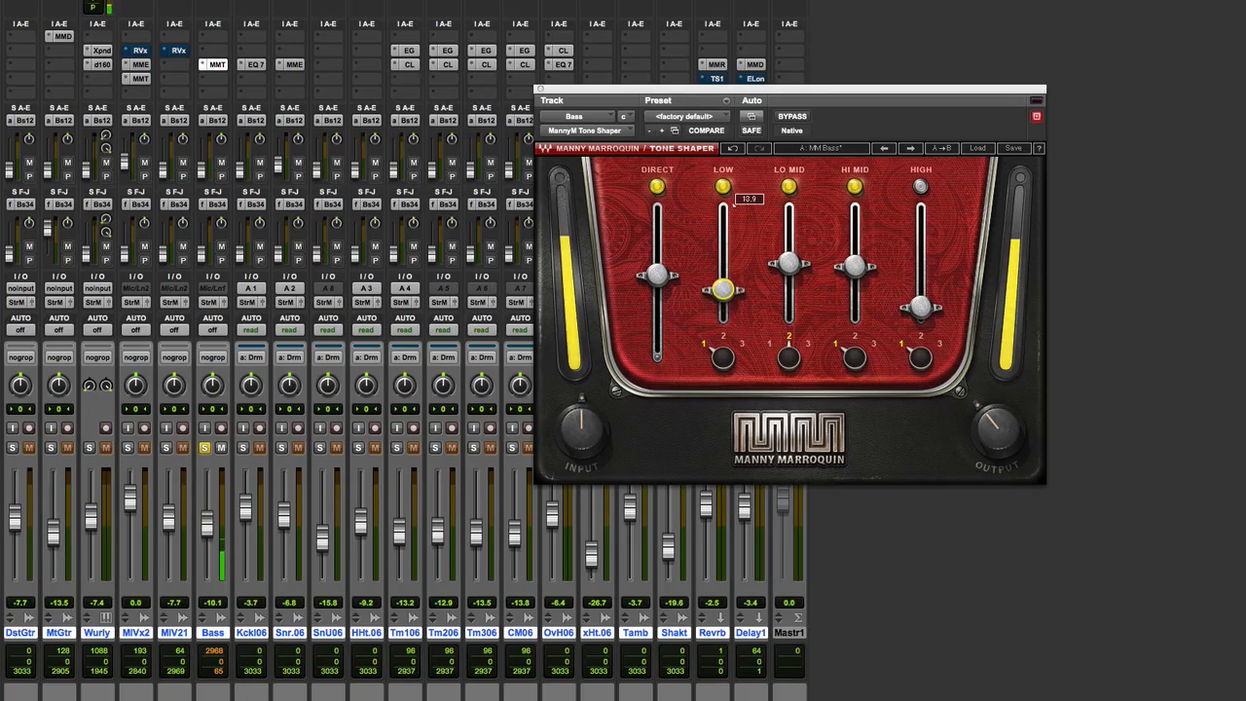
pyautogui.moveTo(722, 288); pyautogui.dragTo(722, 242)
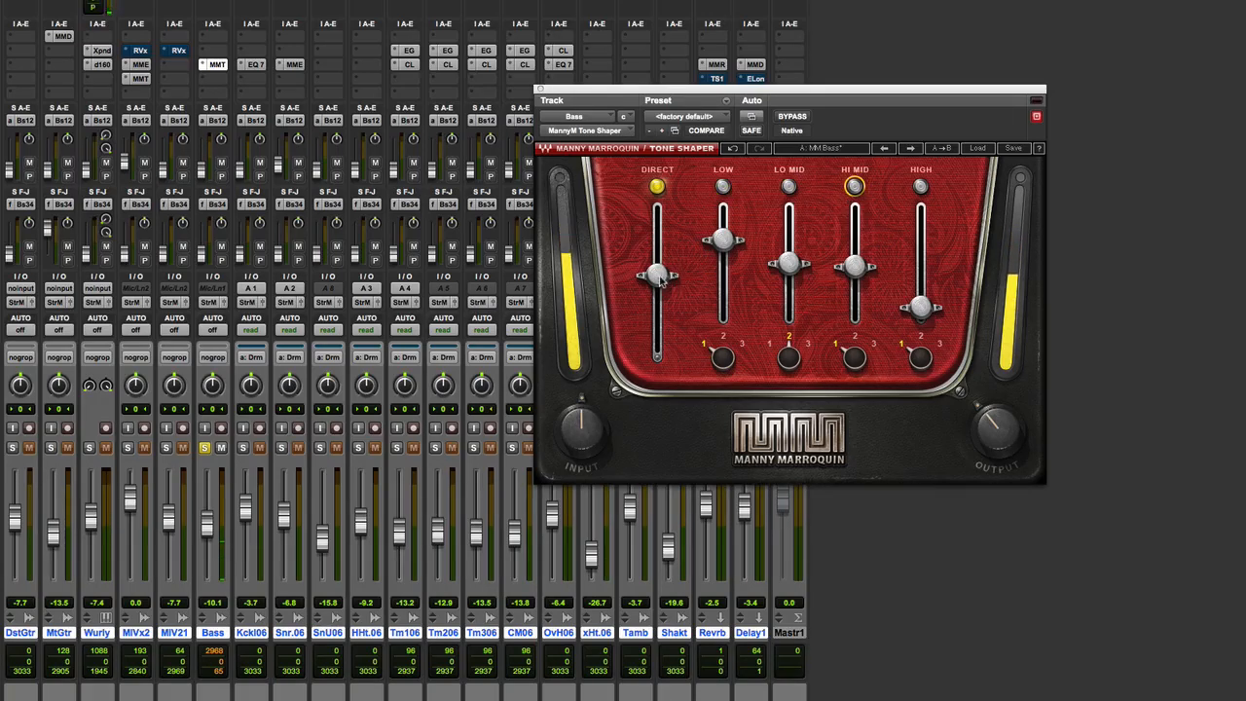
pyautogui.moveTo(659, 272); pyautogui.dragTo(659, 269)
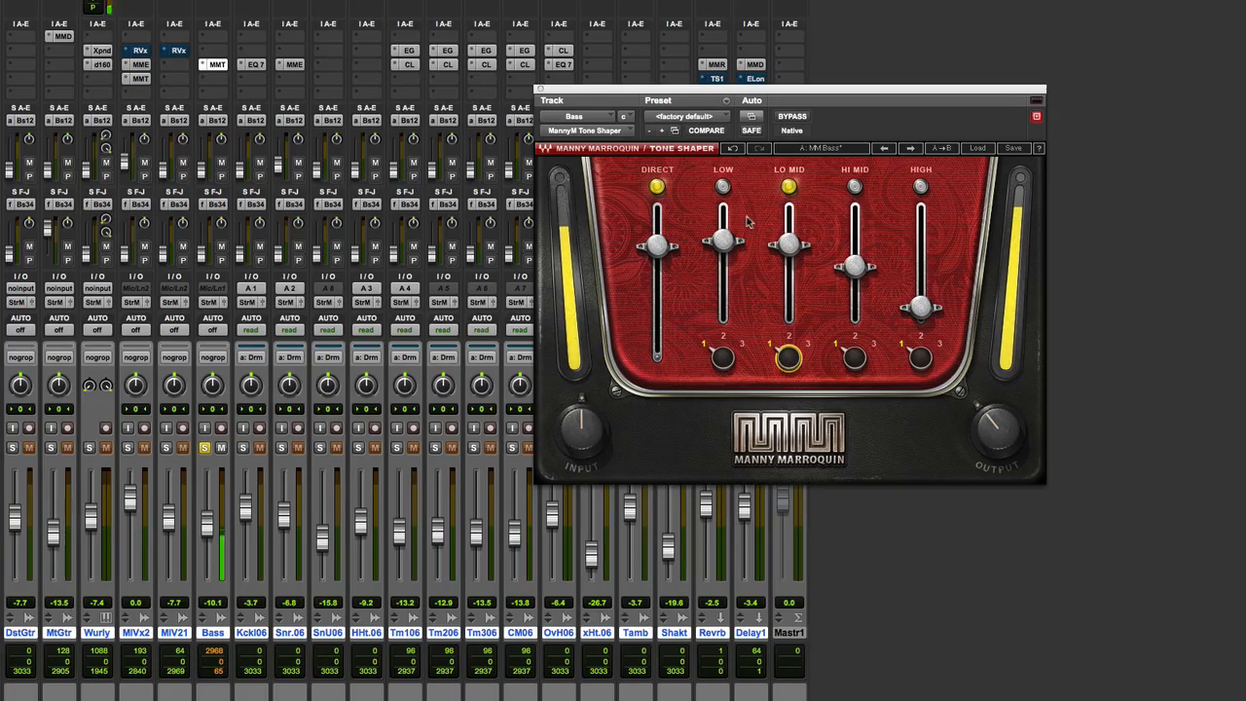
# Step: Choose a new Low band frequency, rebalance the Direct and Lo Mid sliders, and toggle the Direct signal
pyautogui.click(722, 186)
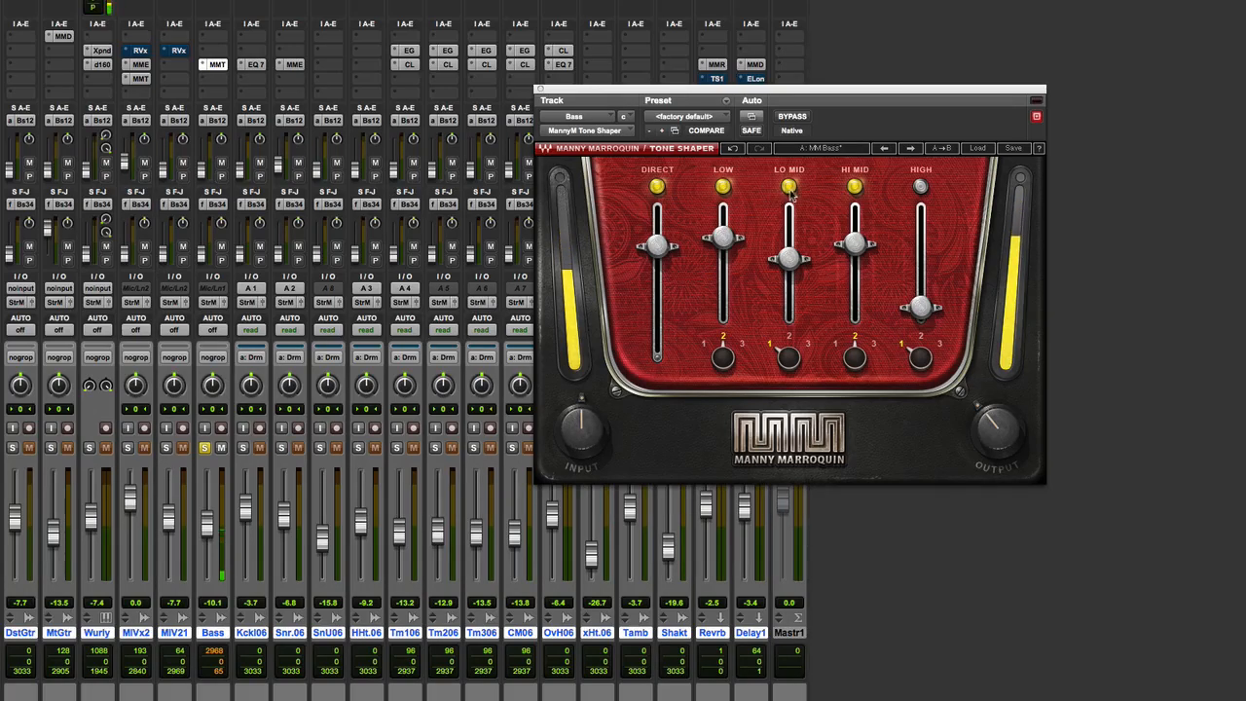
pyautogui.moveTo(789, 243); pyautogui.dragTo(789, 261)
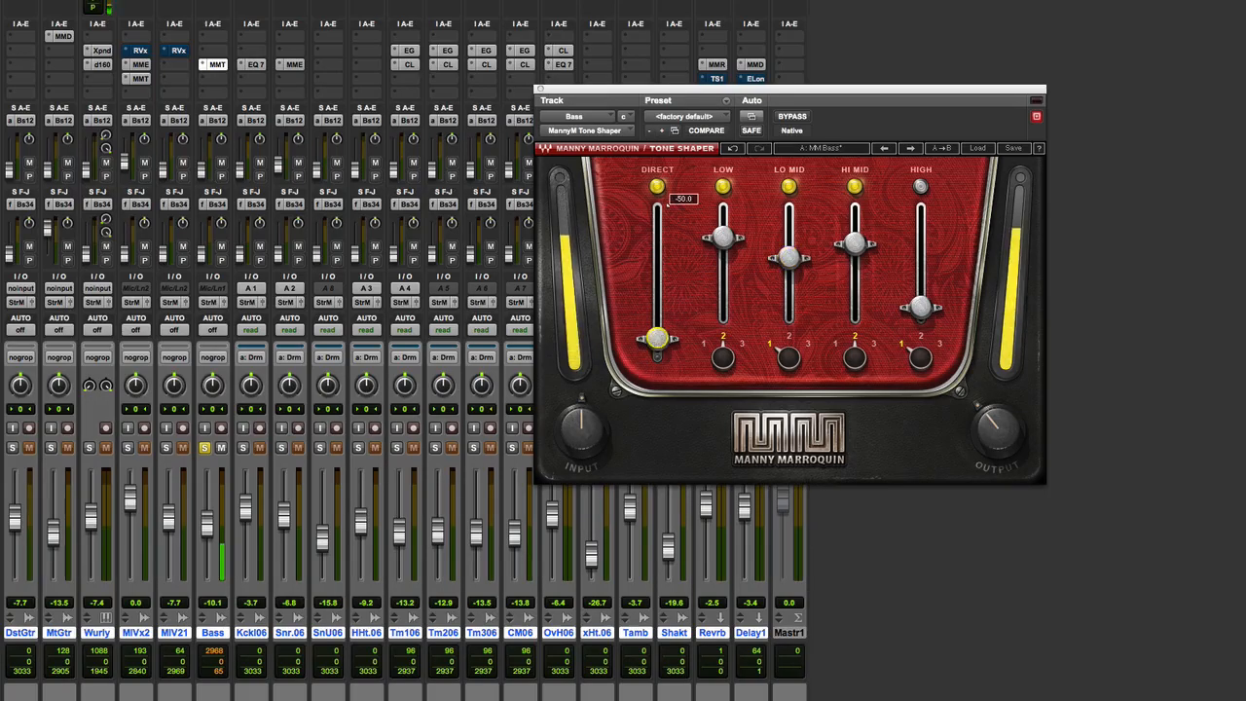
pyautogui.moveTo(659, 335); pyautogui.dragTo(658, 257)
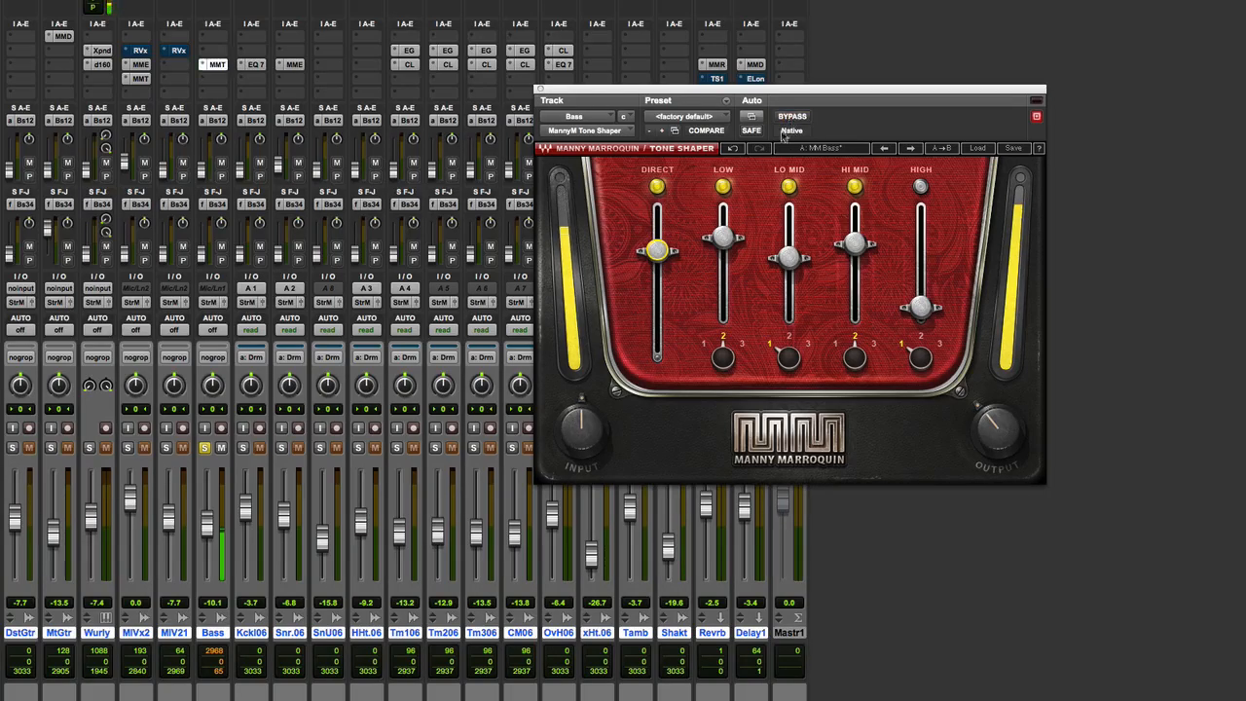
pyautogui.click(793, 117)
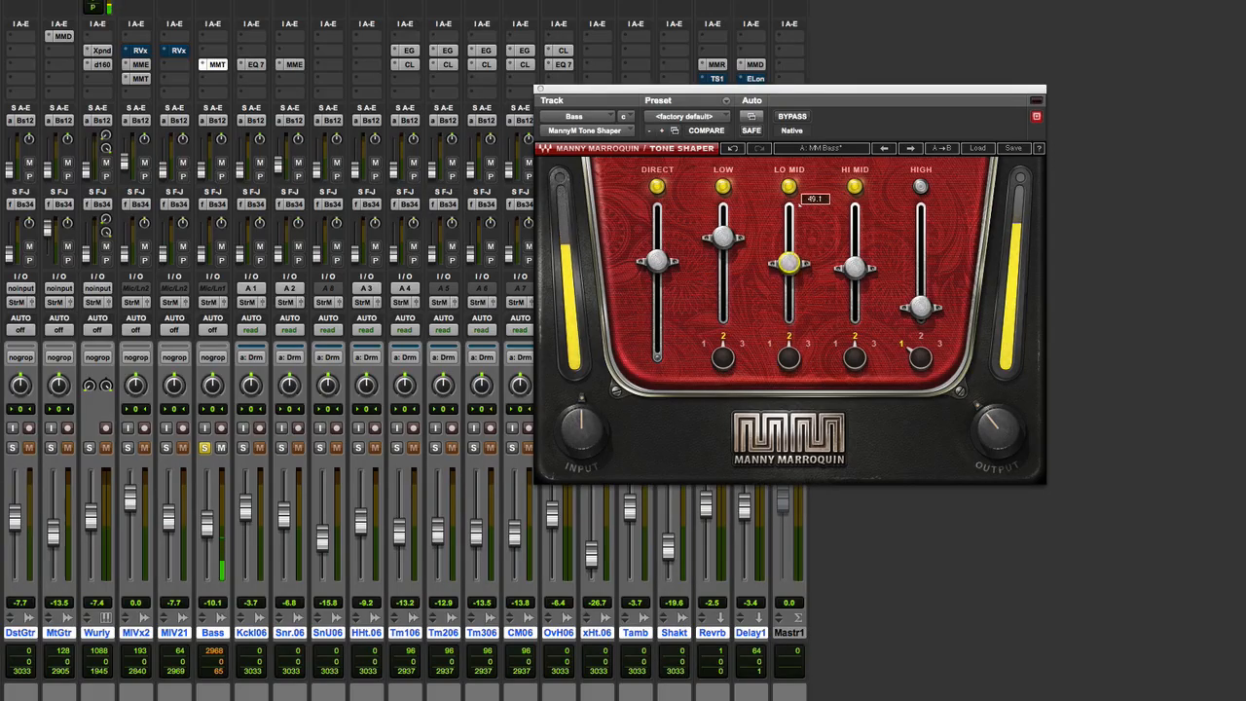
pyautogui.click(791, 117)
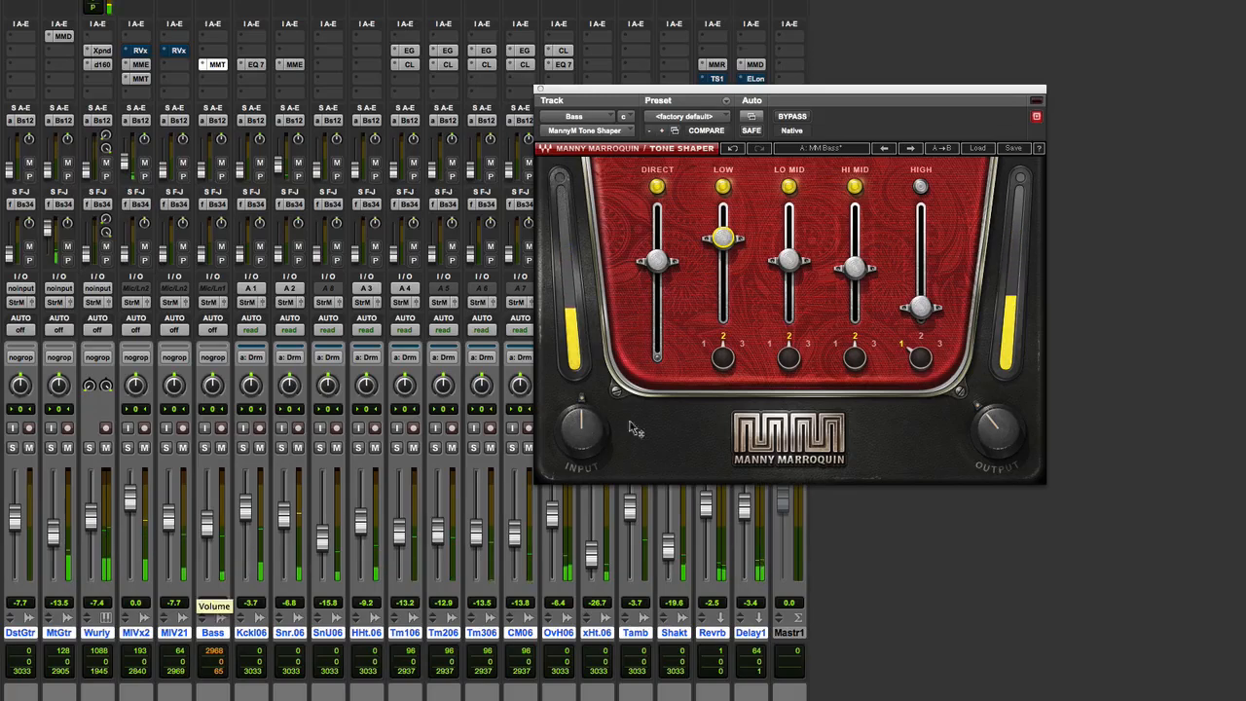
# Step: Raise and fine-tune the Tone Shaper output level on the bass
pyautogui.moveTo(995, 428); pyautogui.dragTo(1003, 438)
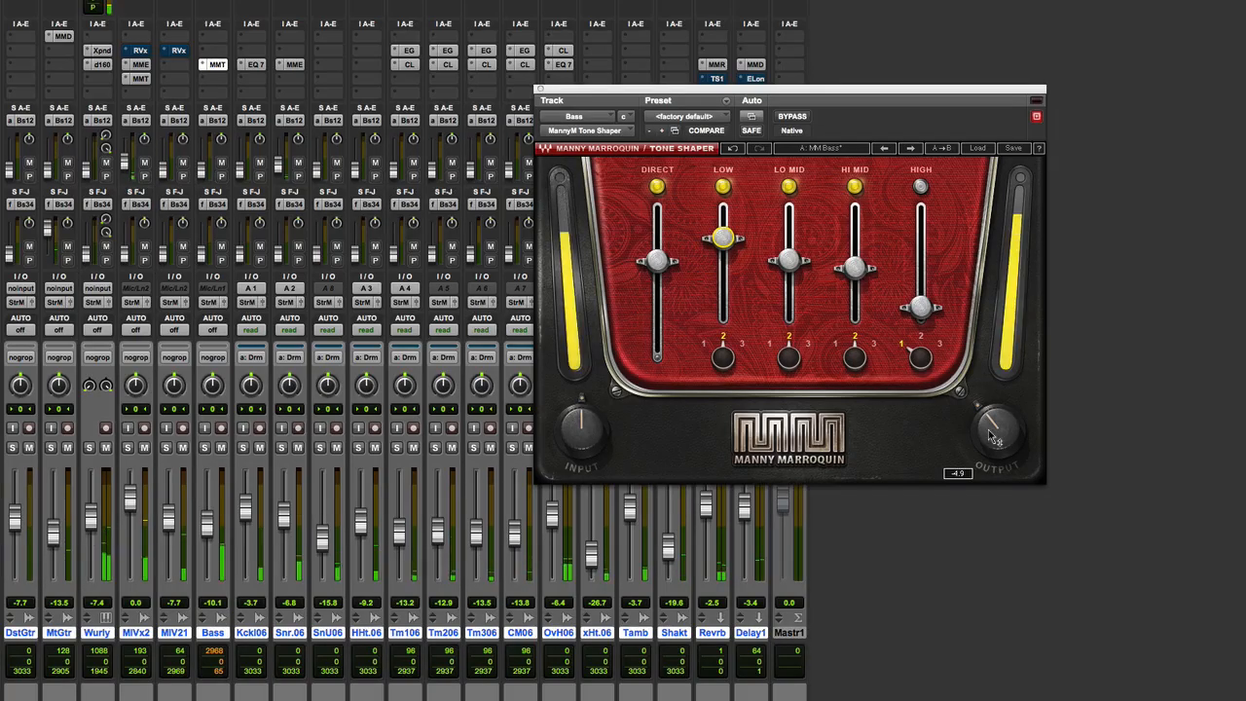
pyautogui.moveTo(994, 433); pyautogui.dragTo(993, 413)
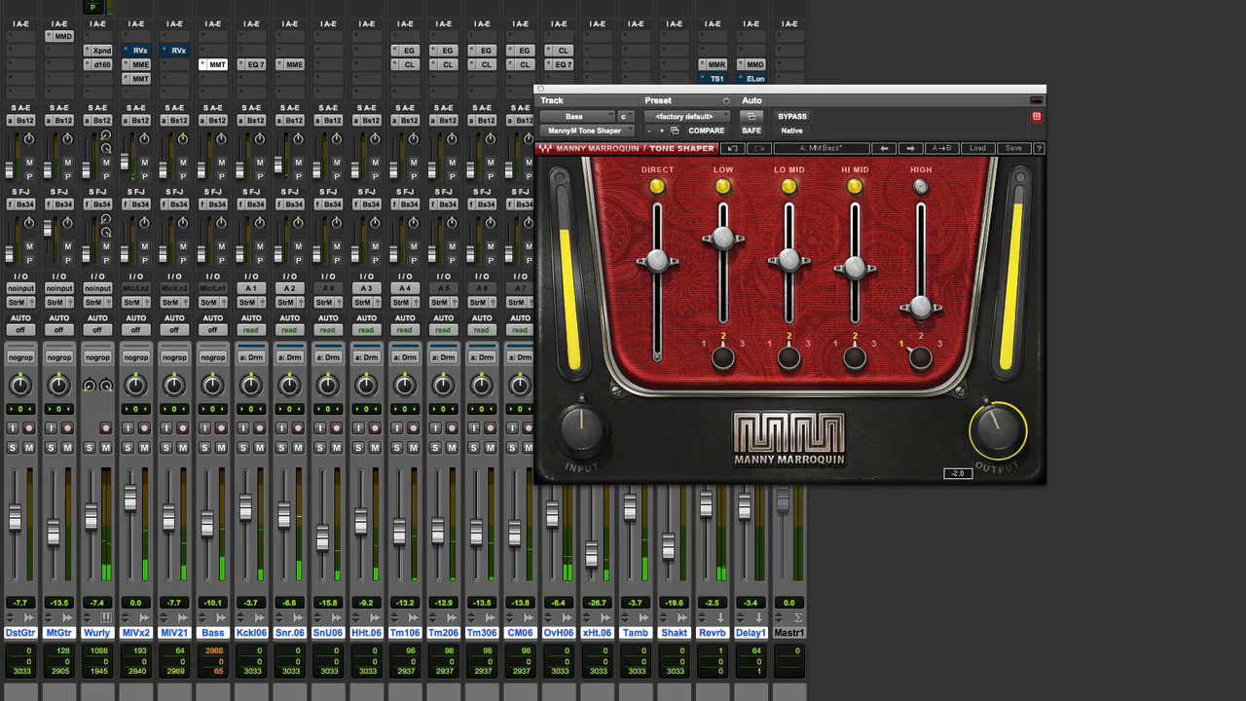
pyautogui.moveTo(998, 428); pyautogui.dragTo(997, 438)
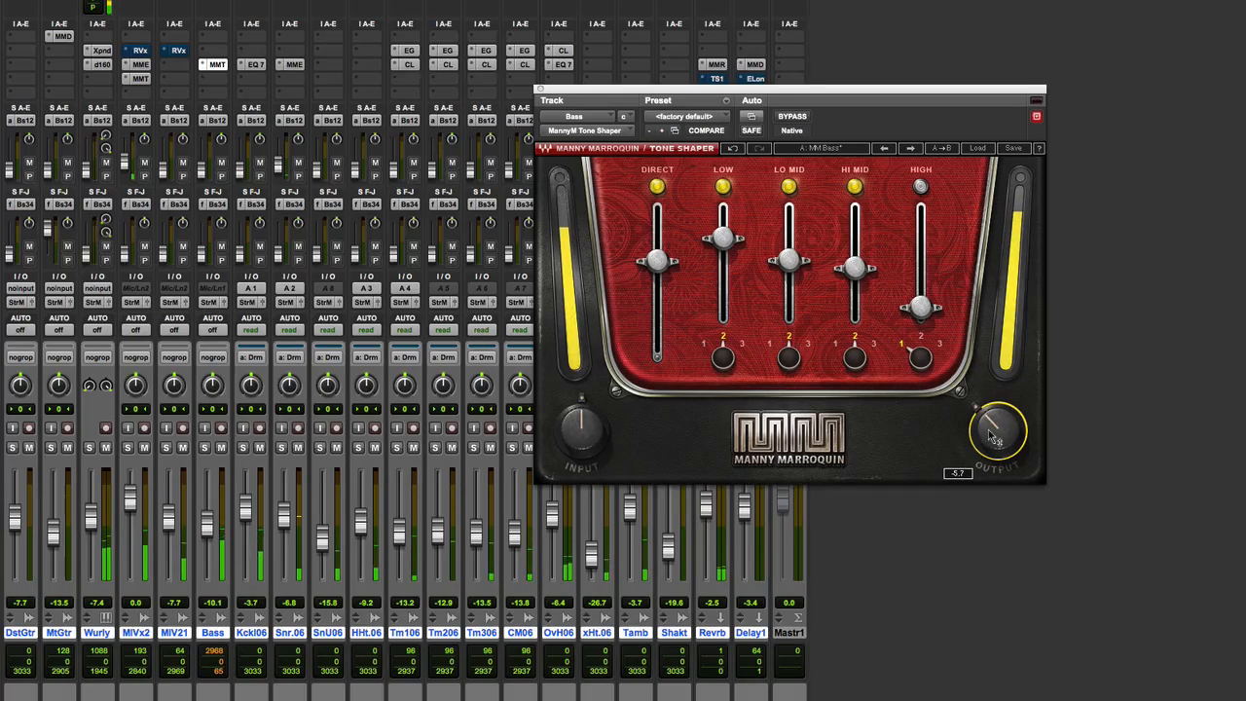